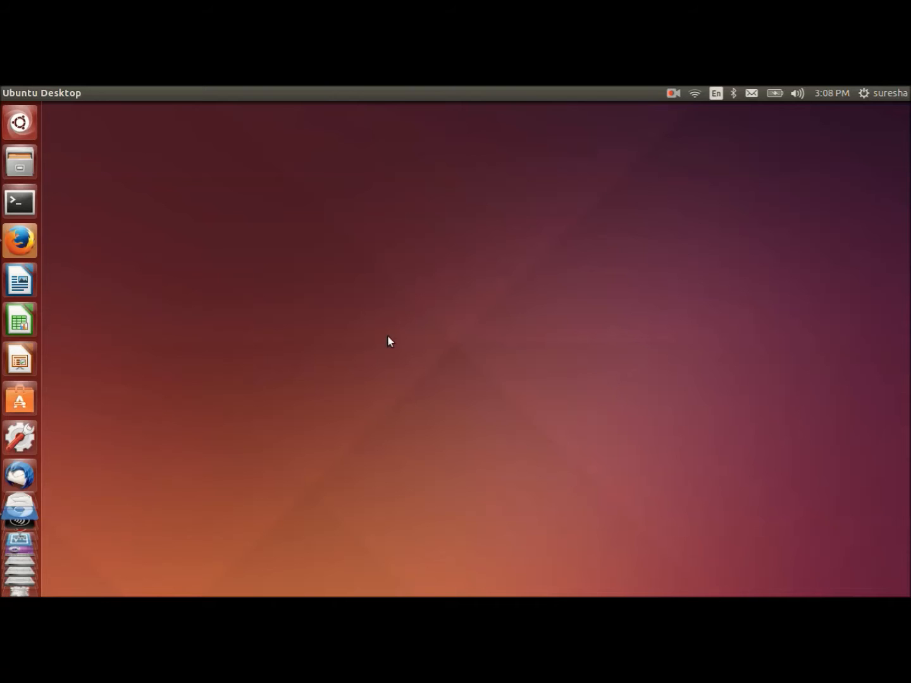
mouse_move(20, 240)
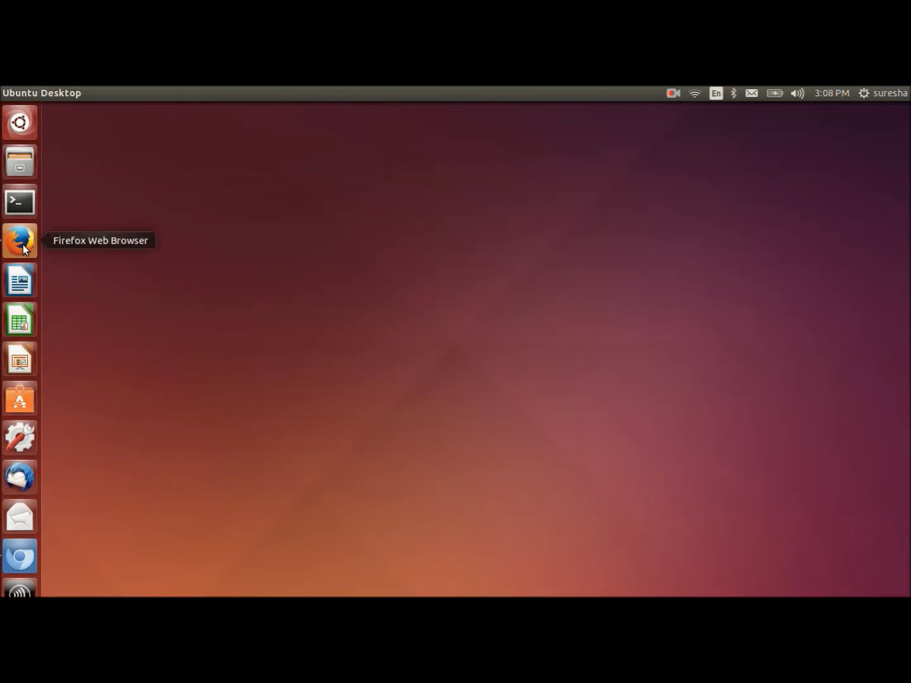
- Search YouTube for 'suresha tn' and open that channel from the results
left_click(20, 240)
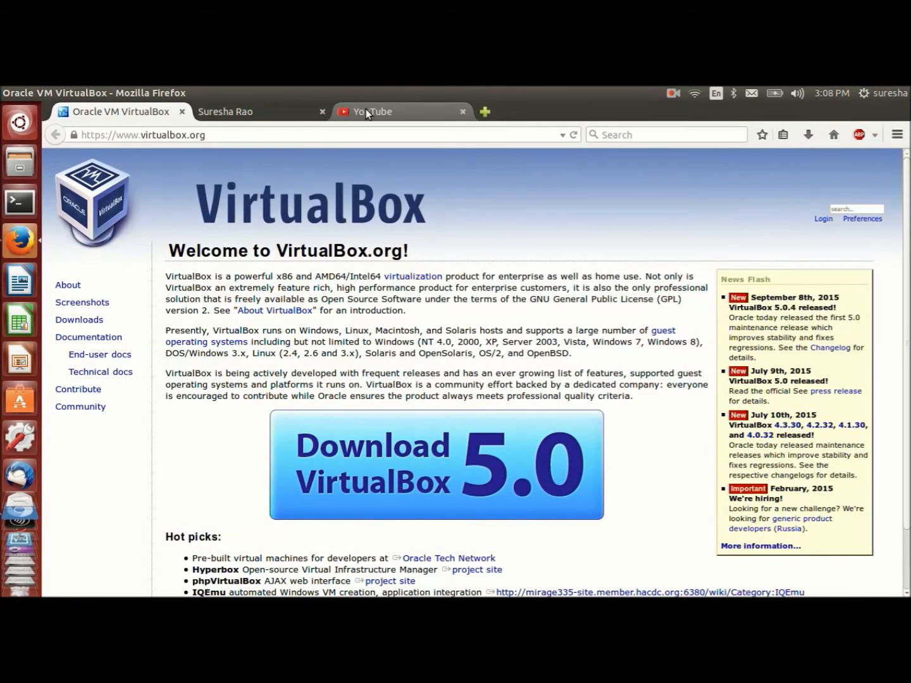
left_click(379, 111)
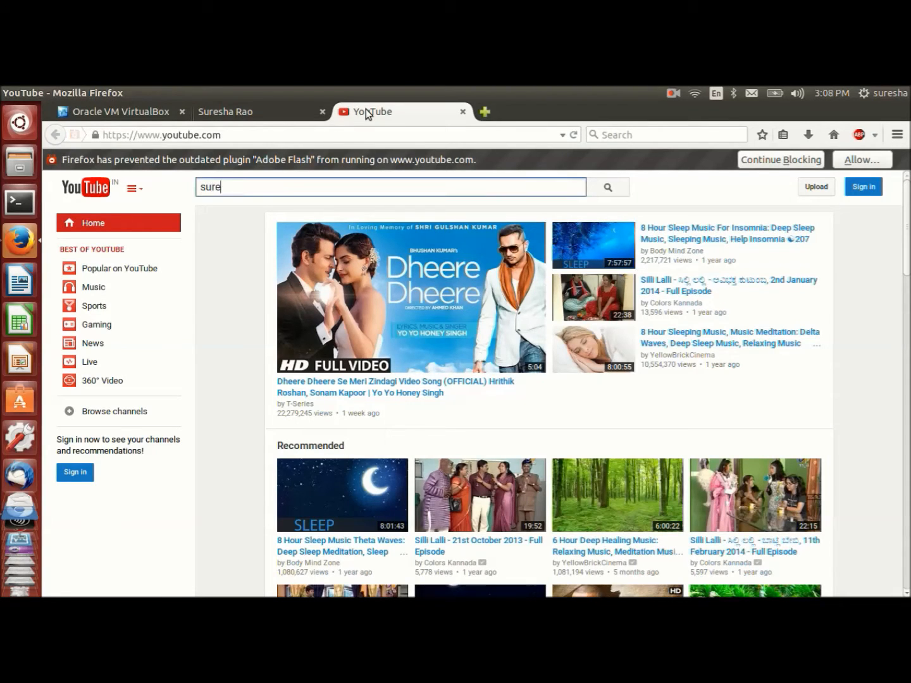
type("suresha tn")
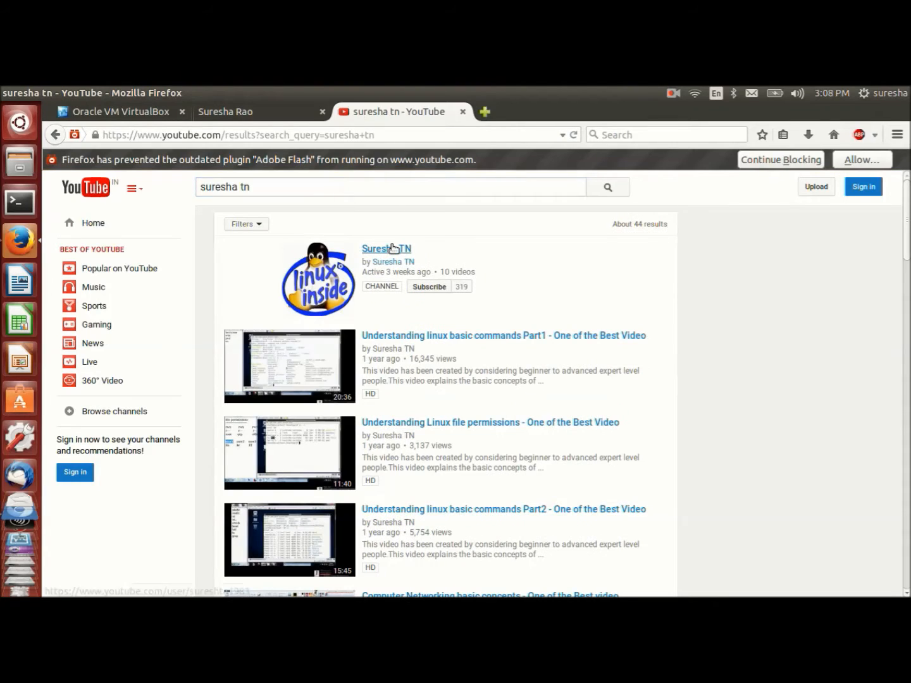
left_click(386, 248)
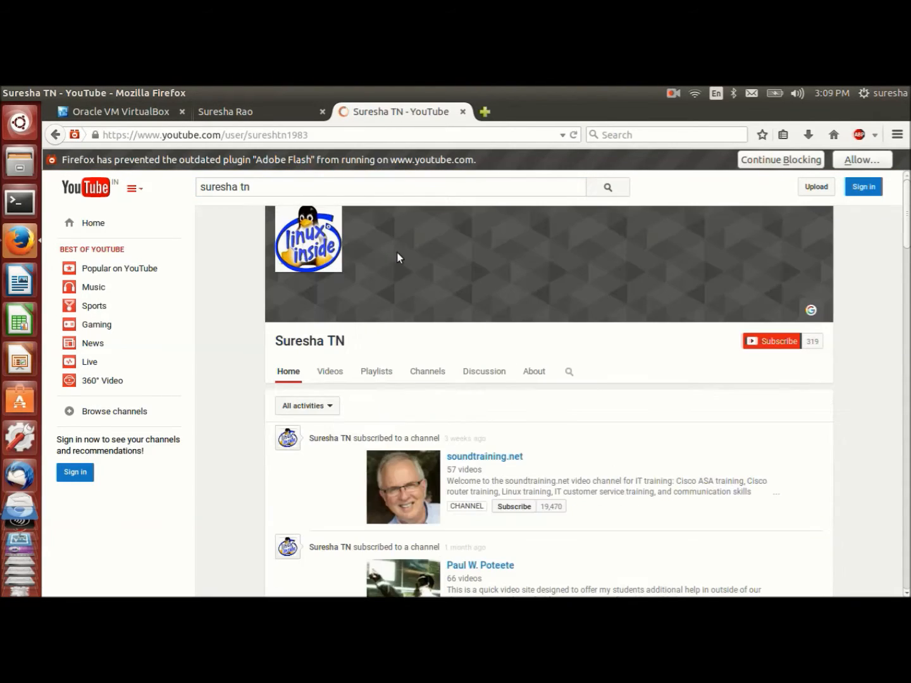
mouse_move(329, 372)
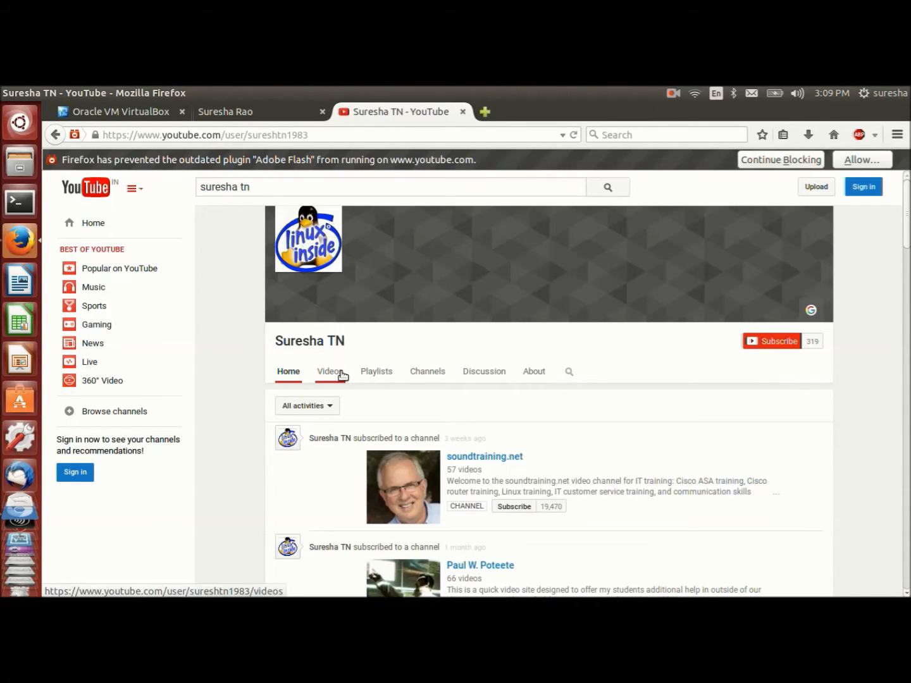
- Browse the channel's Videos list, then switch to the author's personal website tab
left_click(329, 372)
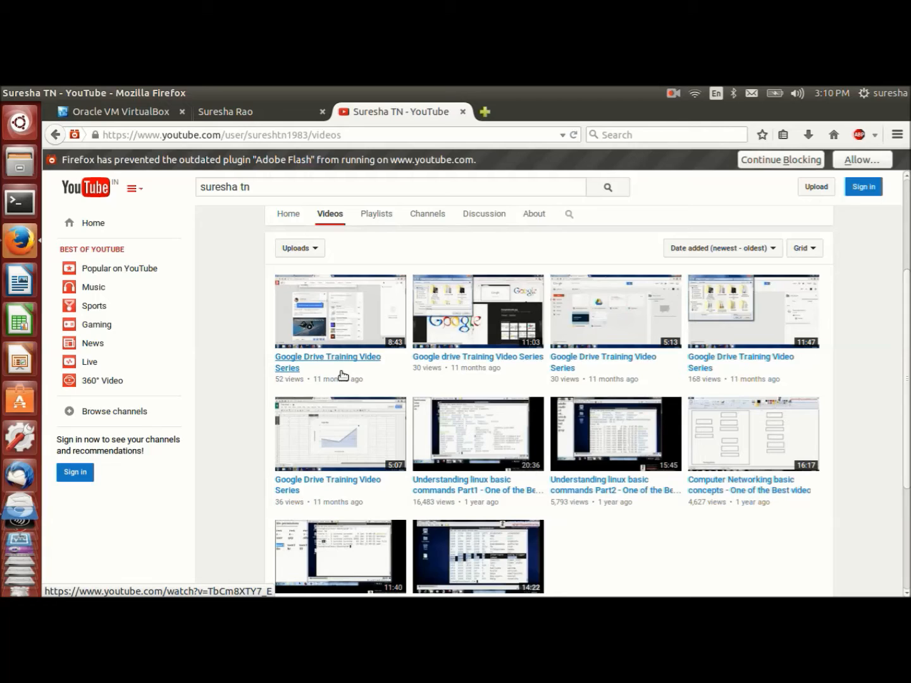
mouse_move(628, 530)
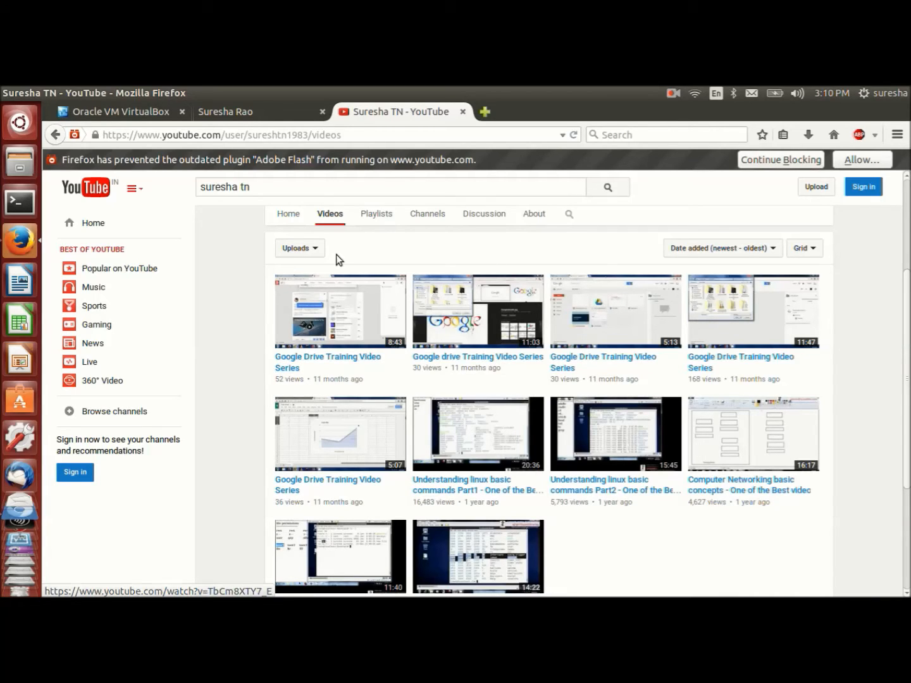
left_click(225, 111)
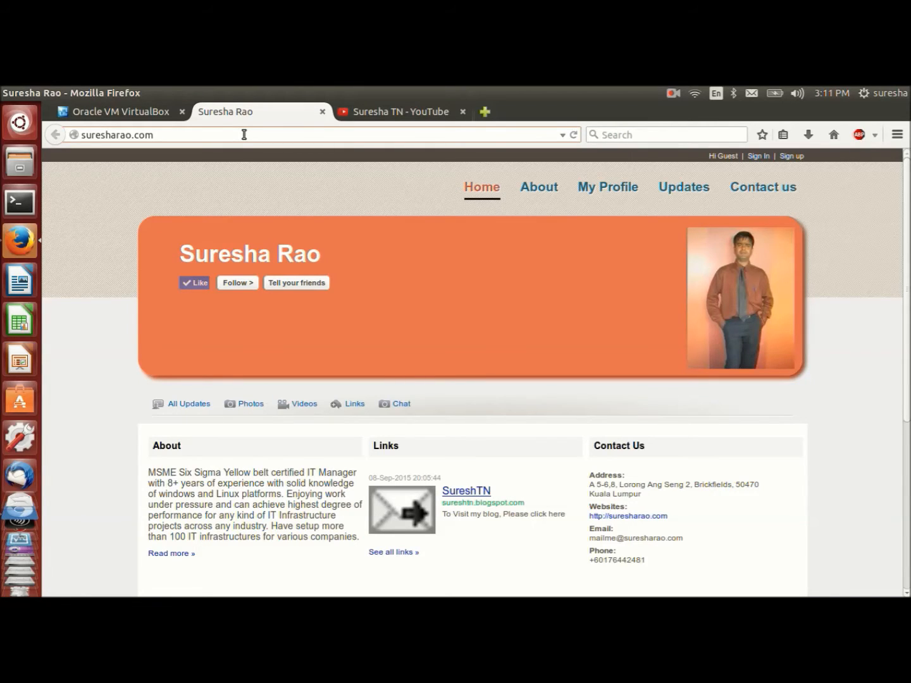
- Show the VirtualBox homepage tab, then hide Firefox to reveal the desktop
left_click(116, 111)
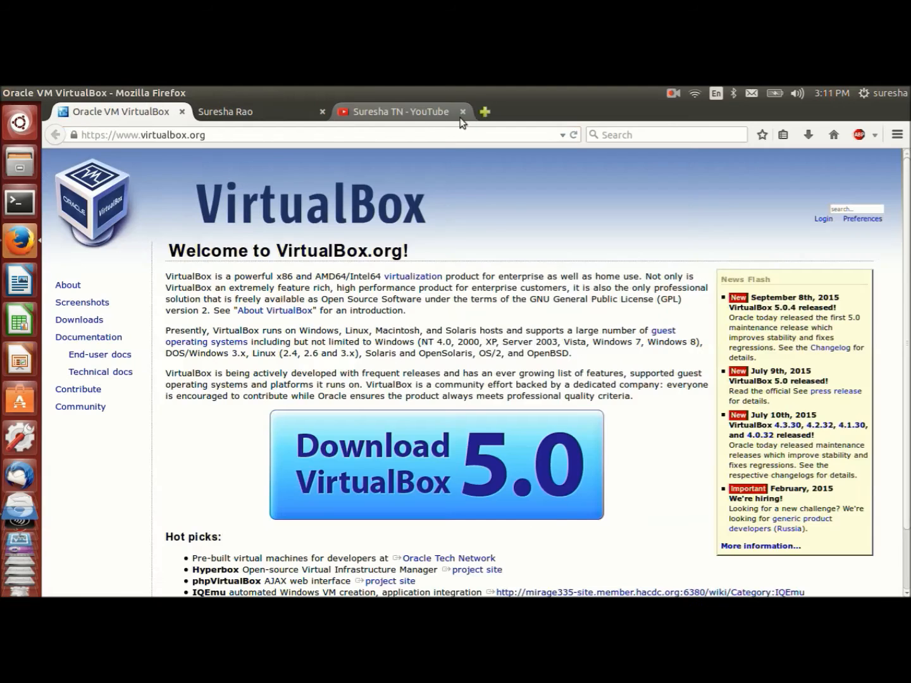
left_click(400, 111)
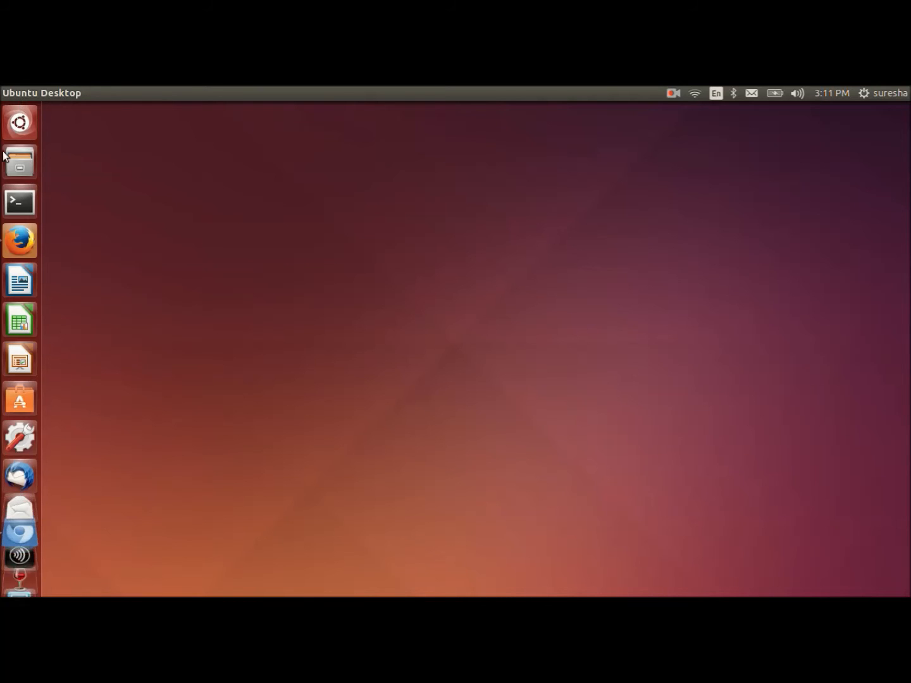
- Restore Firefox from the launcher and return to the VirtualBox homepage tab
left_click(20, 240)
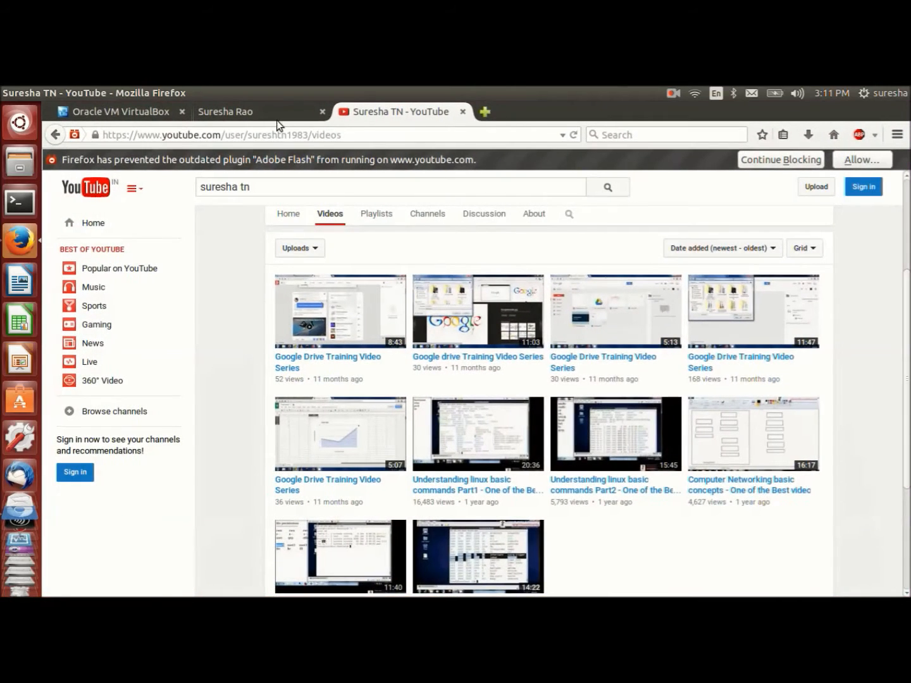
left_click(120, 111)
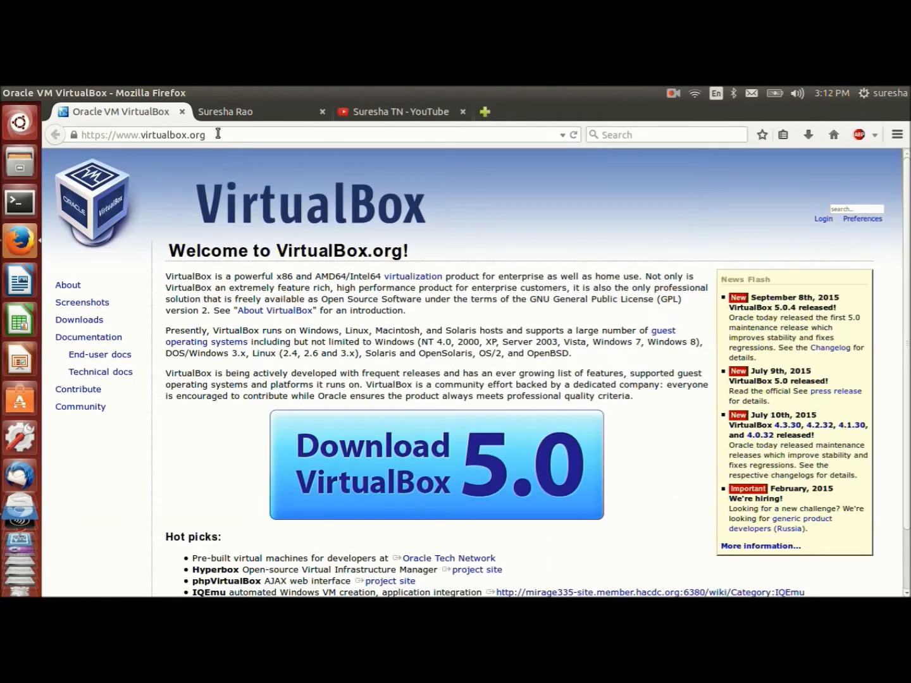
mouse_move(233, 144)
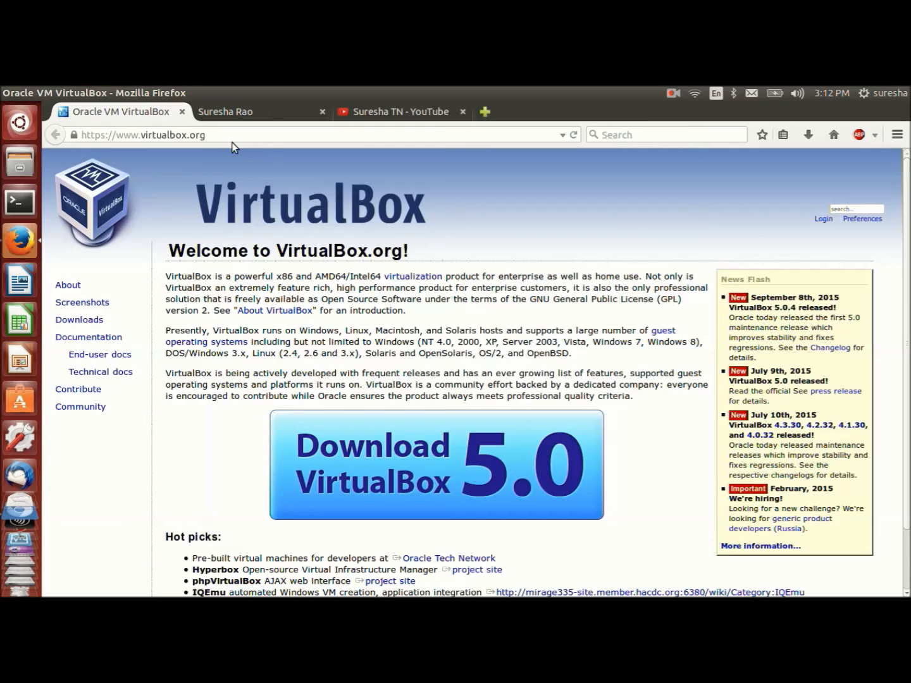
mouse_move(445, 435)
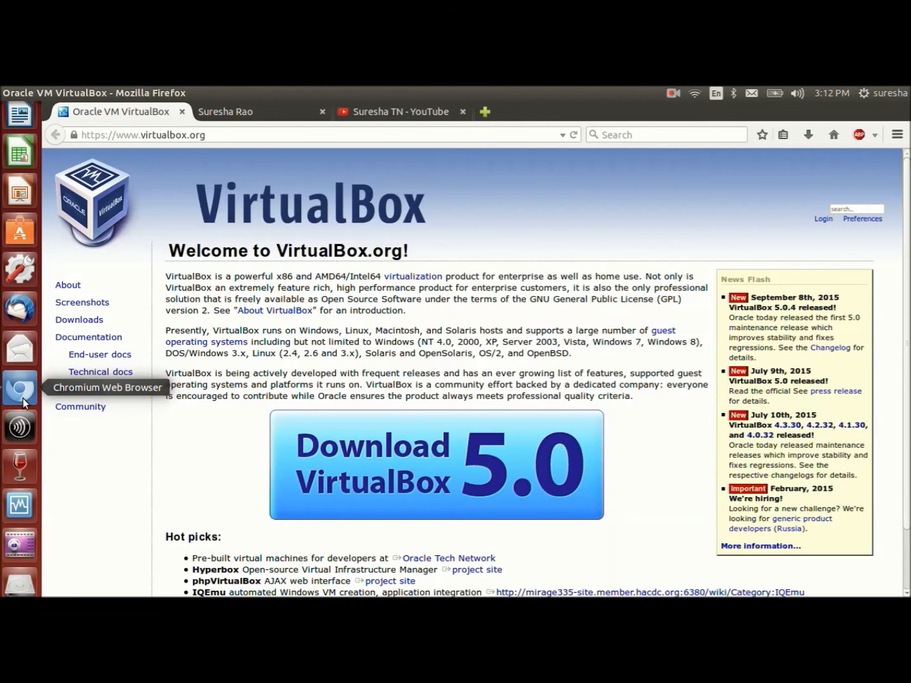
- Launch Chromium on the VirtualBoxes CentOS images page and find the 6.3 entry in-page
left_click(20, 387)
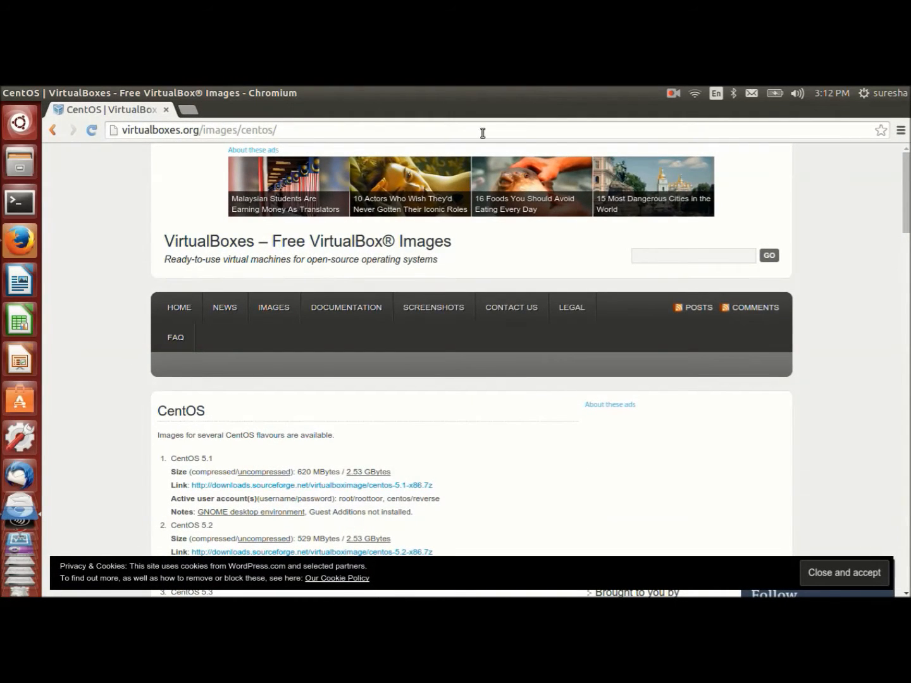
scroll("down", 3)
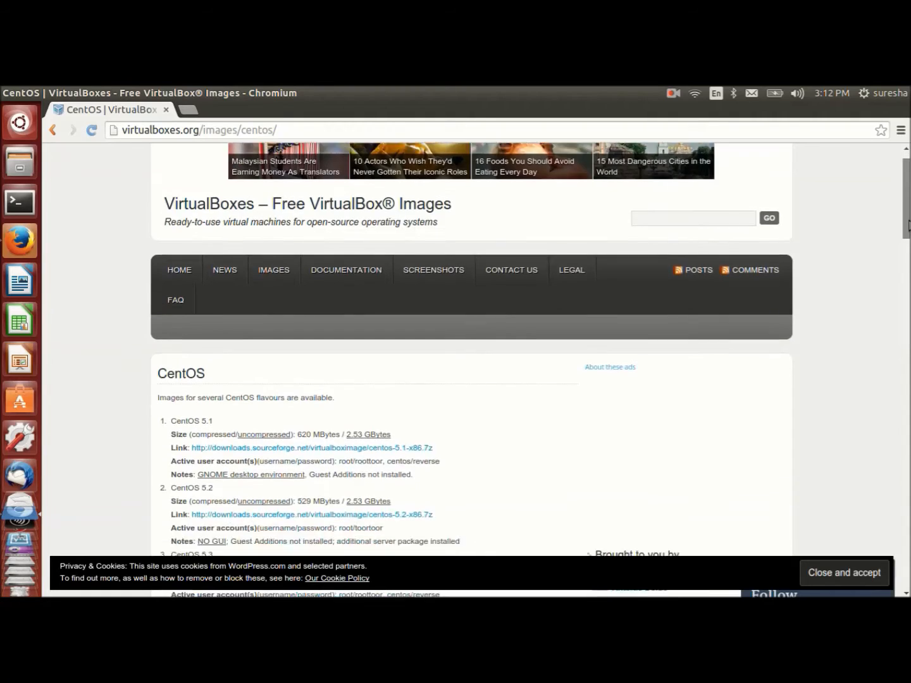
scroll("up", 3)
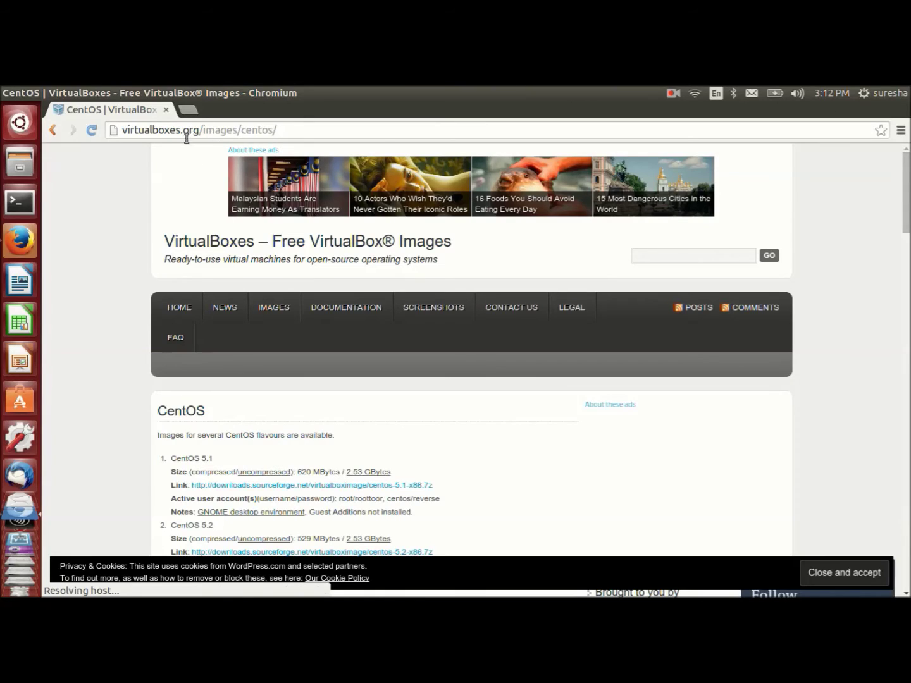
mouse_move(794, 173)
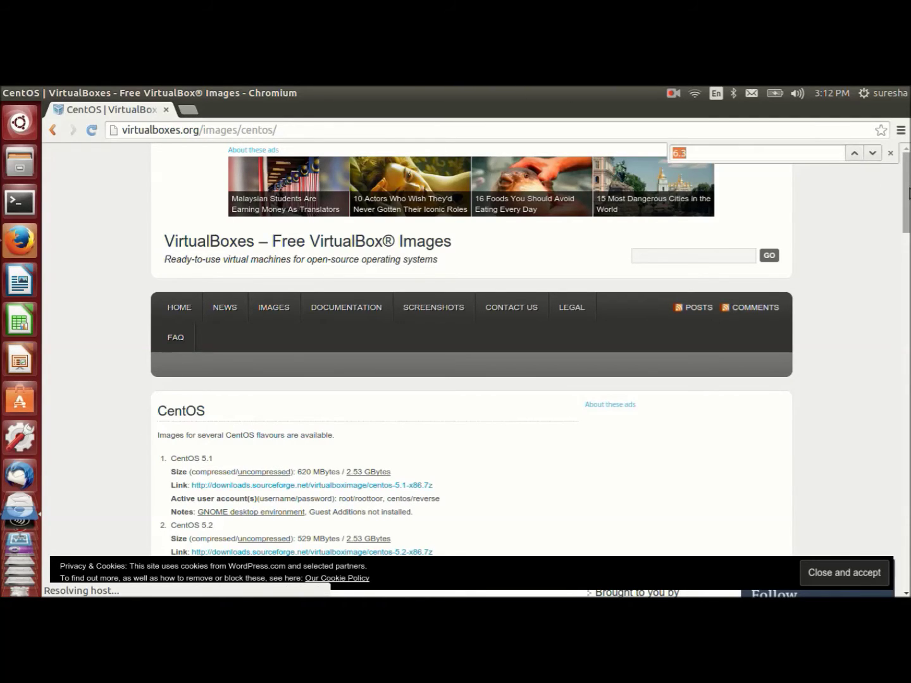
type("6.")
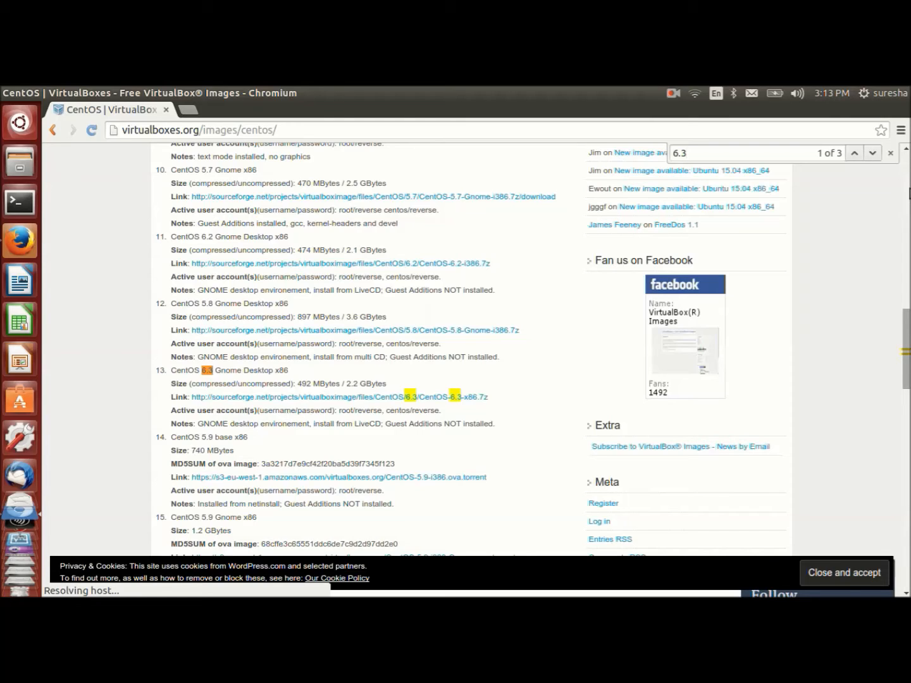
mouse_move(357, 329)
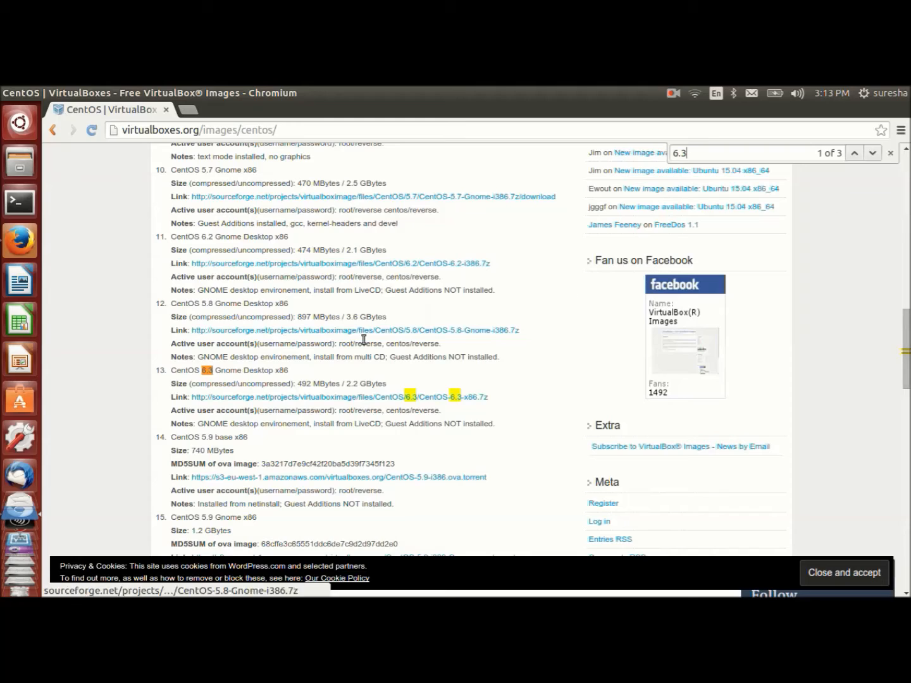
left_click(337, 397)
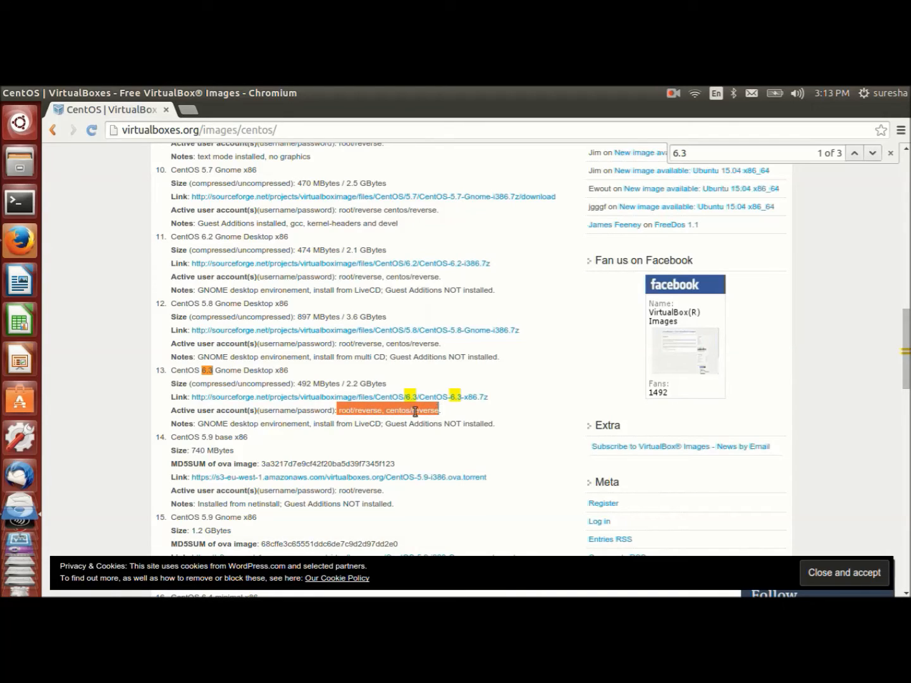
left_click(410, 410)
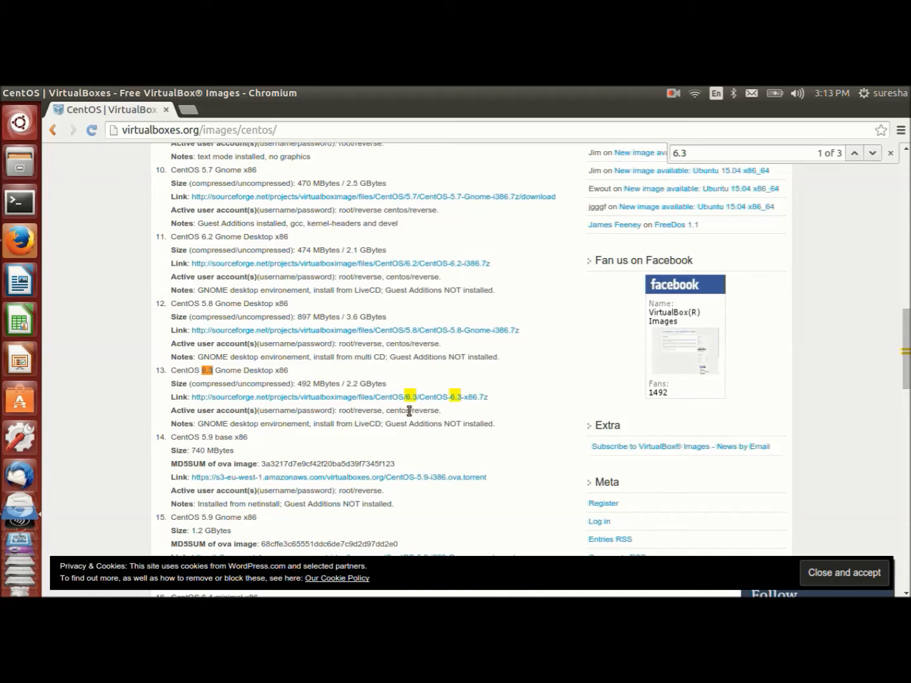
double_click(397, 410)
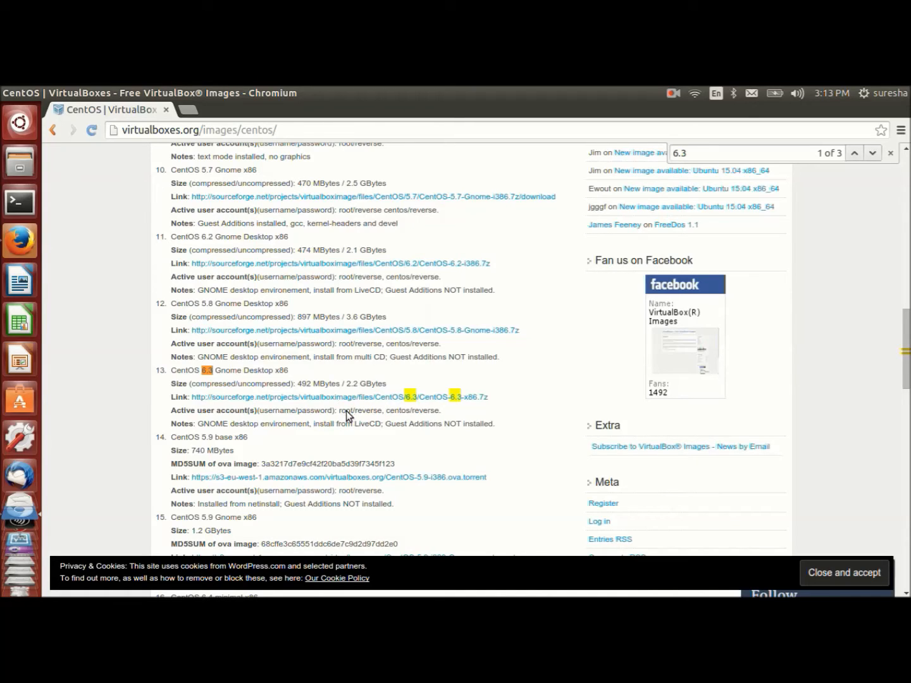
double_click(344, 409)
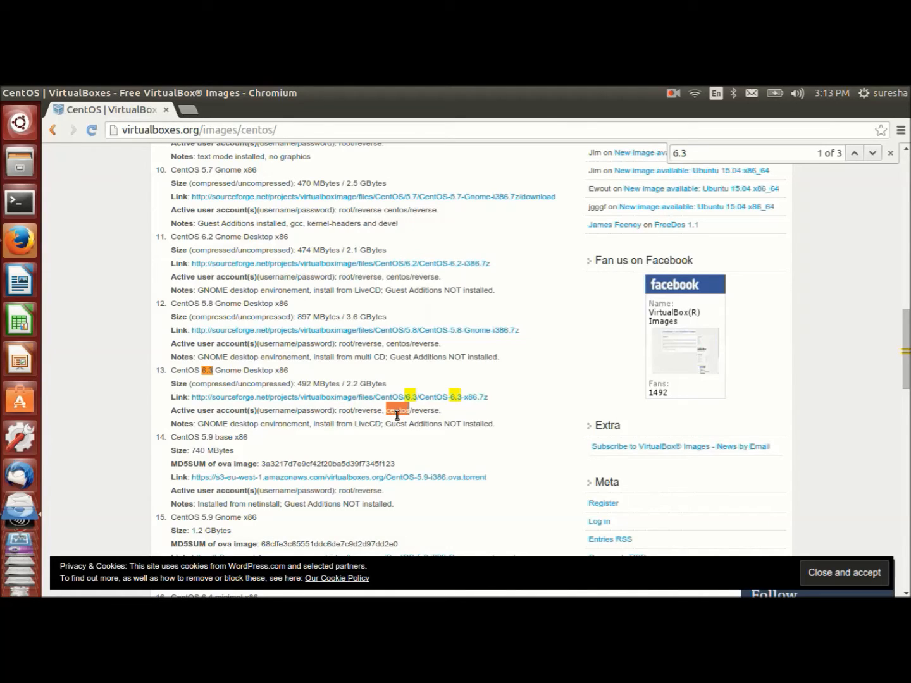
left_click(342, 397)
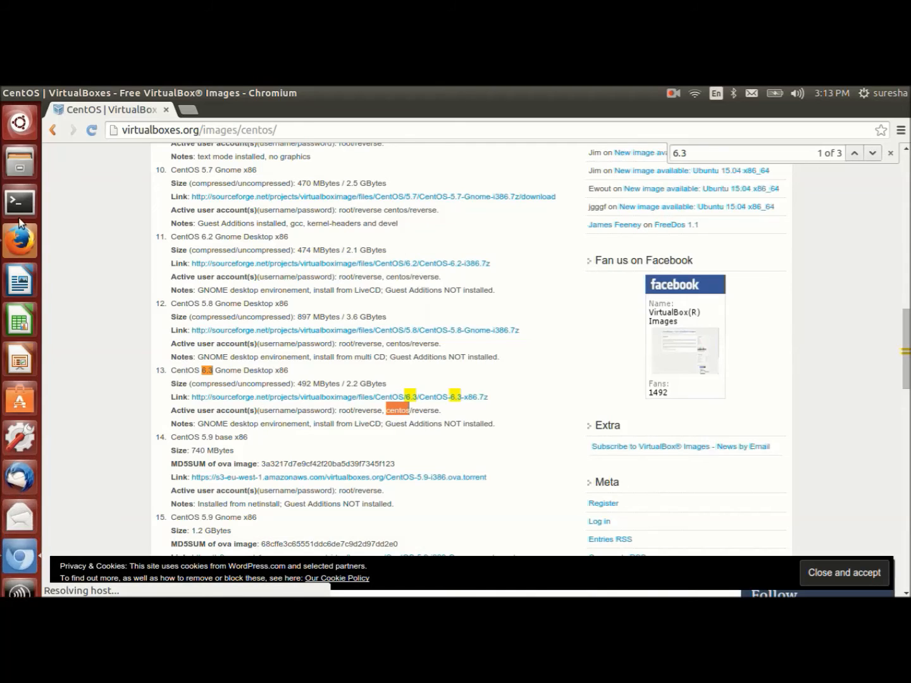
left_click(19, 159)
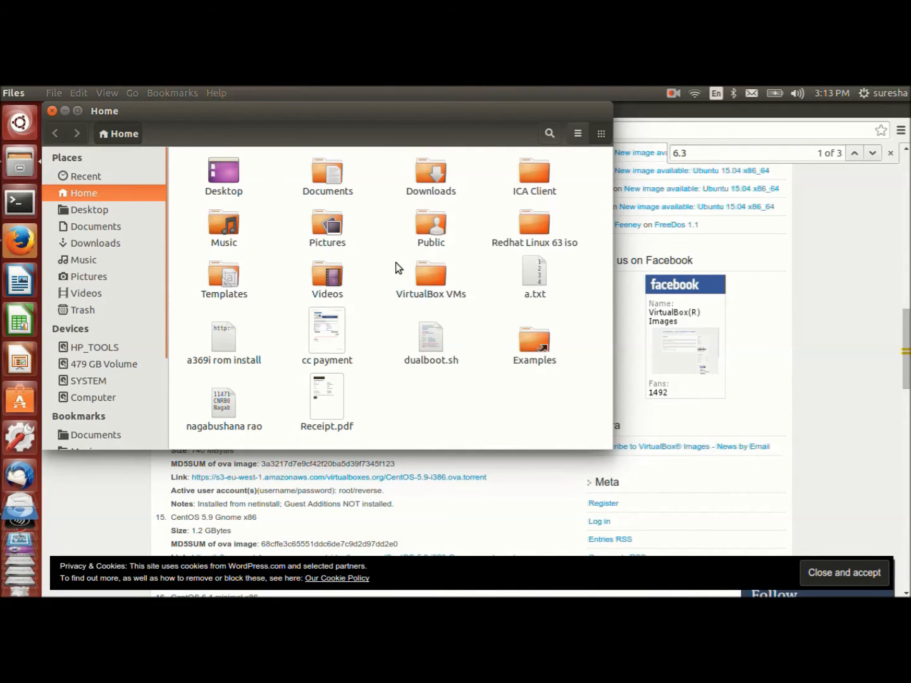
mouse_move(410, 233)
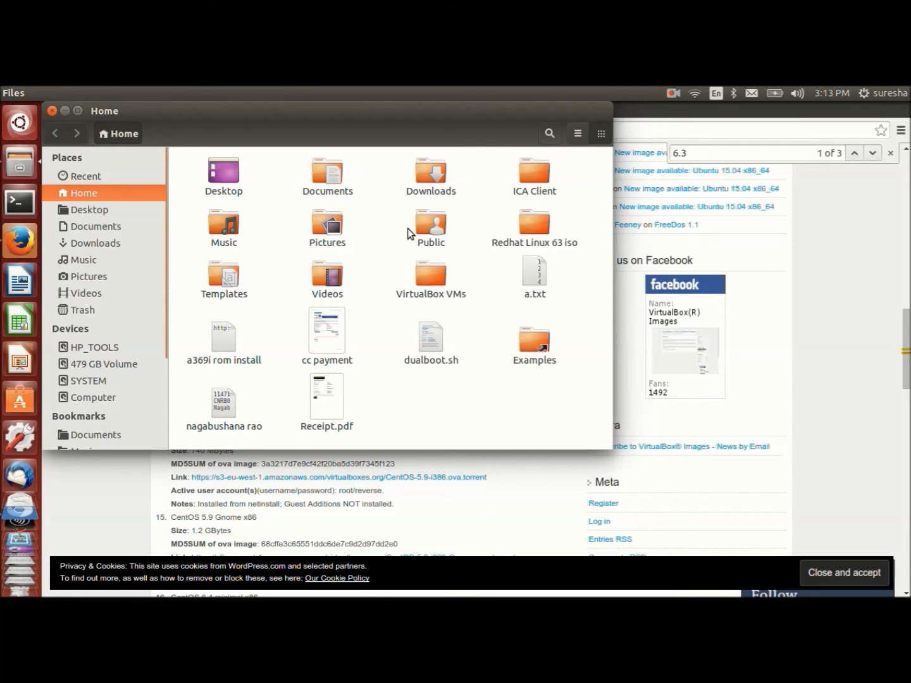
mouse_move(402, 305)
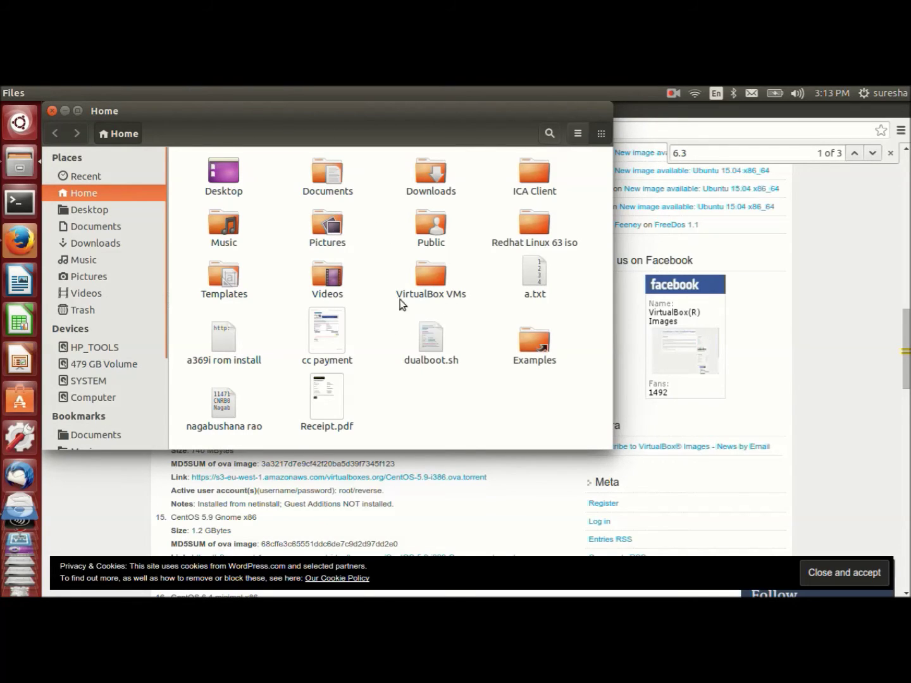
- Close the Files home-folder window to return to the CentOS images page
double_click(430, 276)
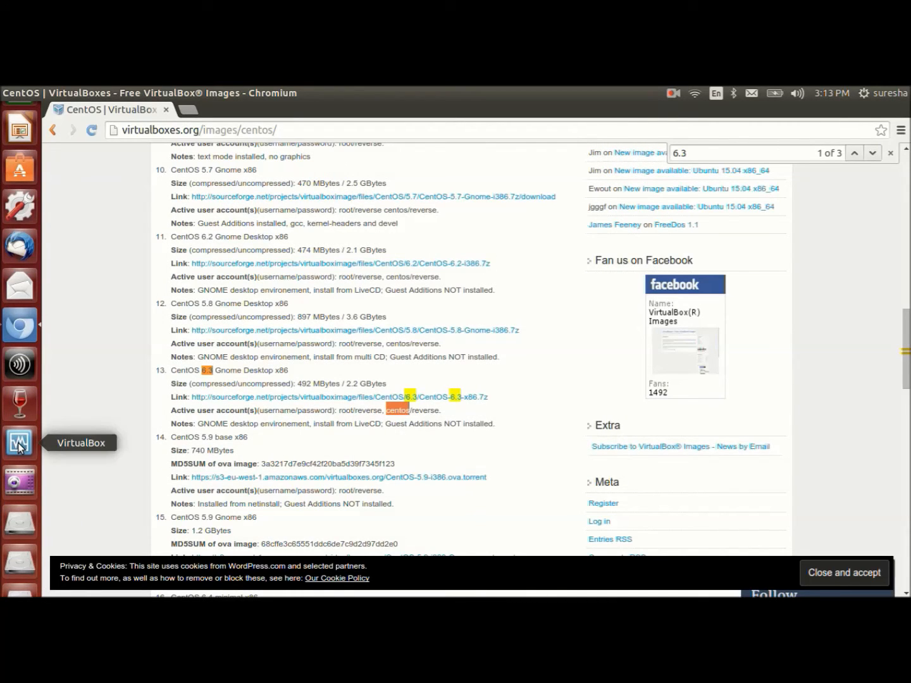
mouse_move(19, 466)
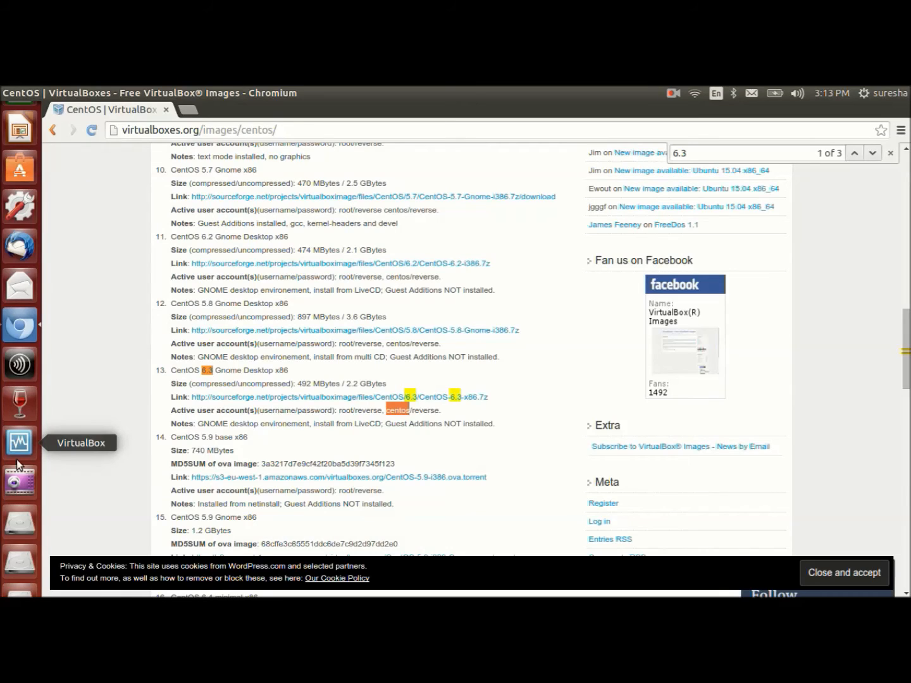
- Start a new Linux/Red Hat machine named 'centos 6.3' with 512 MB memory
left_click(18, 443)
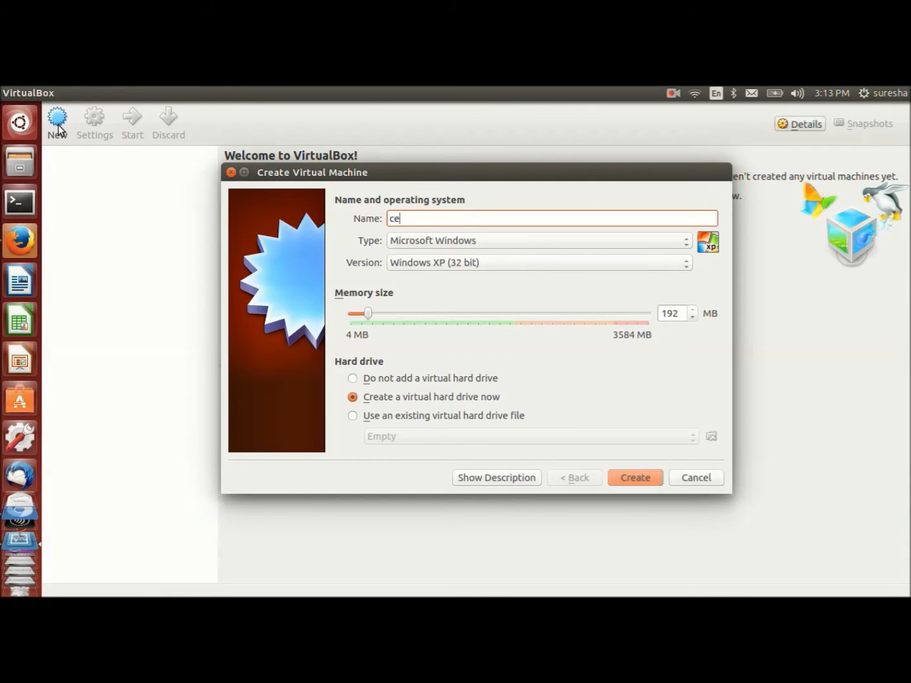
type("ntos")
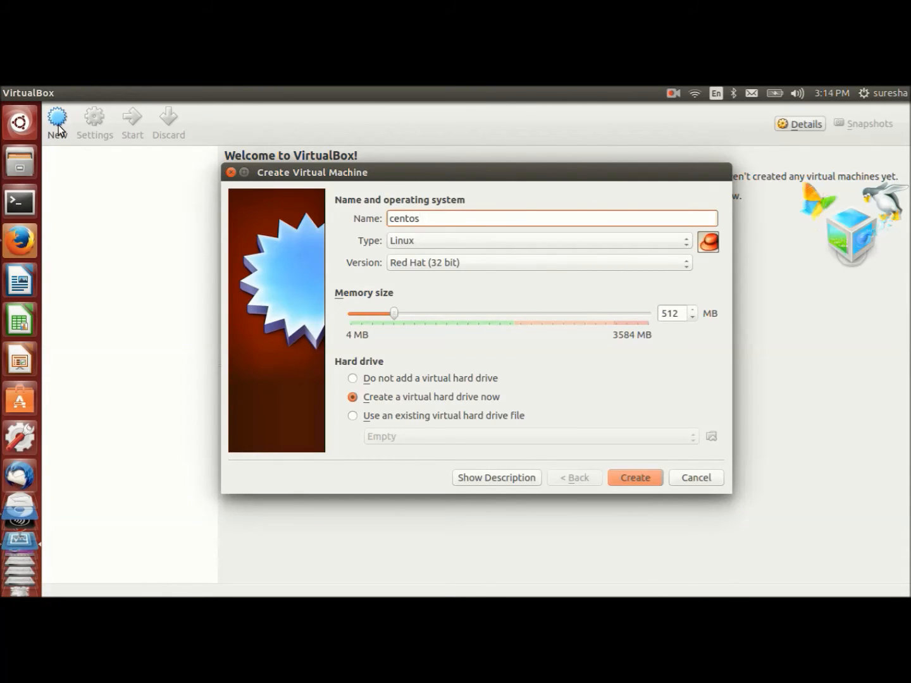
type("6.3")
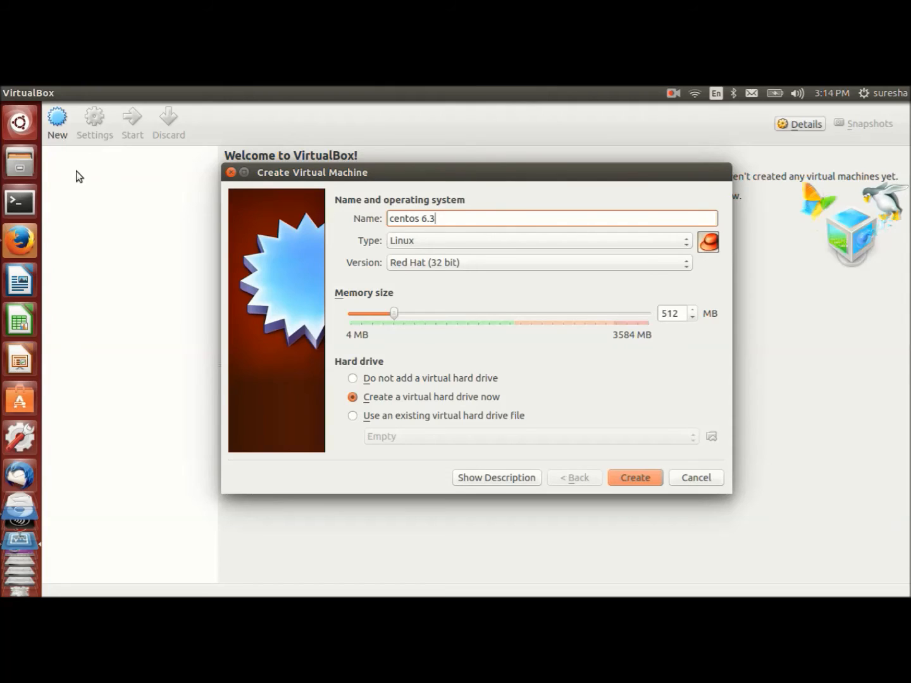
left_click(351, 415)
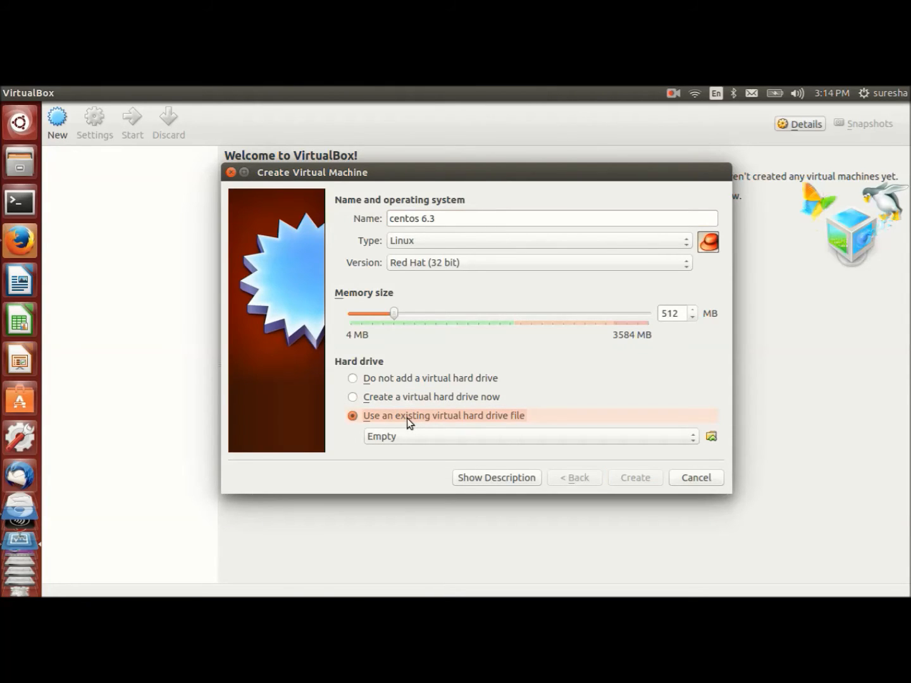
left_click(496, 477)
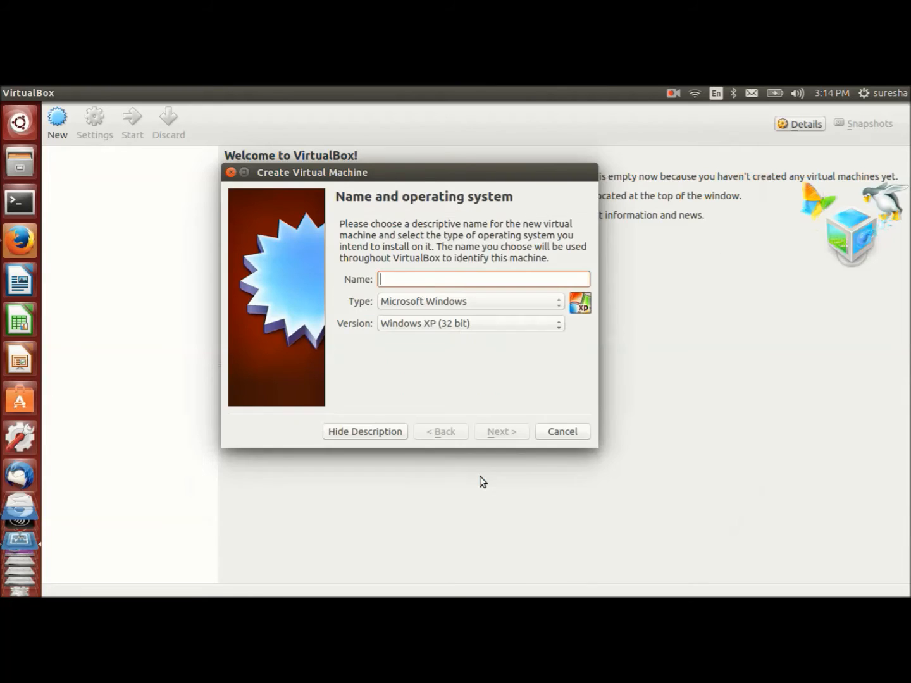
mouse_move(446, 306)
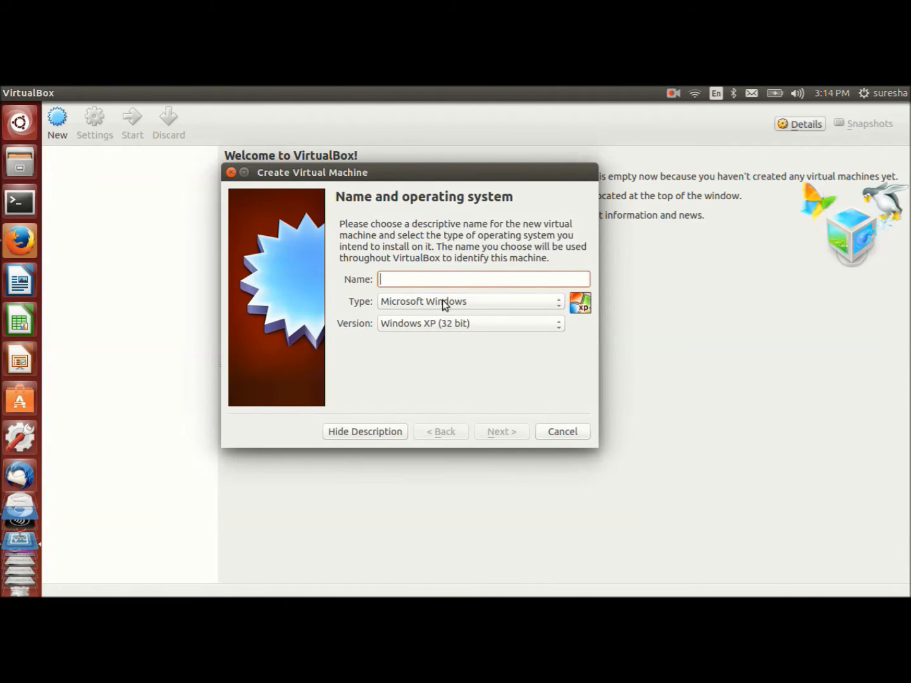
type("centos")
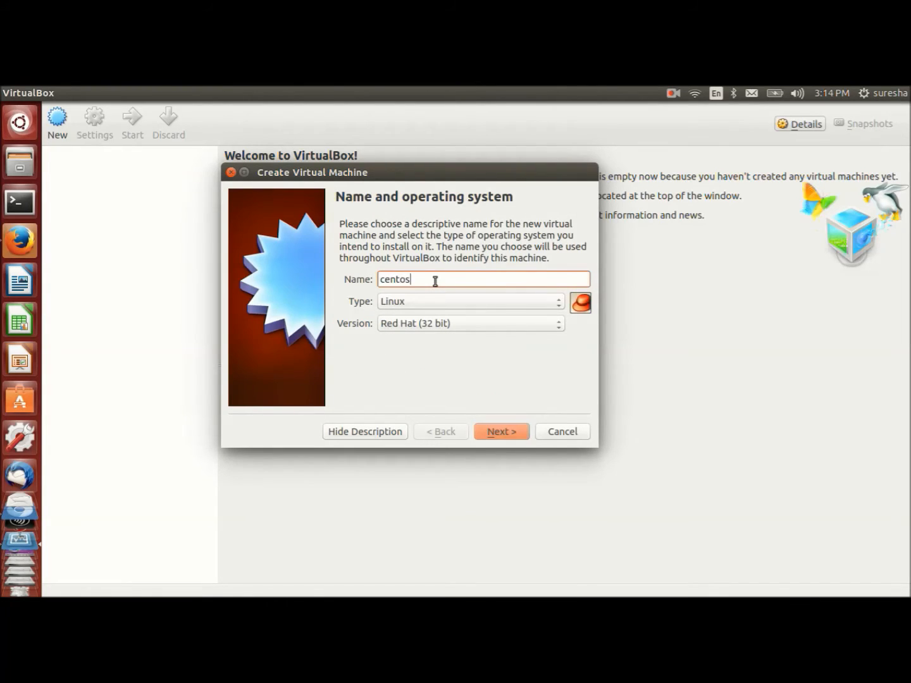
type("6.")
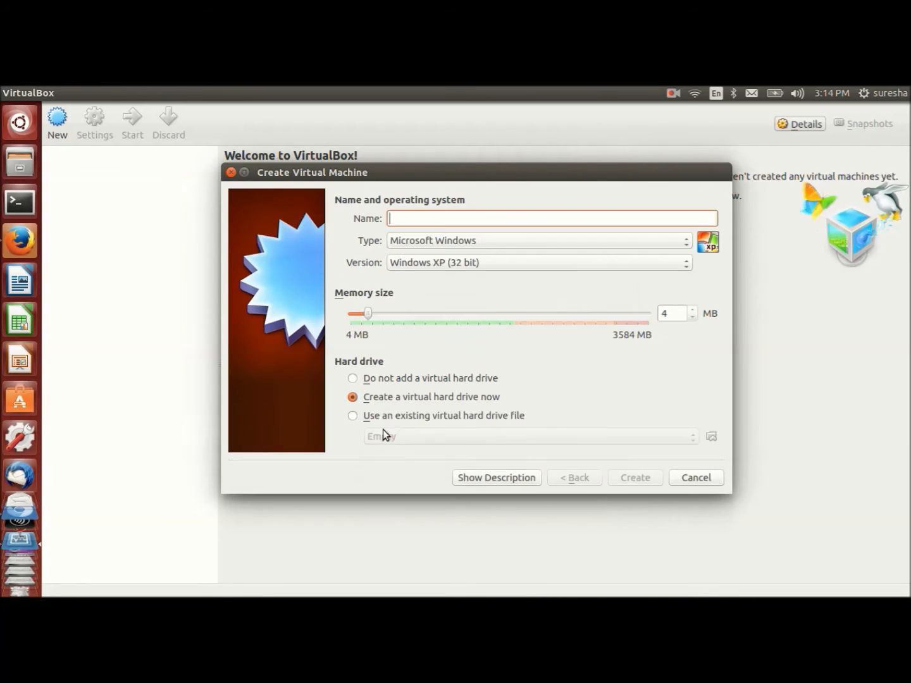
type("cent")
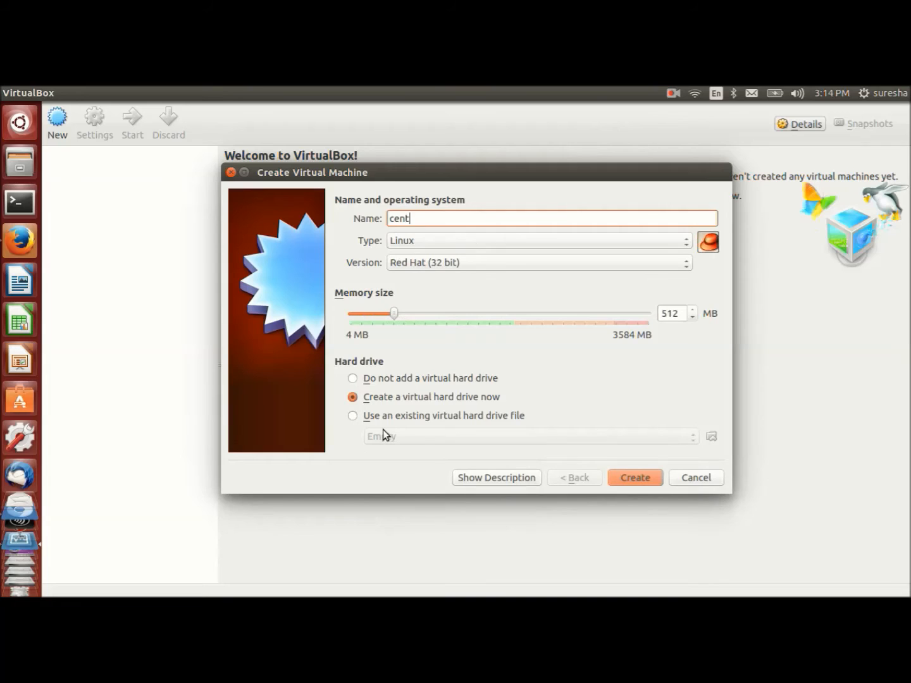
type("os 6.3")
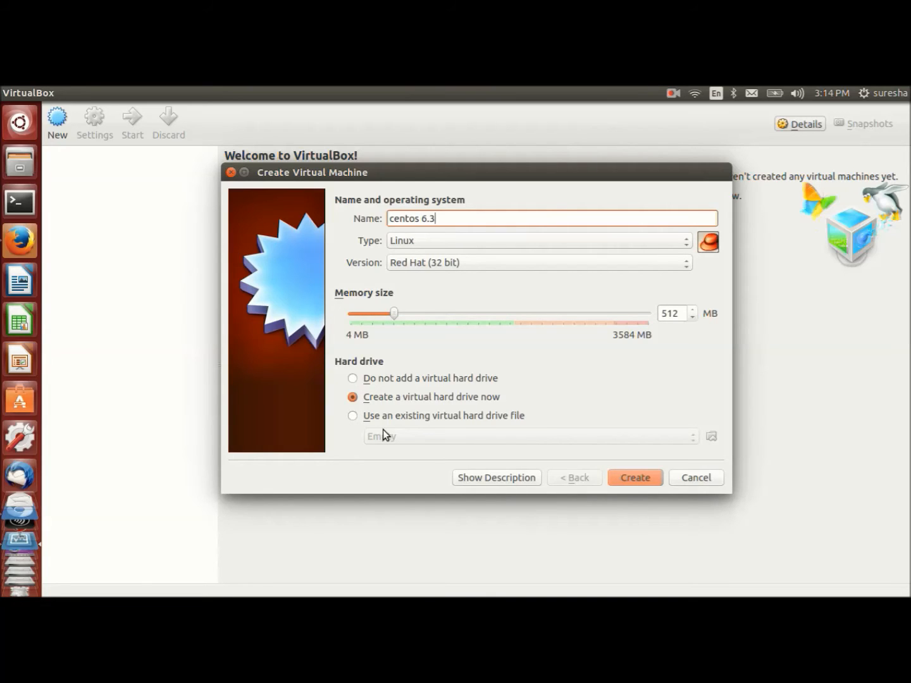
- Attach the existing CentOS 6.3 x86.vdi from the VirtualBox VMs folder and create the machine
left_click(352, 415)
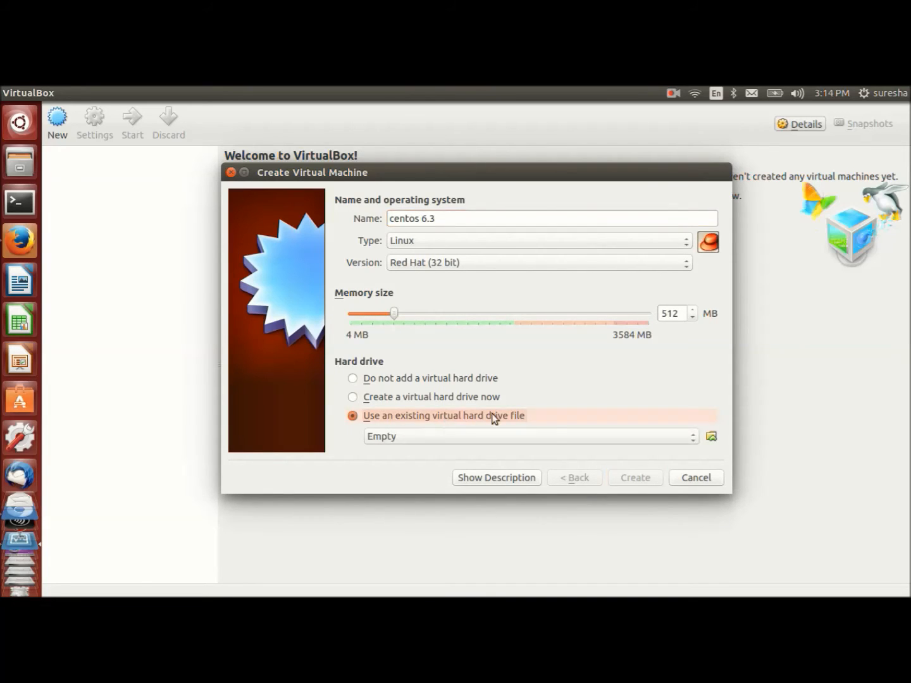
left_click(710, 435)
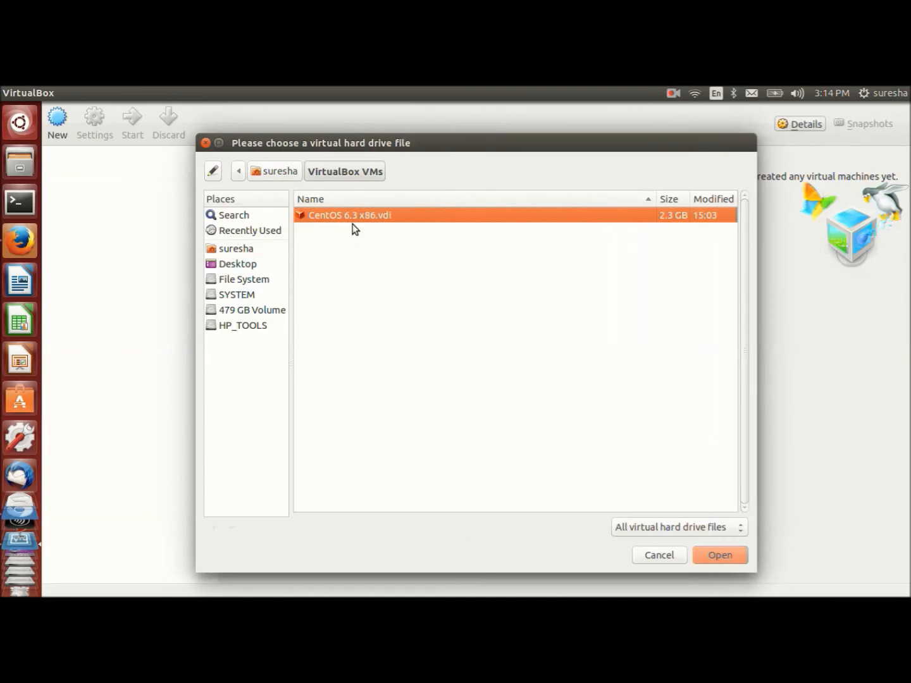
left_click(279, 171)
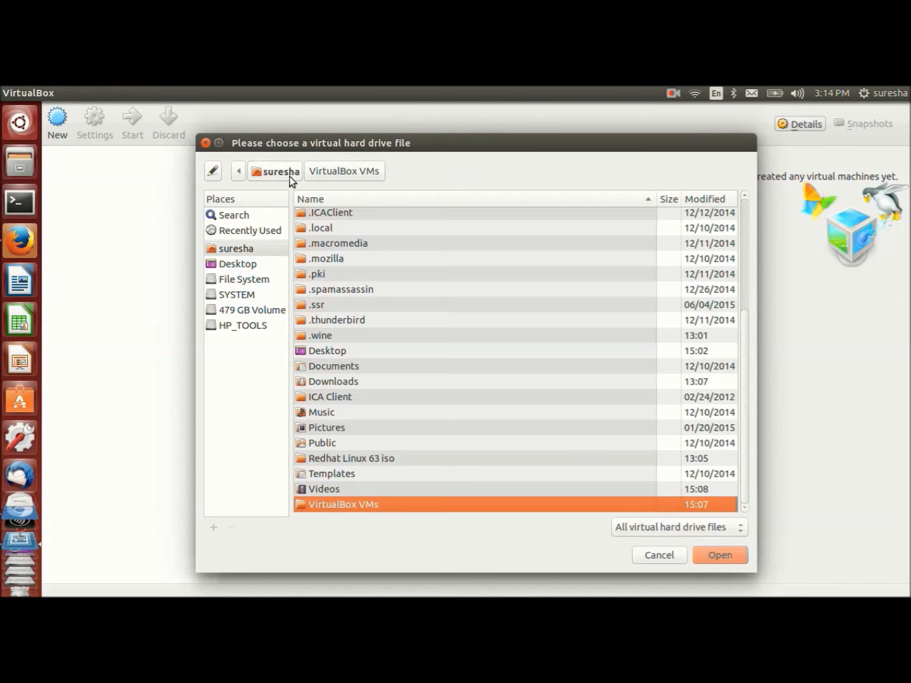
double_click(343, 503)
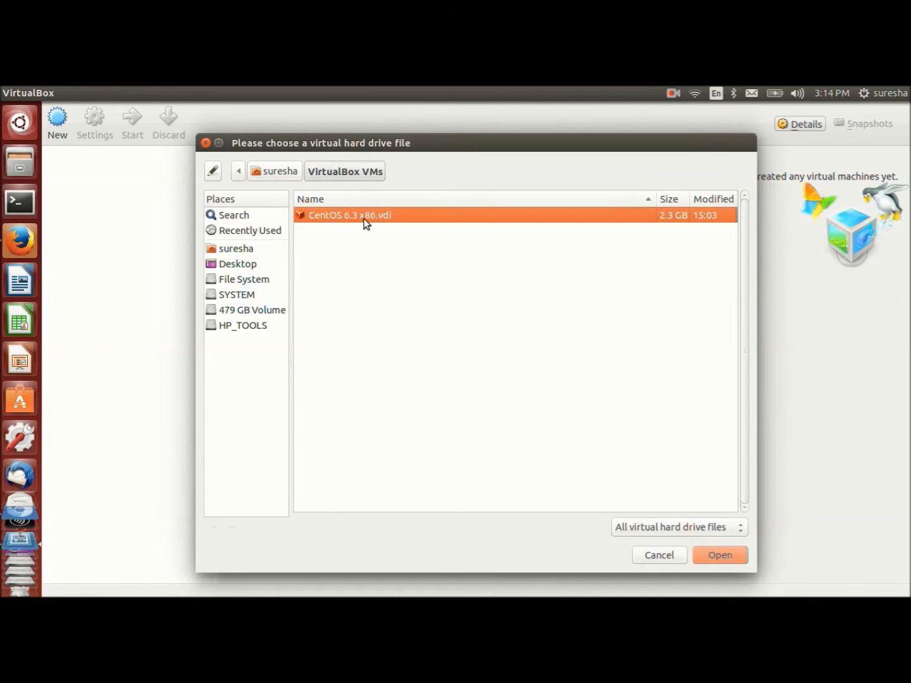
left_click(718, 554)
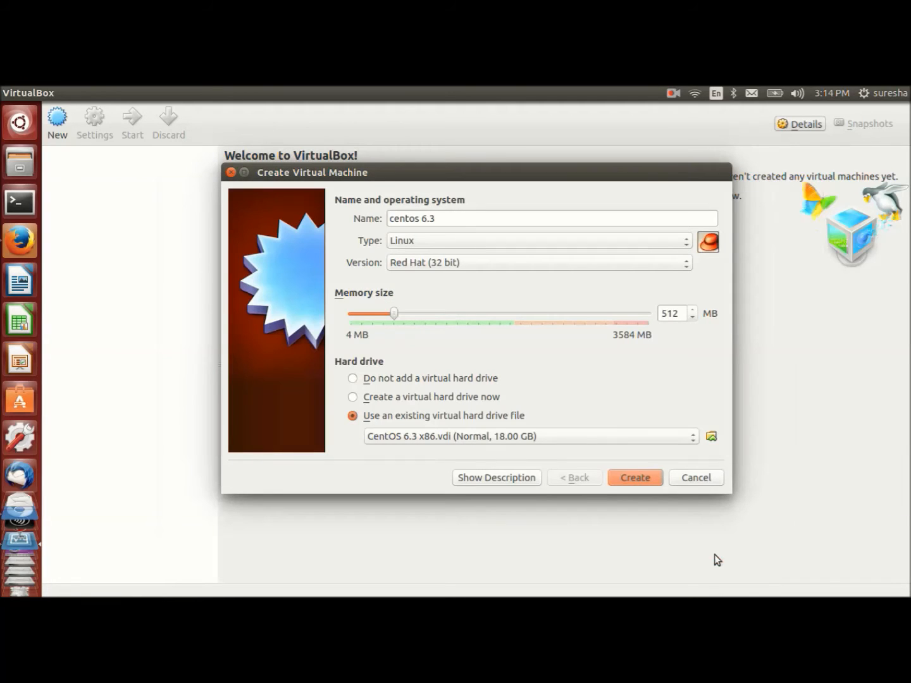
left_click(635, 477)
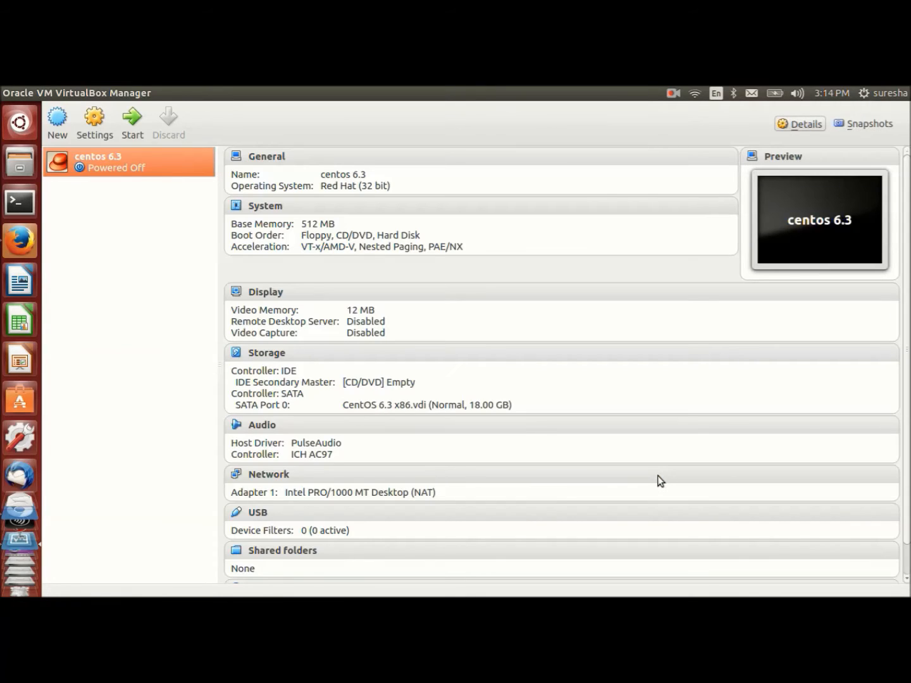
mouse_move(133, 120)
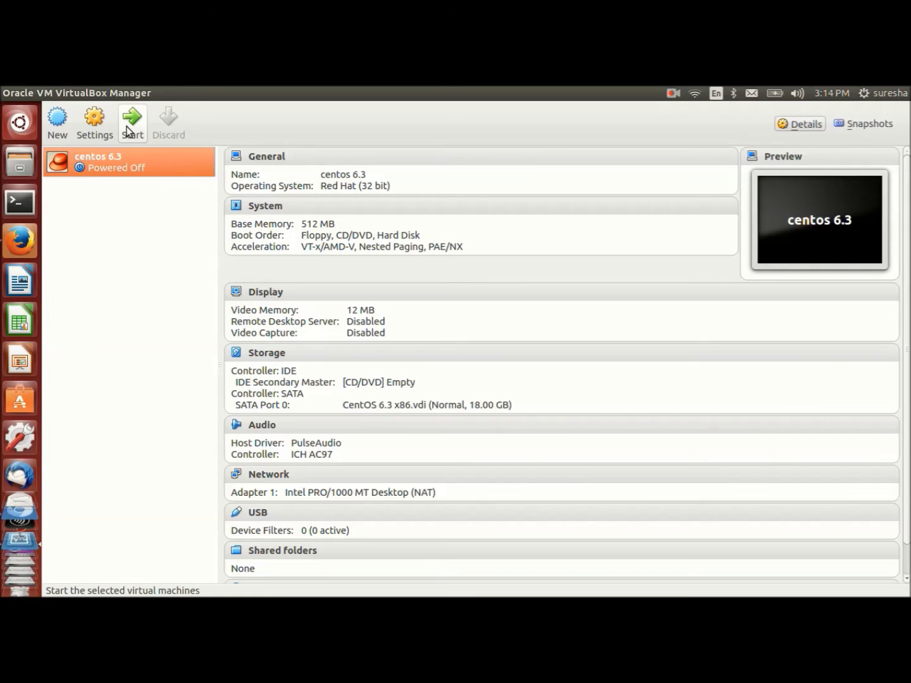
- Start the centos 6.3 virtual machine so it begins booting
left_click(133, 123)
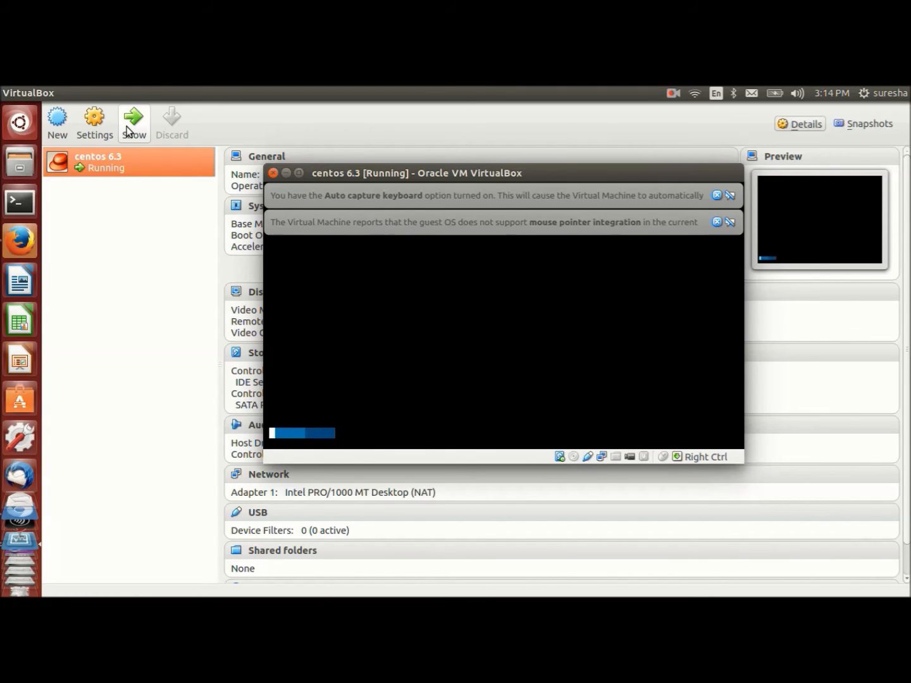
- Bring Firefox forward showing the virtualbox.org homepage tab
left_click(20, 240)
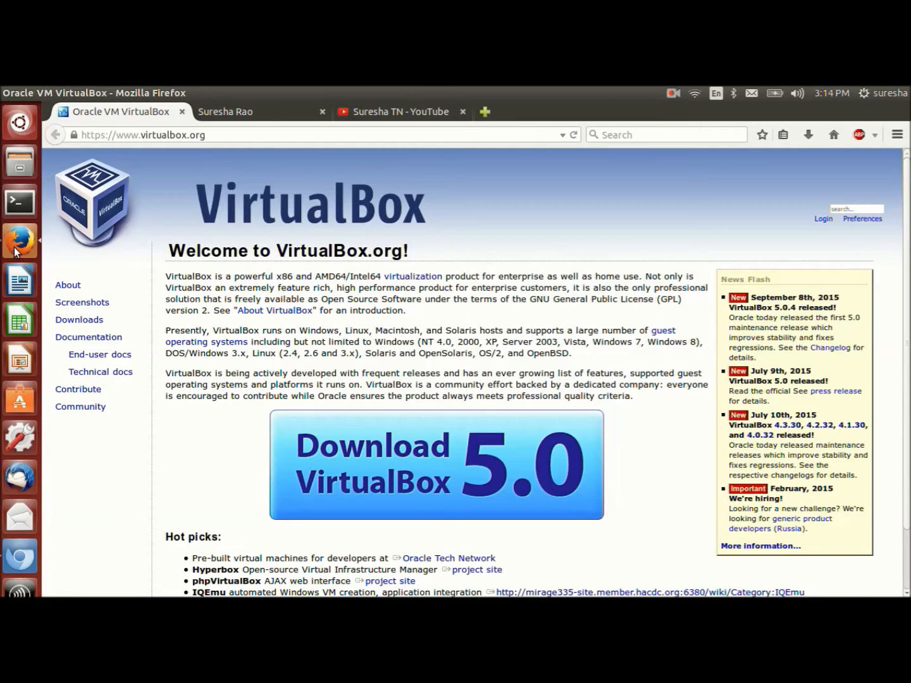
mouse_move(19, 559)
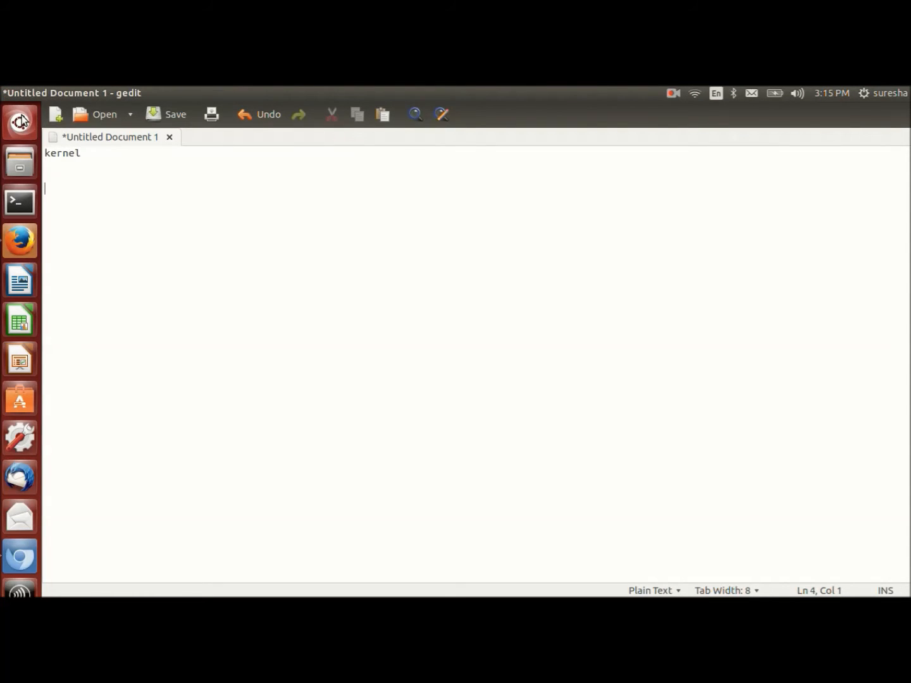
- Start a 'shell' line, then append '- ENgine of OS' to the kernel line
type("shell")
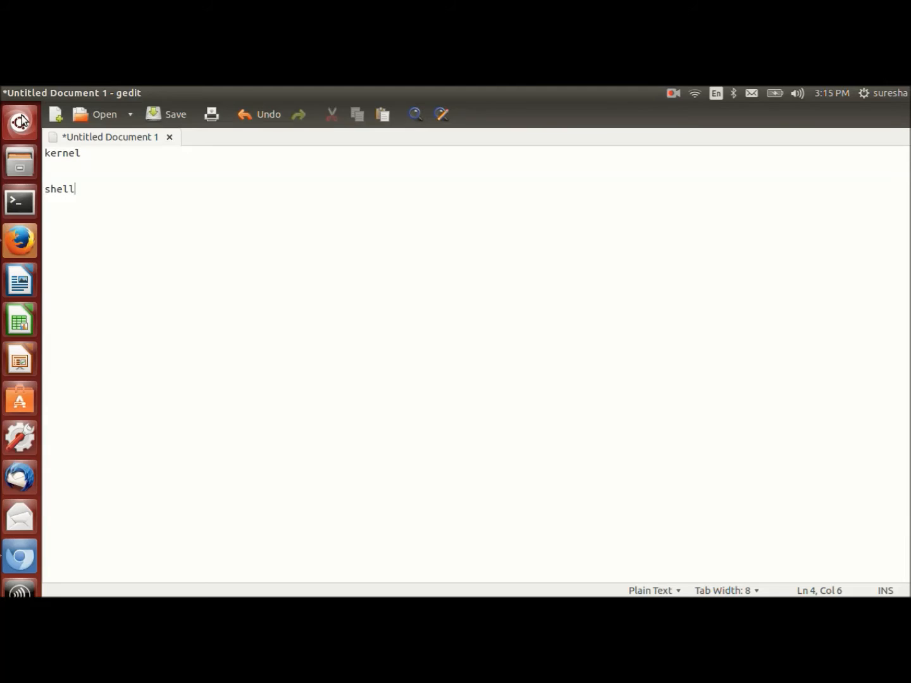
key("Return")
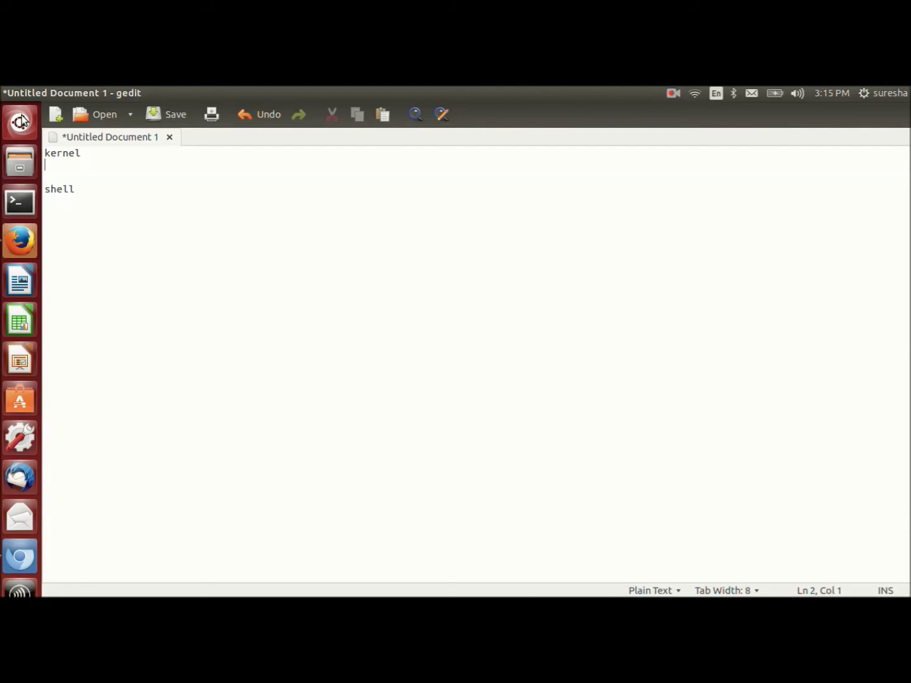
left_click(81, 153)
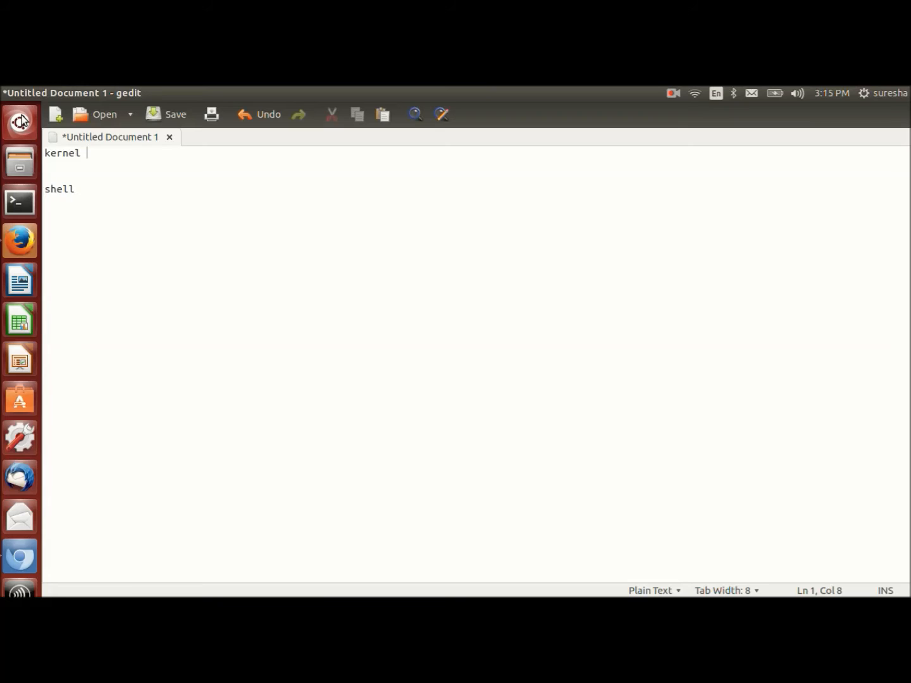
type("-")
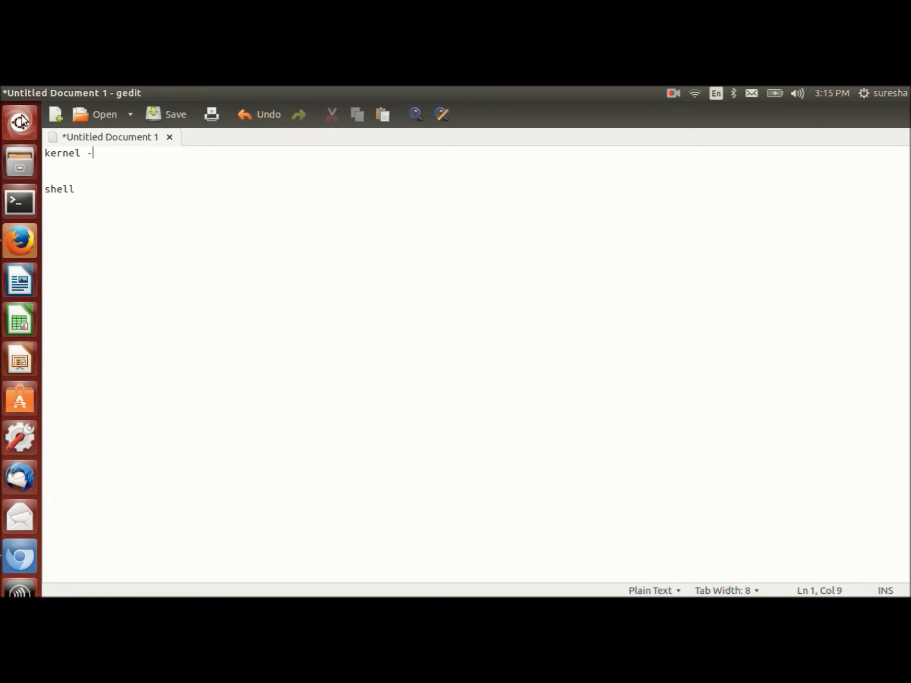
type("ENgine")
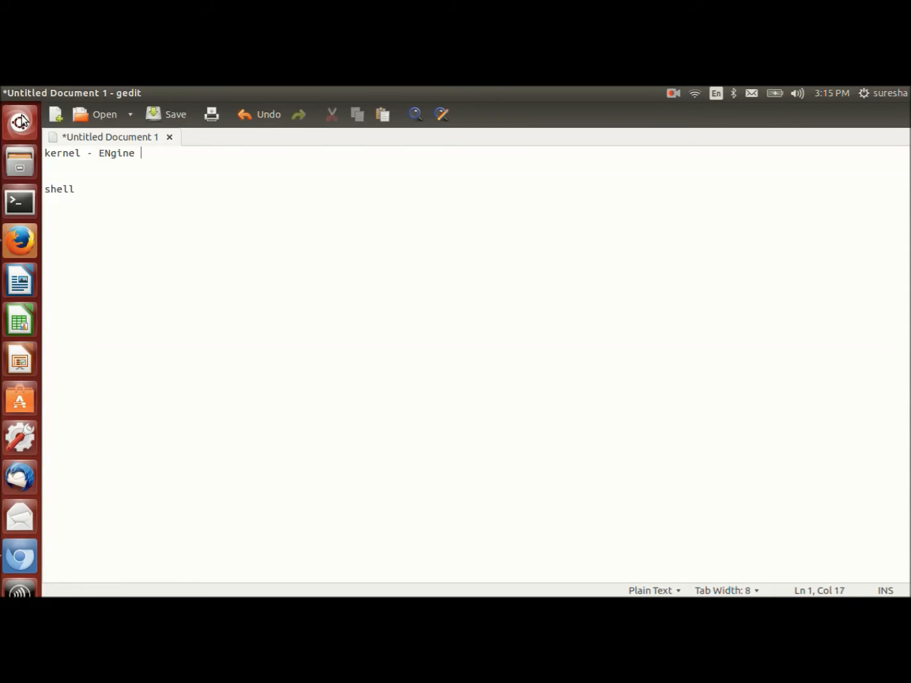
type("of OS")
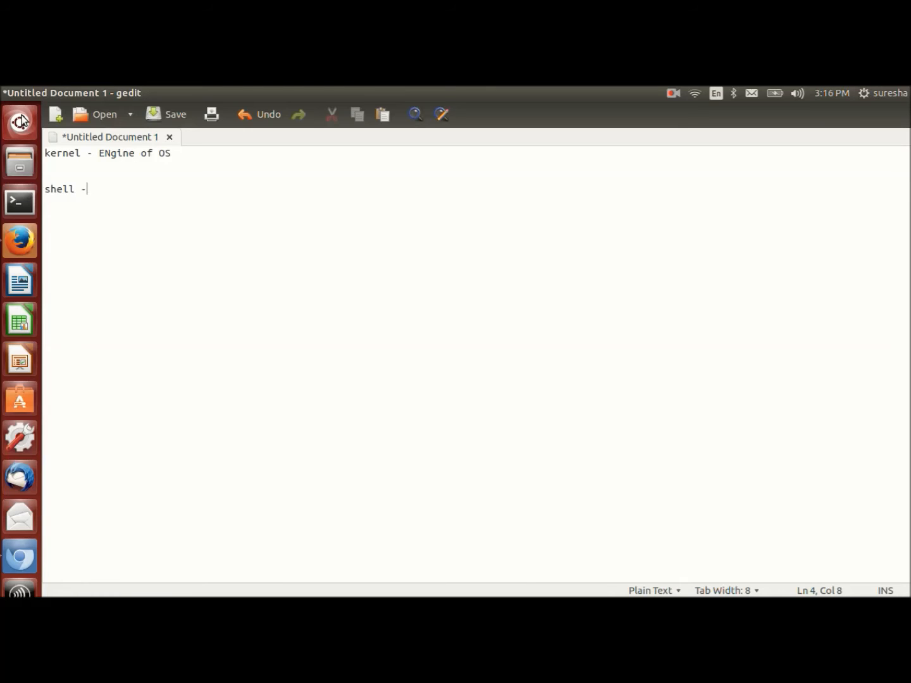
- Complete the shell line with 'brakes, accel, gear system - copy paste'
type("bre")
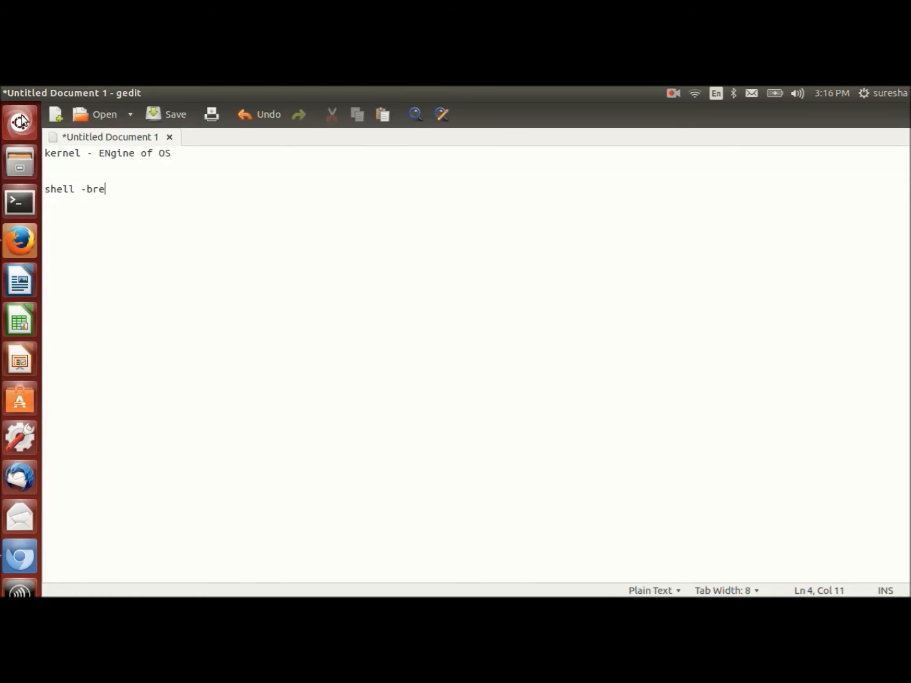
type("akes, acc")
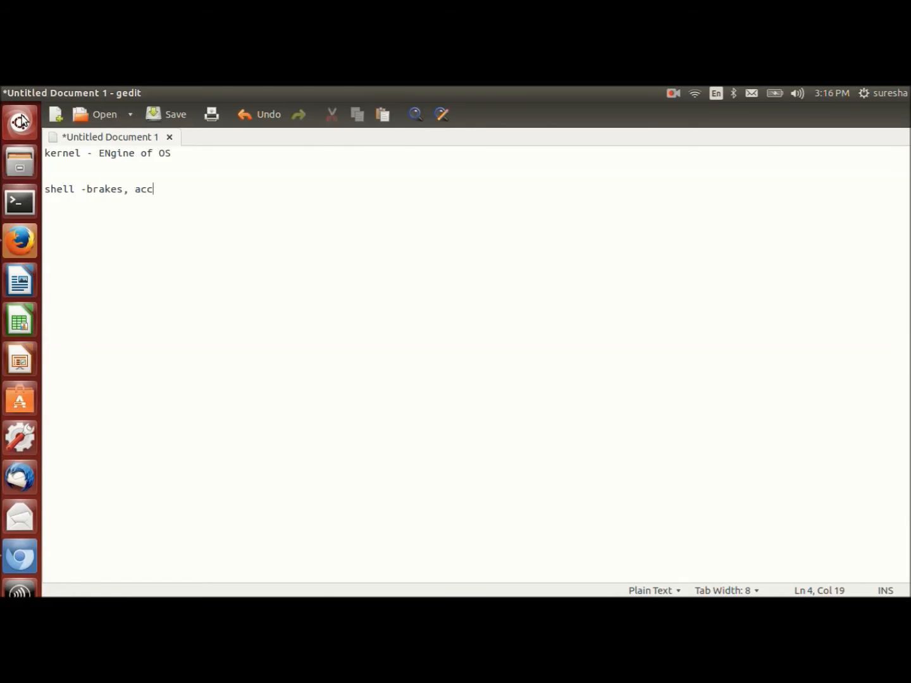
type("el, gear s")
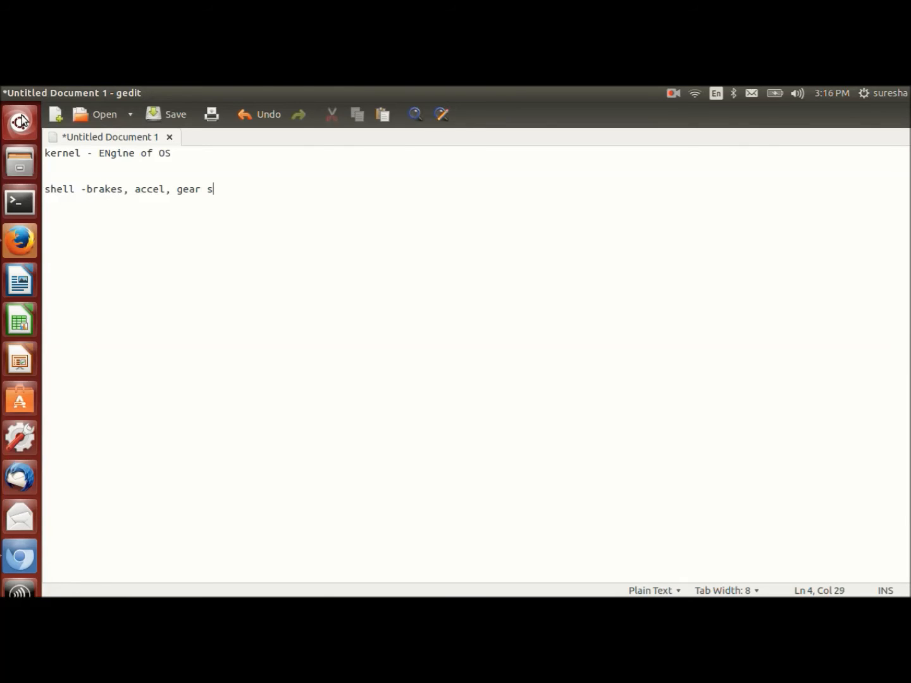
type("ystem -")
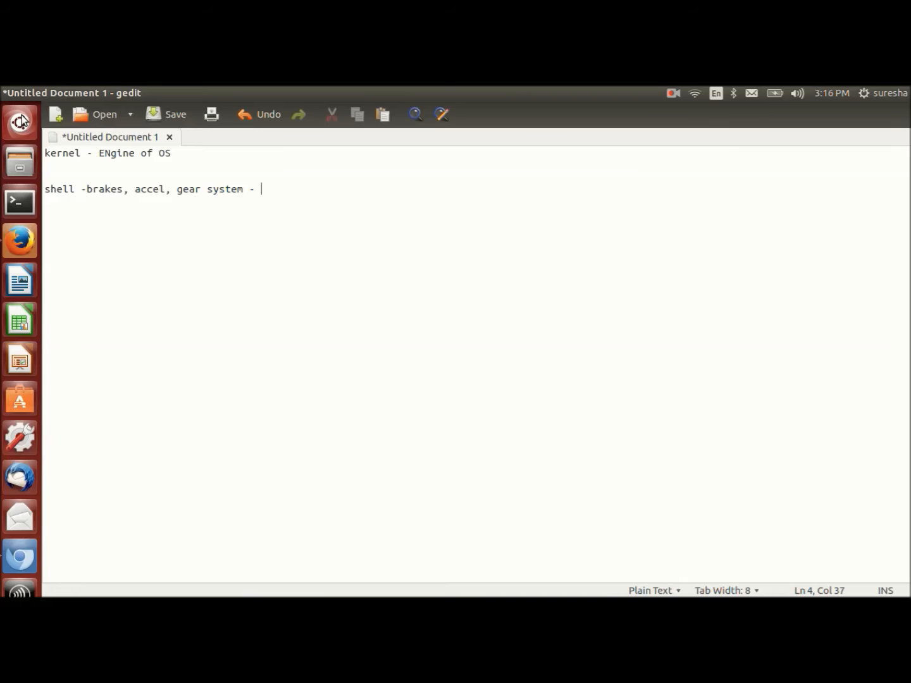
type("co")
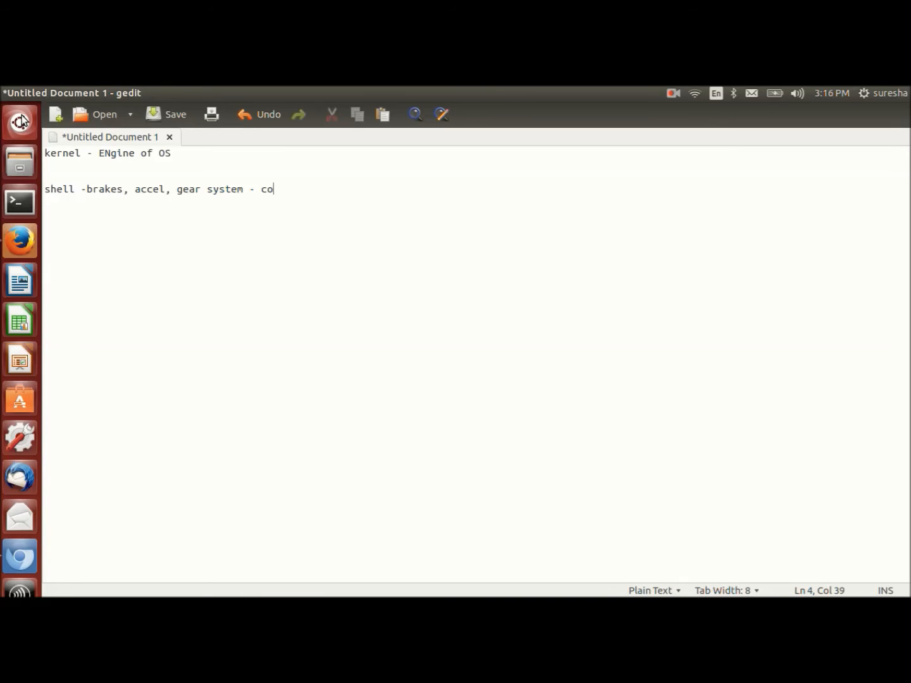
type("py p")
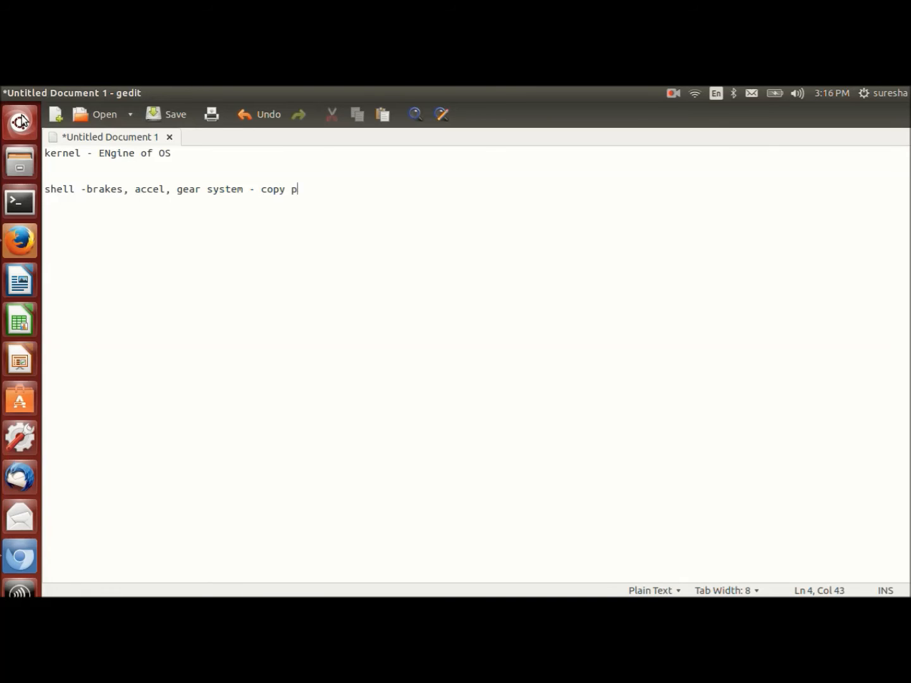
type("aste")
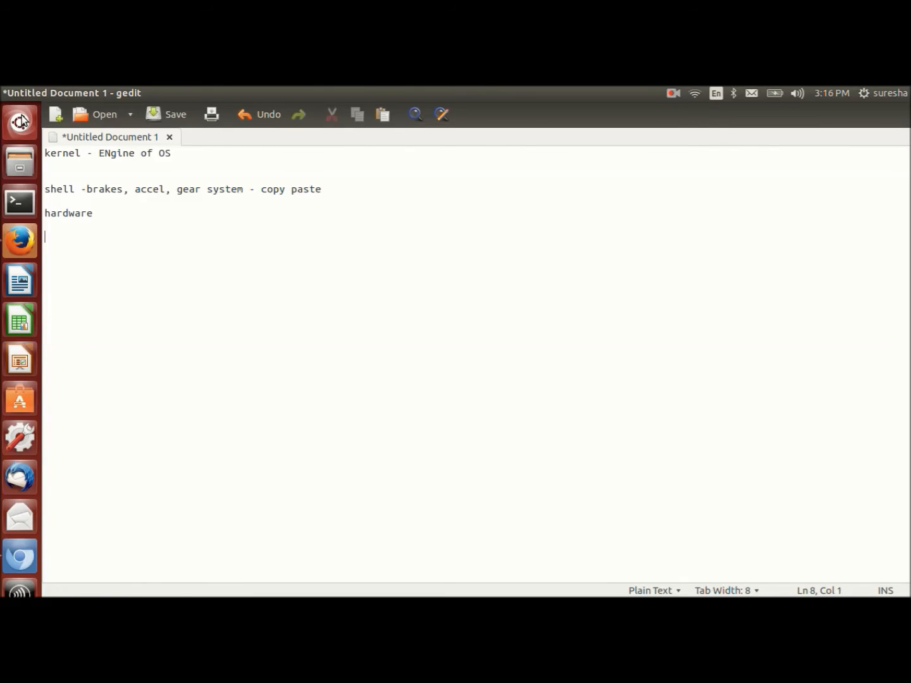
- Add a 'user' line, highlight hardware, shell, kernel and user in turn, then launch Terminal
type("user")
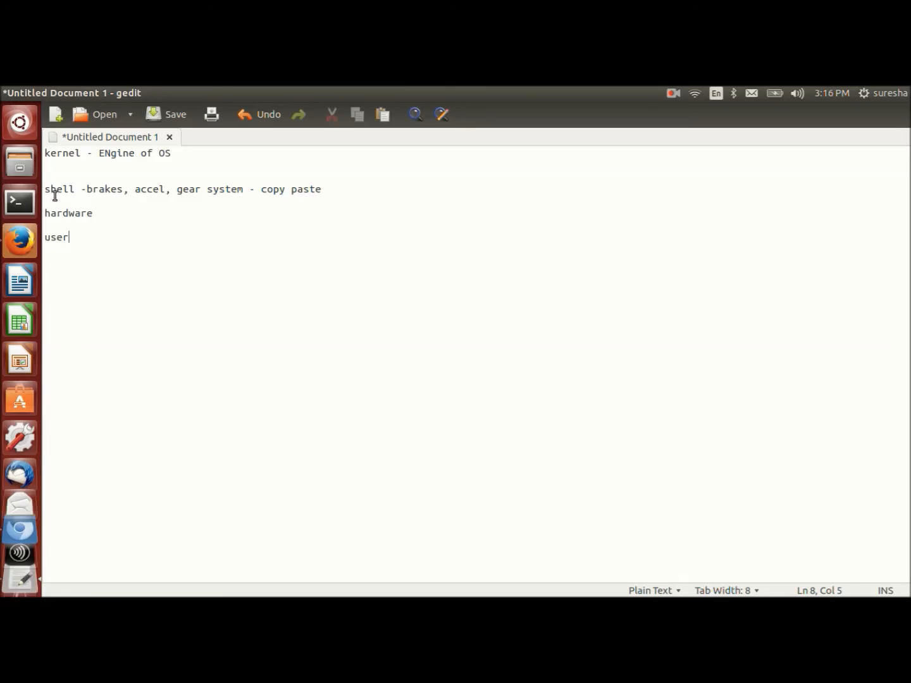
double_click(68, 213)
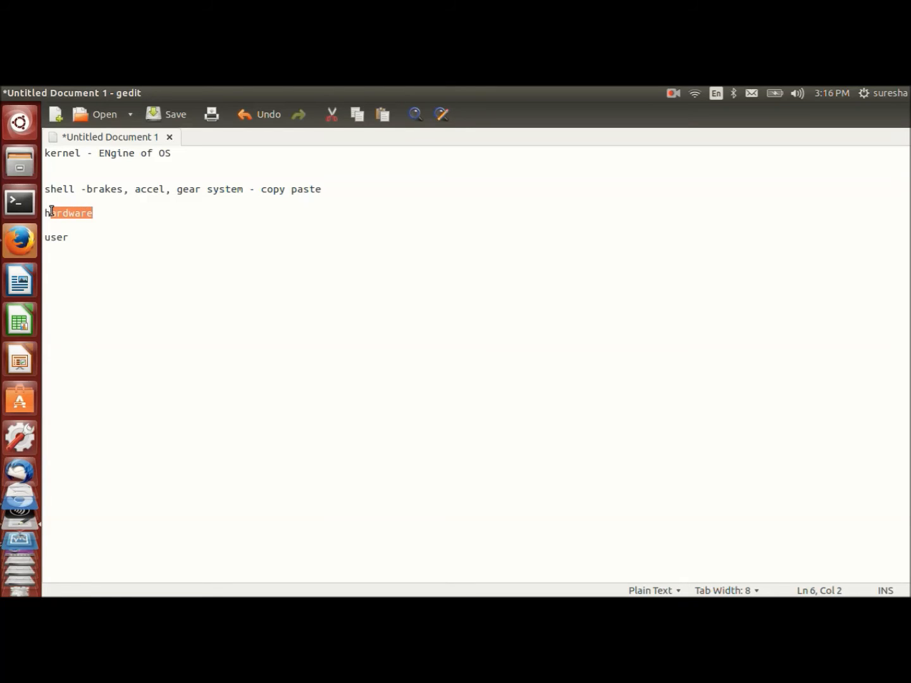
mouse_move(91, 190)
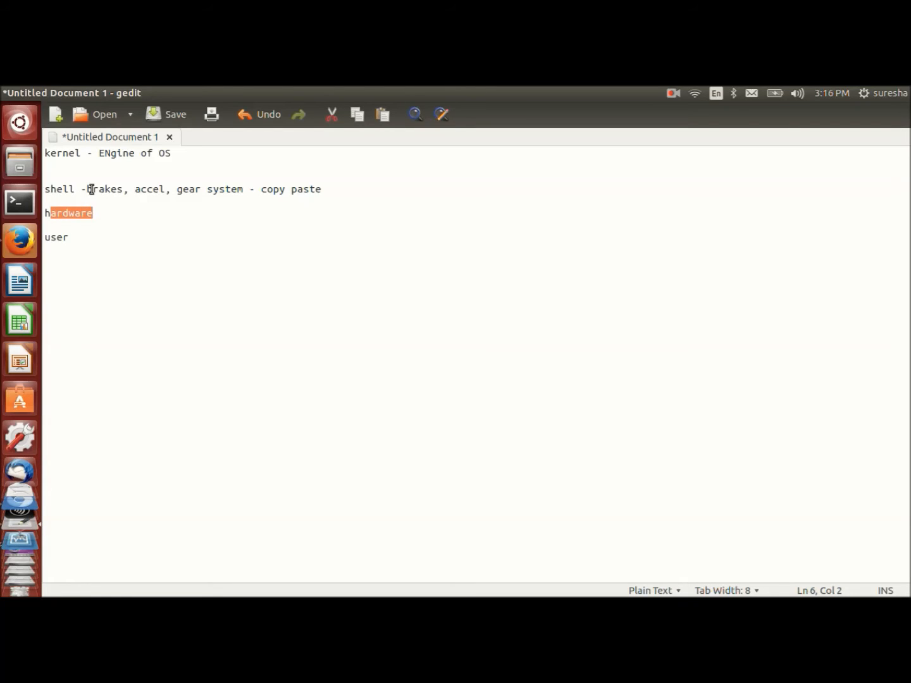
left_click(273, 190)
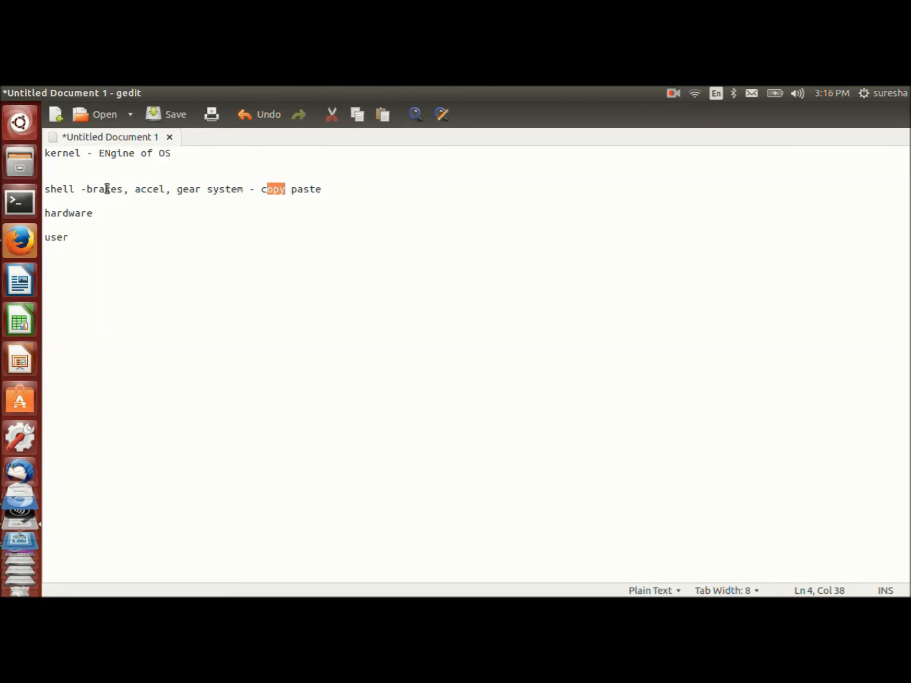
double_click(60, 188)
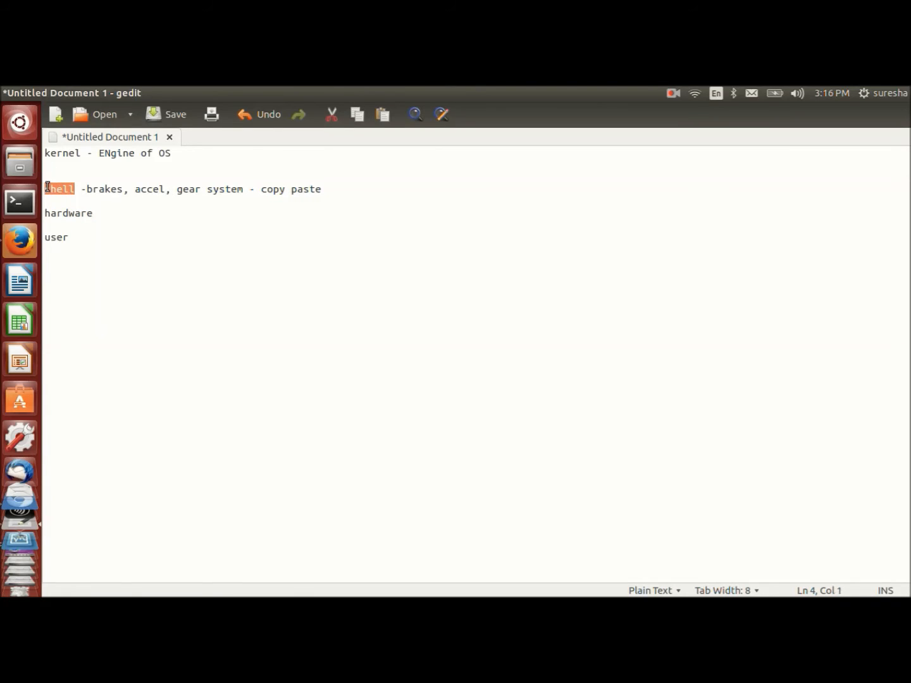
left_click(58, 153)
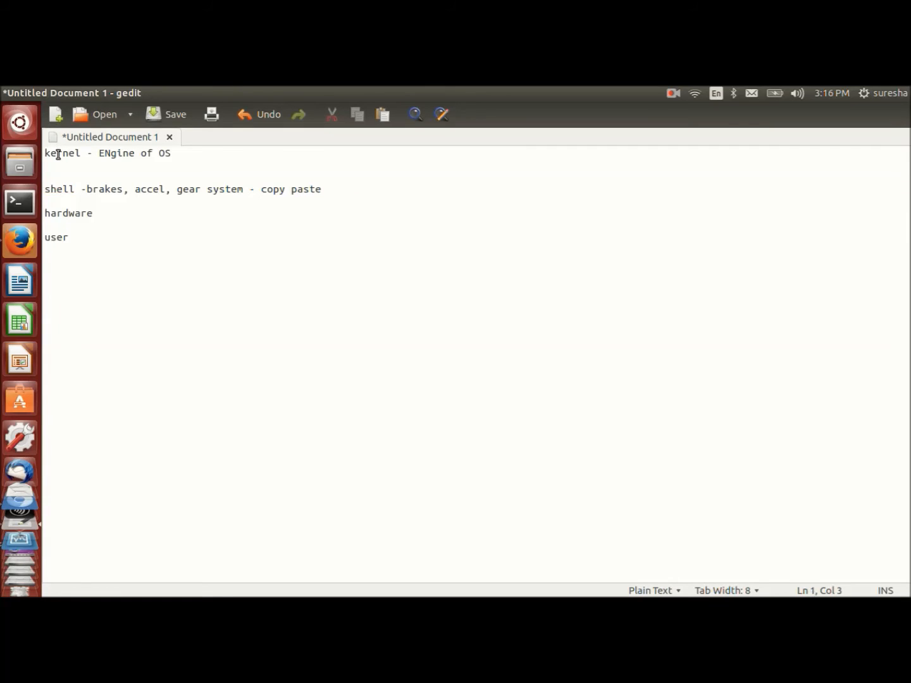
mouse_move(68, 182)
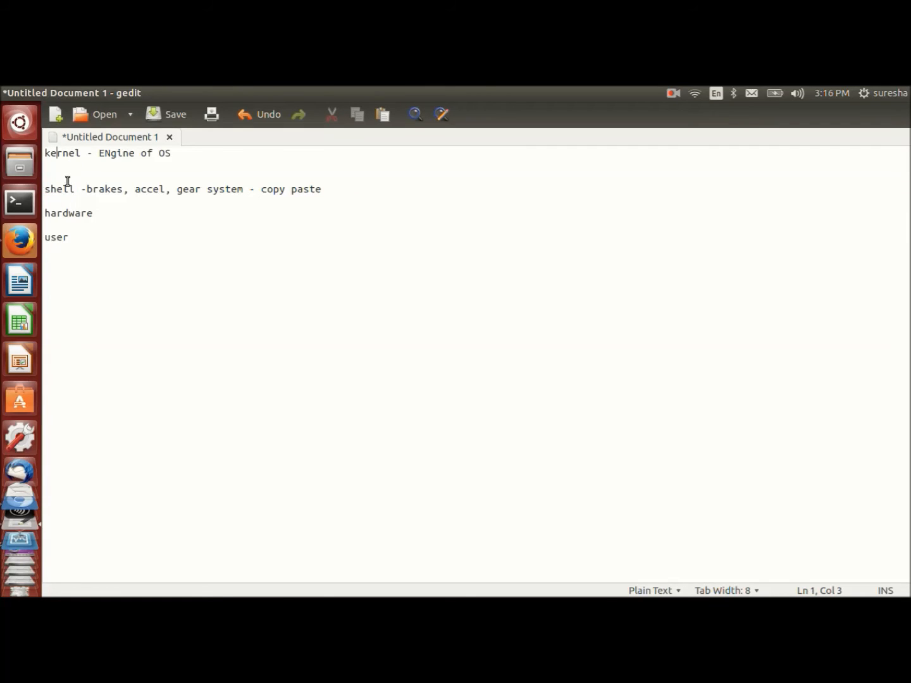
double_click(61, 190)
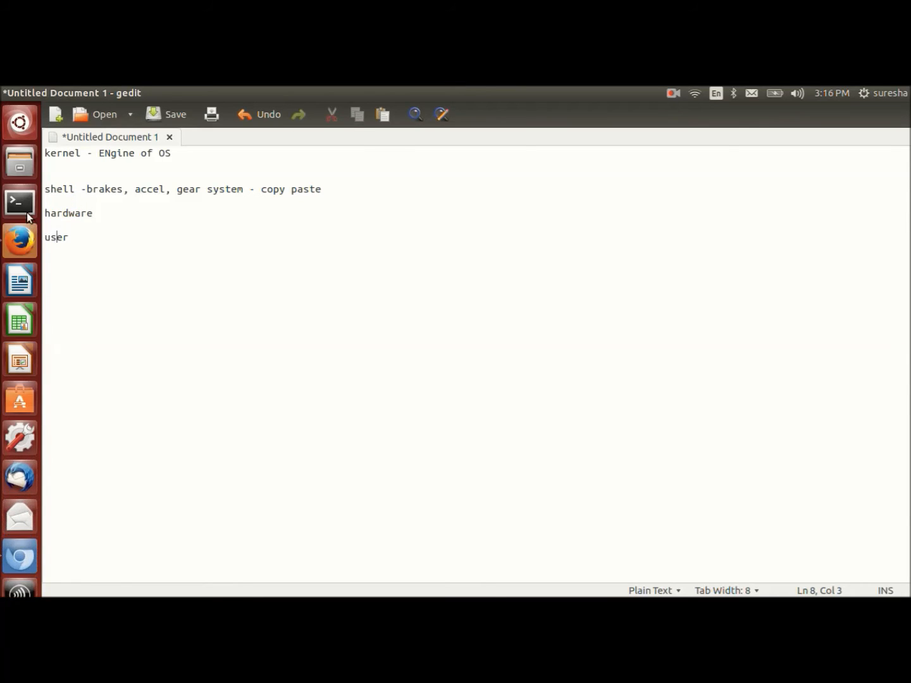
left_click(19, 203)
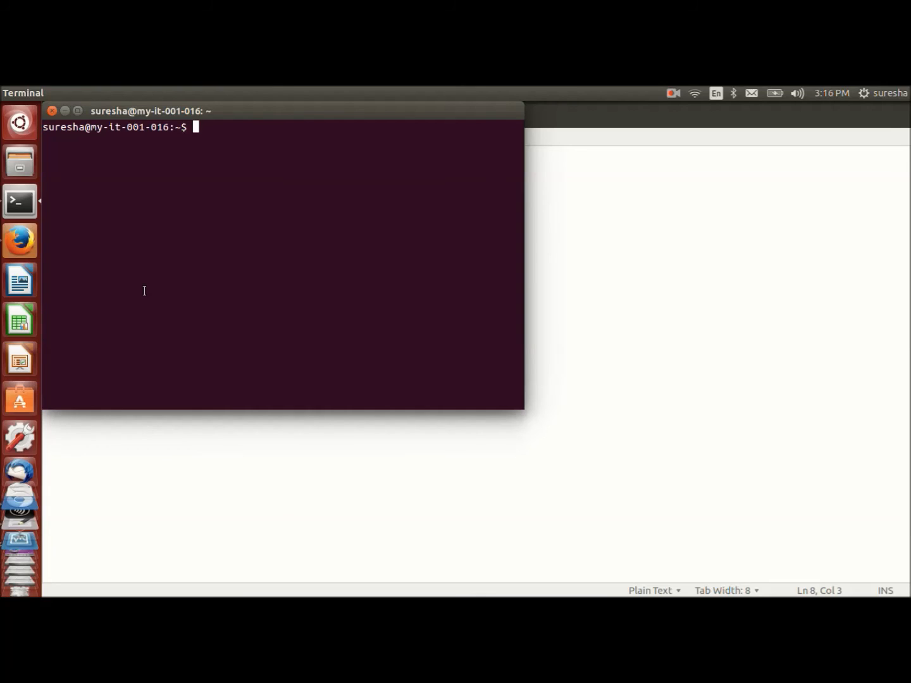
- Run whoami to print the currently logged-in user name
type("whoa")
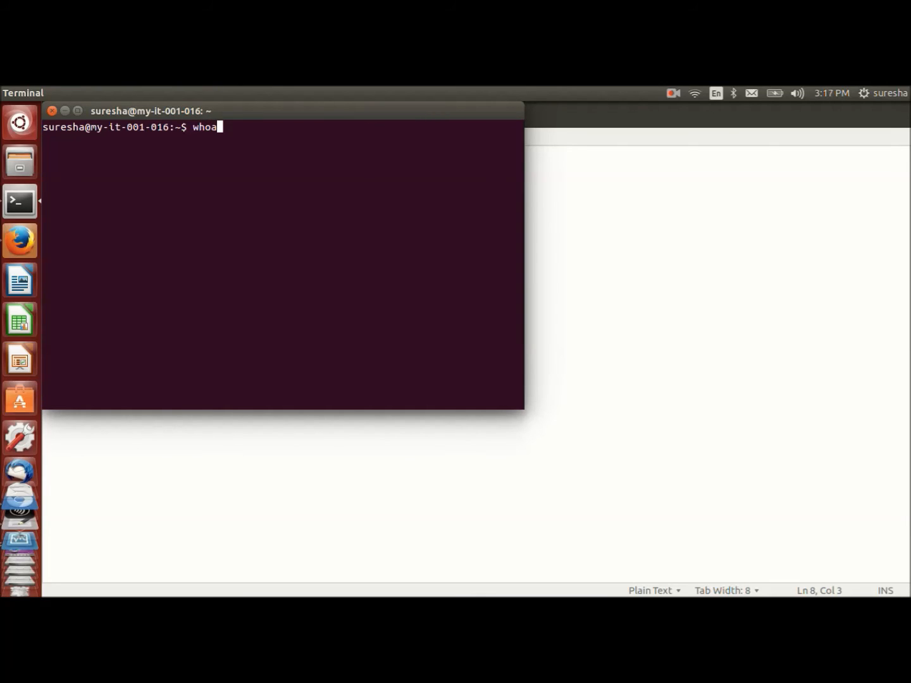
type("mi")
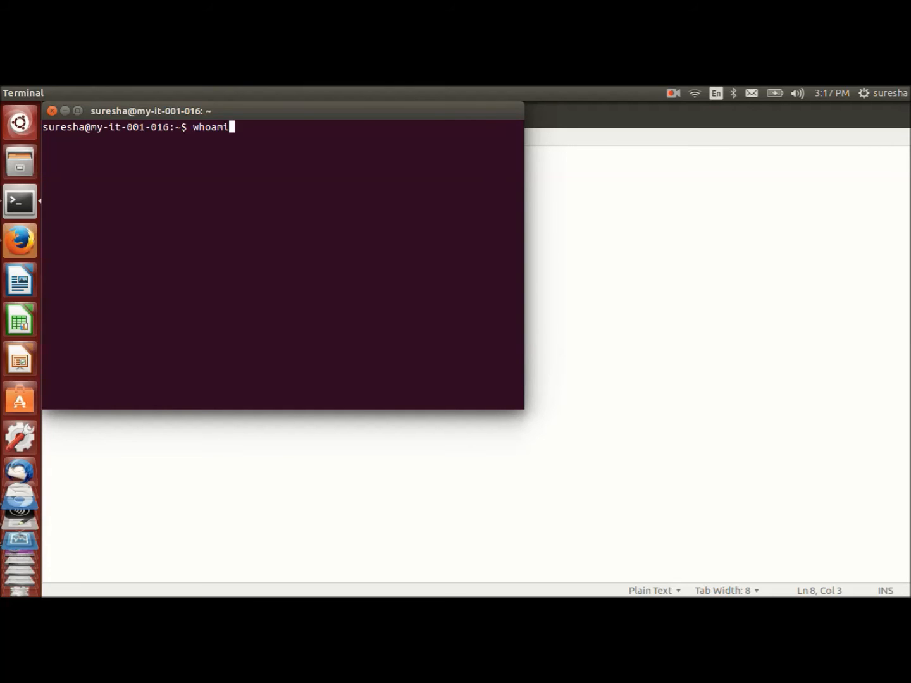
key("Return")
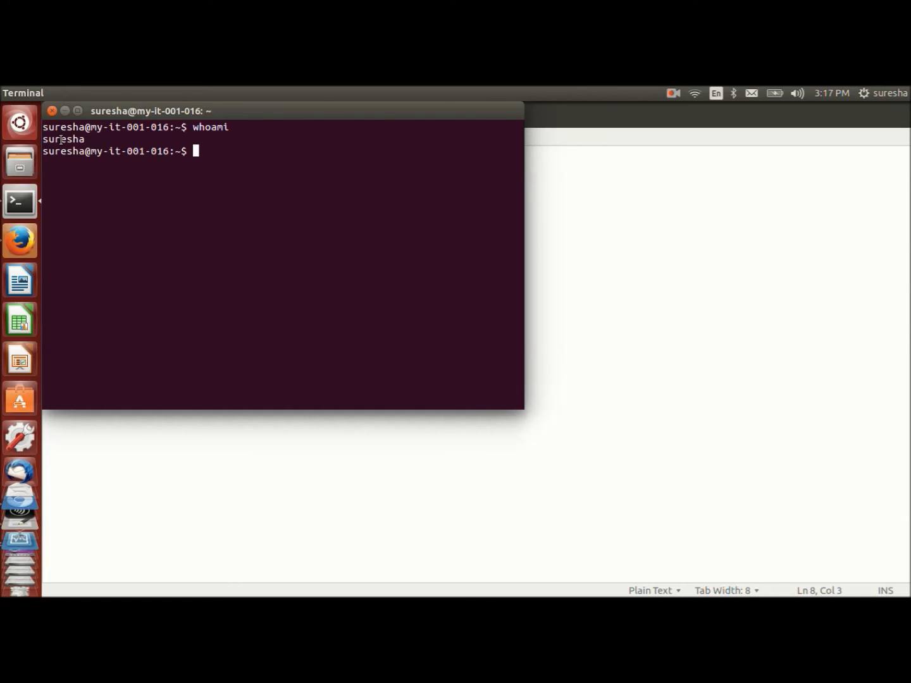
mouse_move(48, 163)
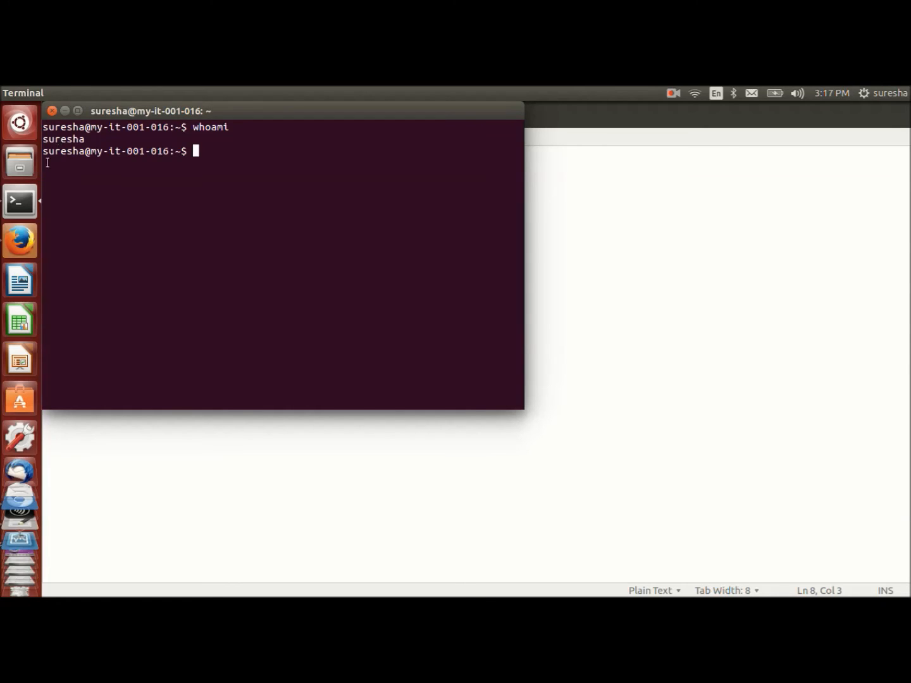
mouse_move(69, 248)
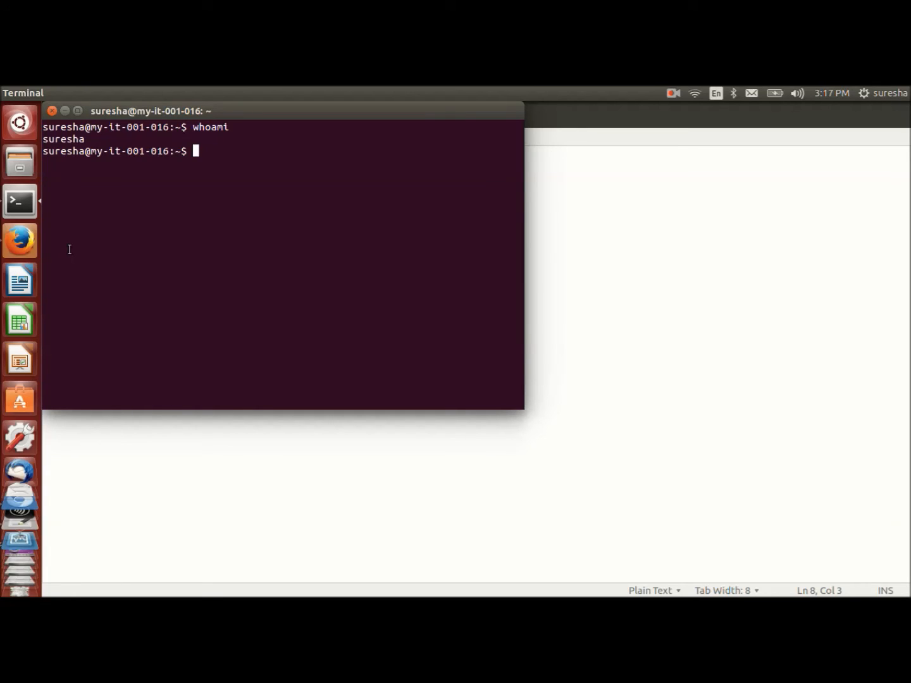
mouse_move(19, 516)
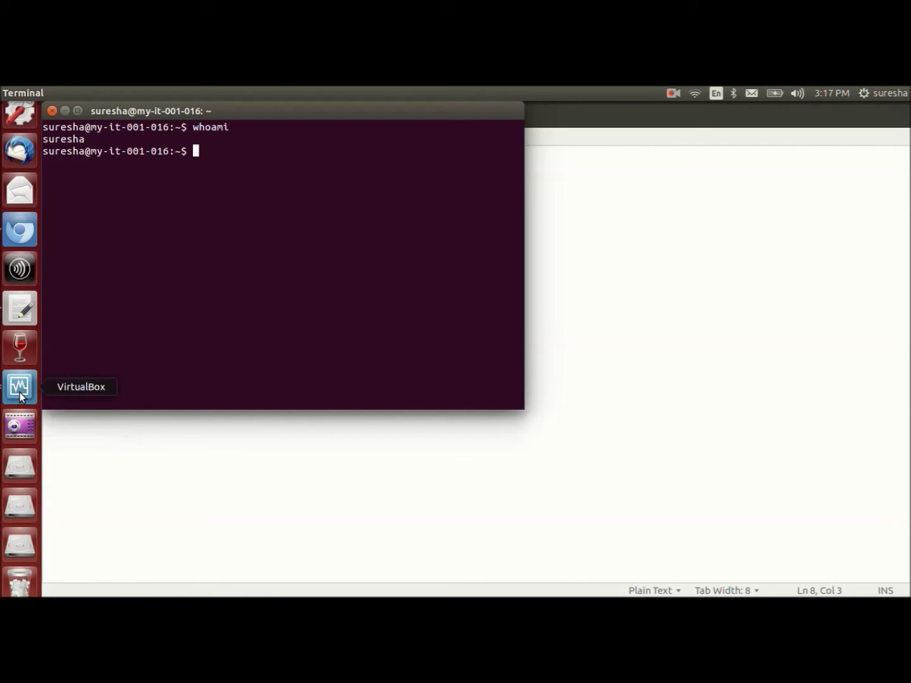
- Bring up the CentOS VM, dismiss the mouse and keyboard notices, and log in as centos
left_click(20, 387)
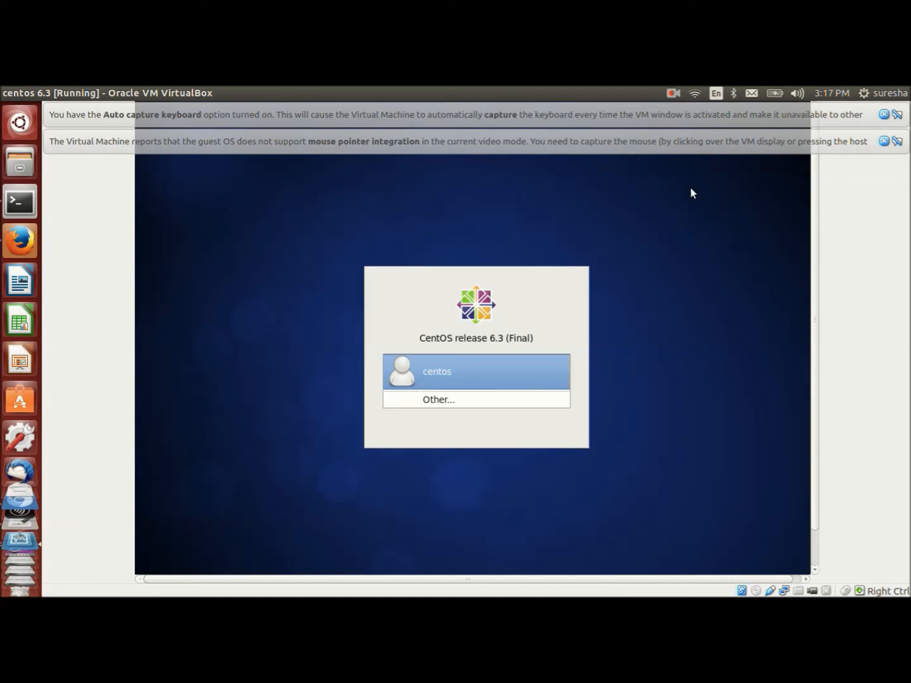
left_click(884, 142)
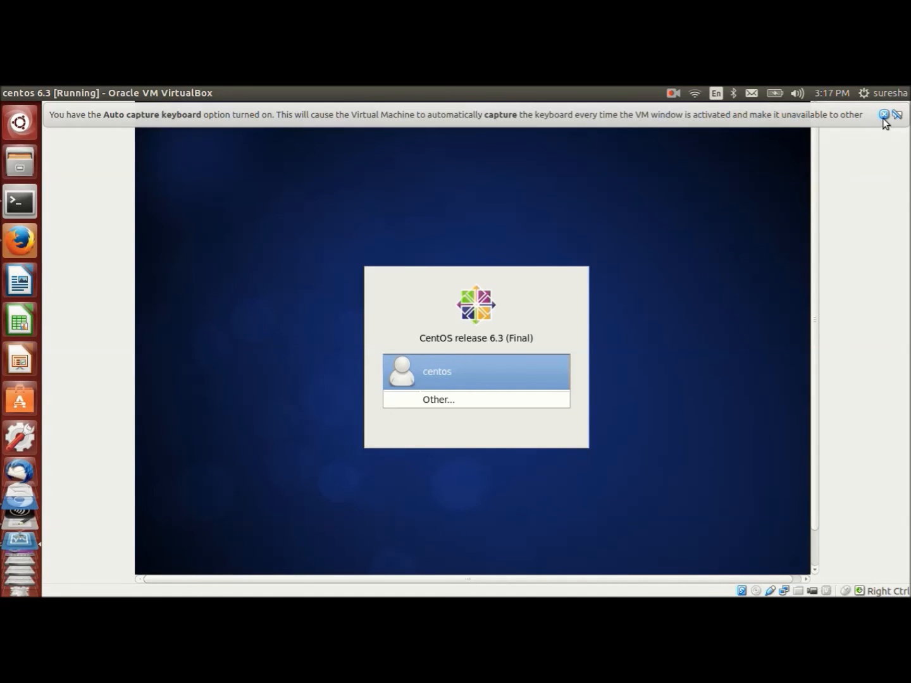
left_click(884, 113)
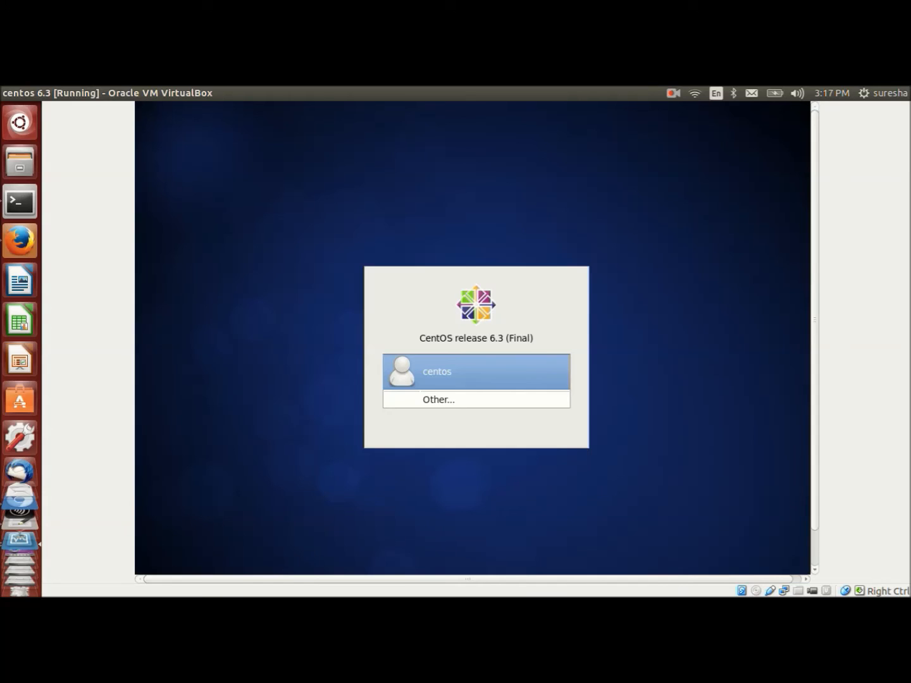
mouse_move(465, 376)
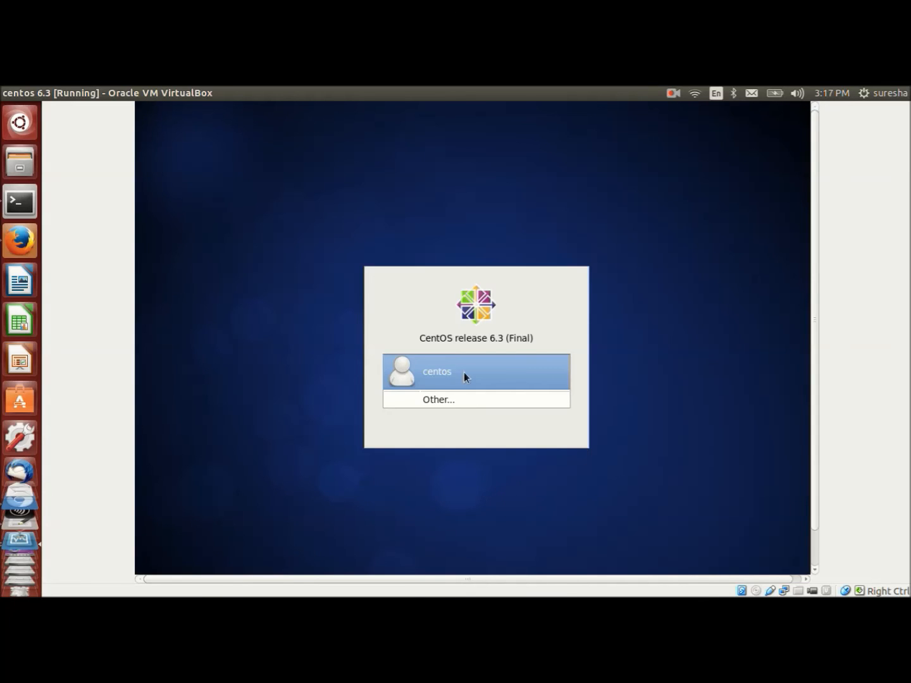
left_click(475, 372)
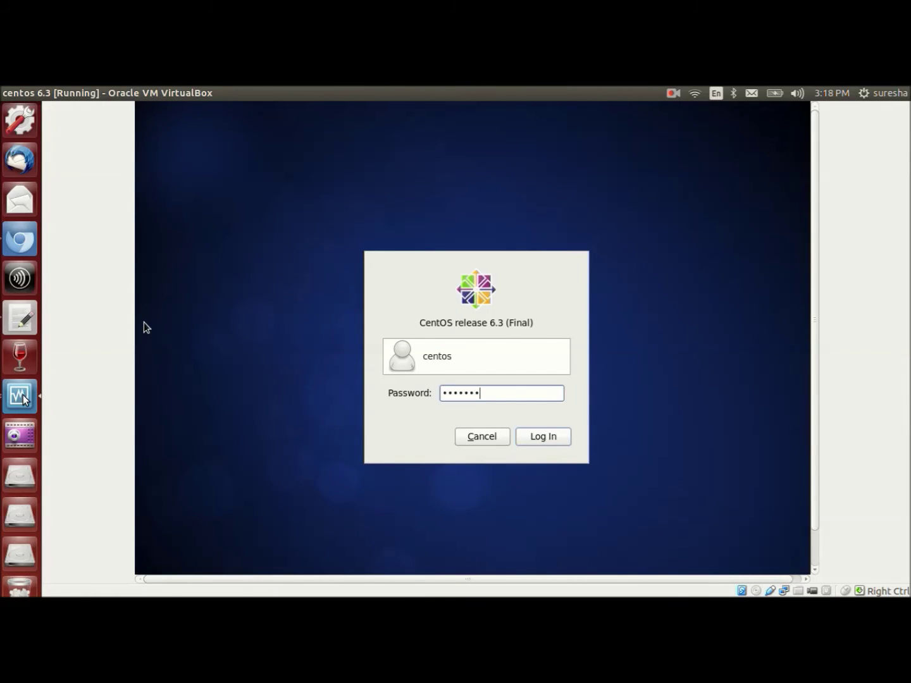
left_click(541, 437)
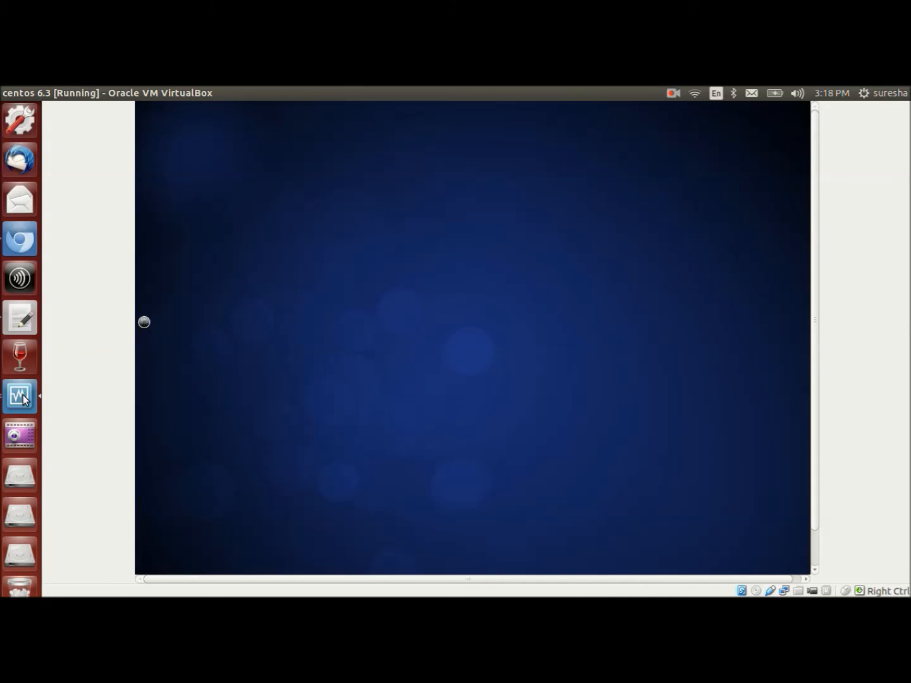
mouse_move(20, 159)
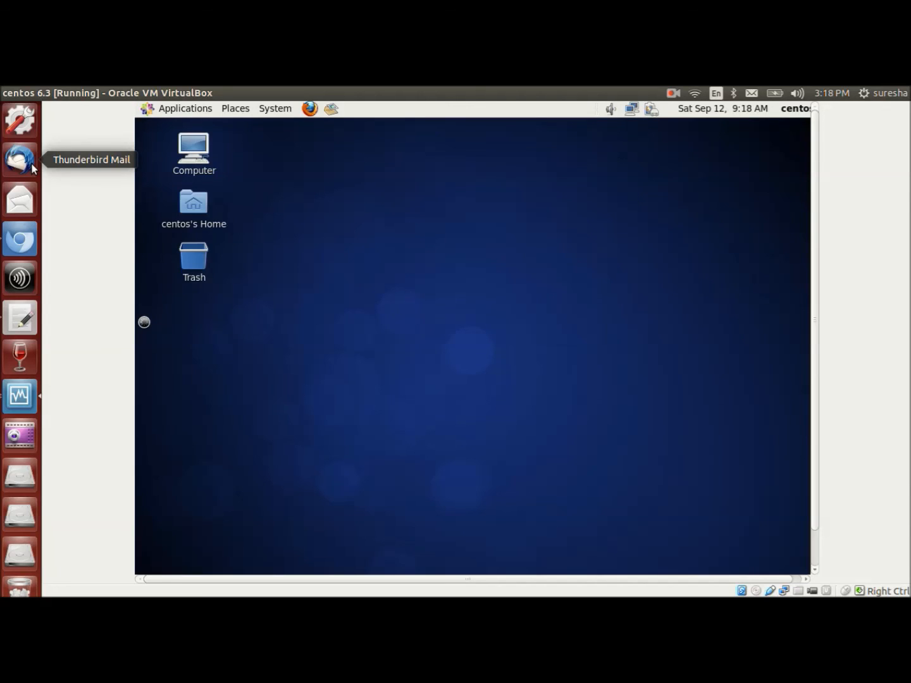
mouse_move(147, 327)
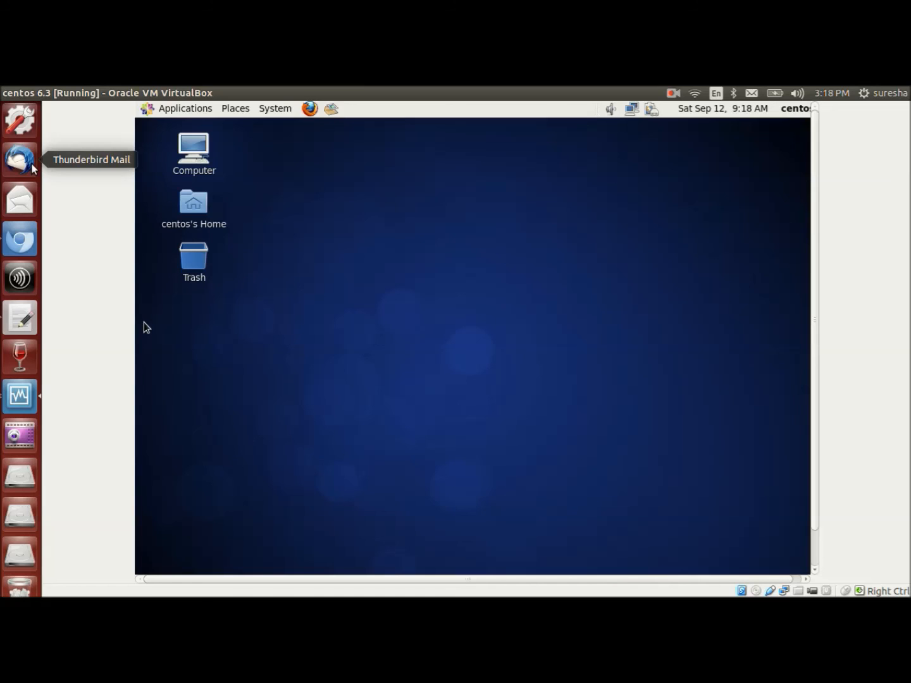
mouse_move(20, 199)
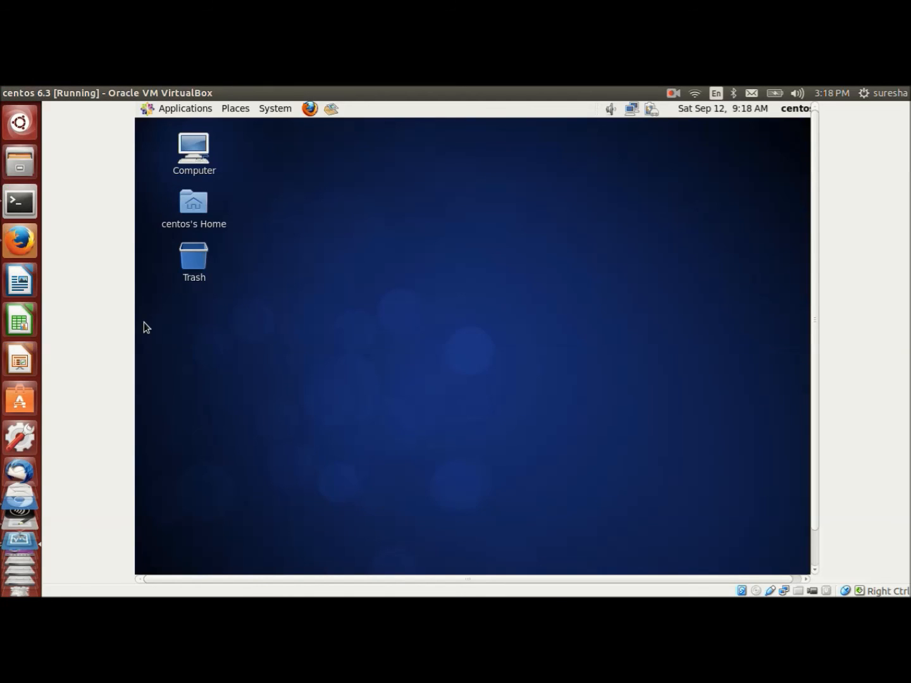
mouse_move(283, 536)
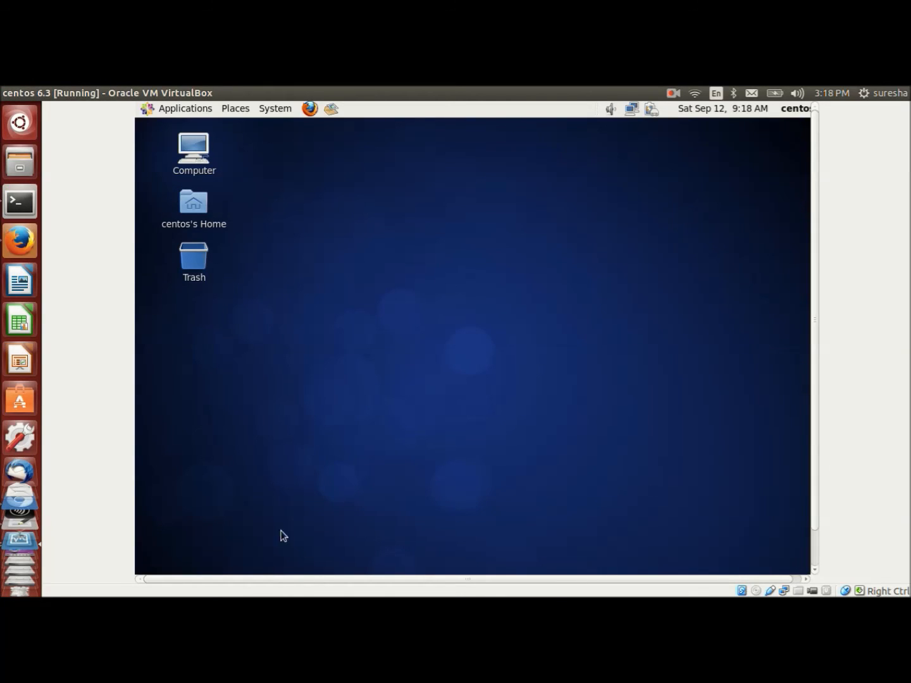
mouse_move(417, 214)
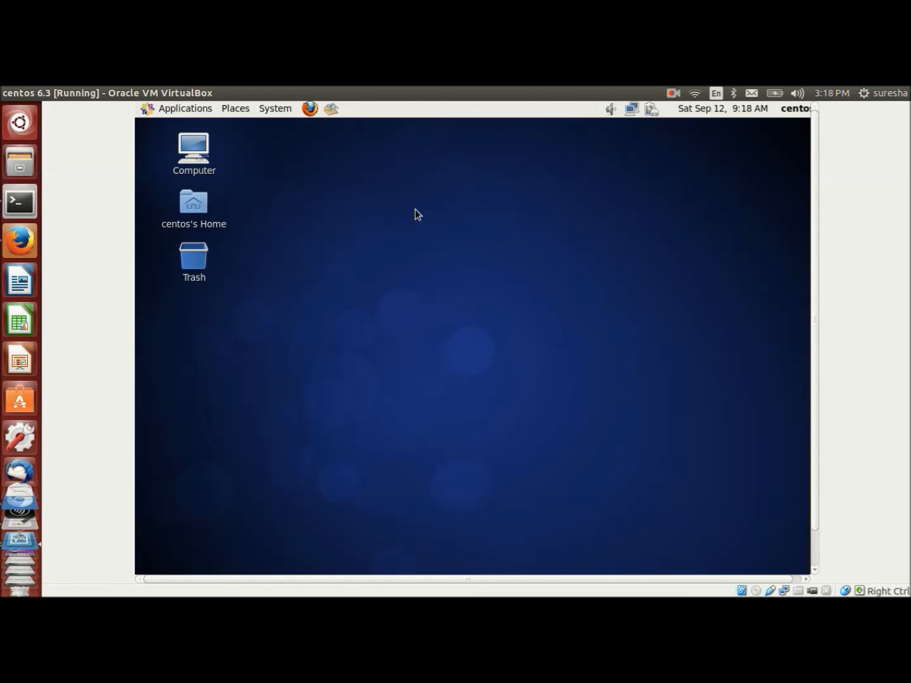
- Try the desktop's Open in Terminal, close it, then launch Terminal from Applications > System Tools
right_click(416, 214)
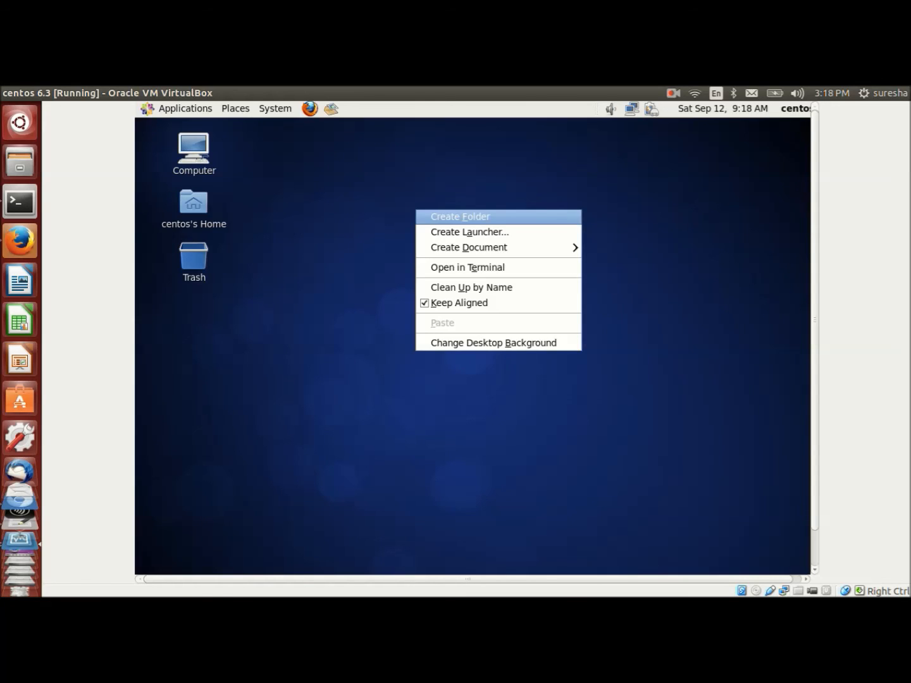
mouse_move(467, 266)
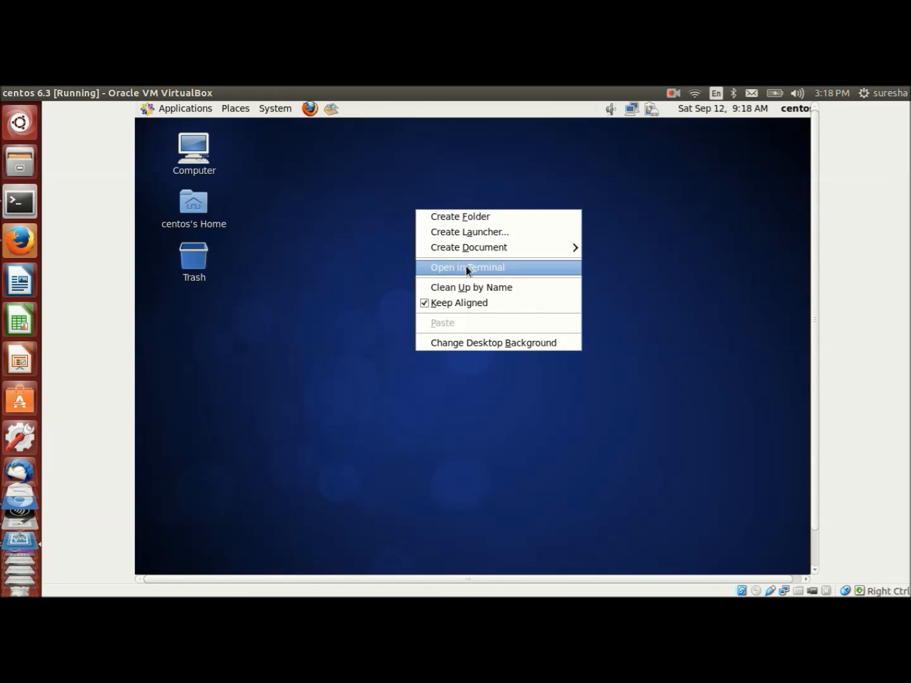
left_click(467, 266)
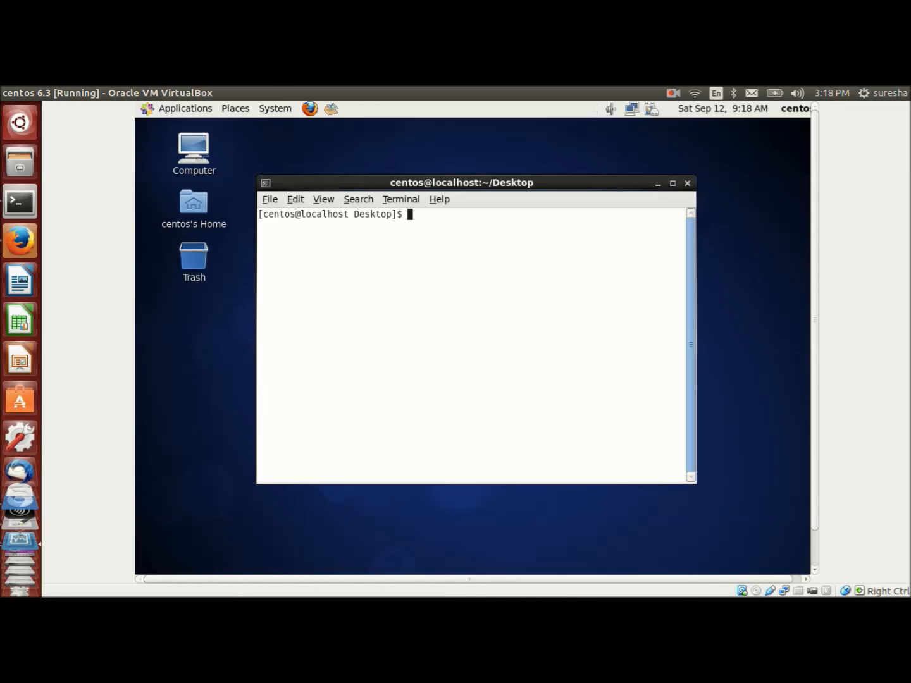
left_click(687, 182)
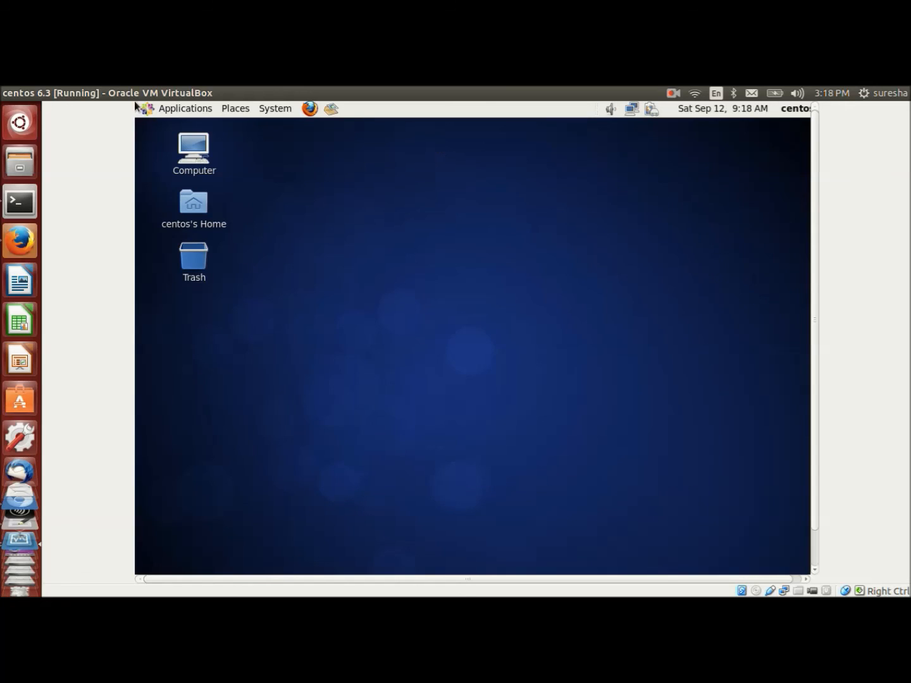
left_click(185, 109)
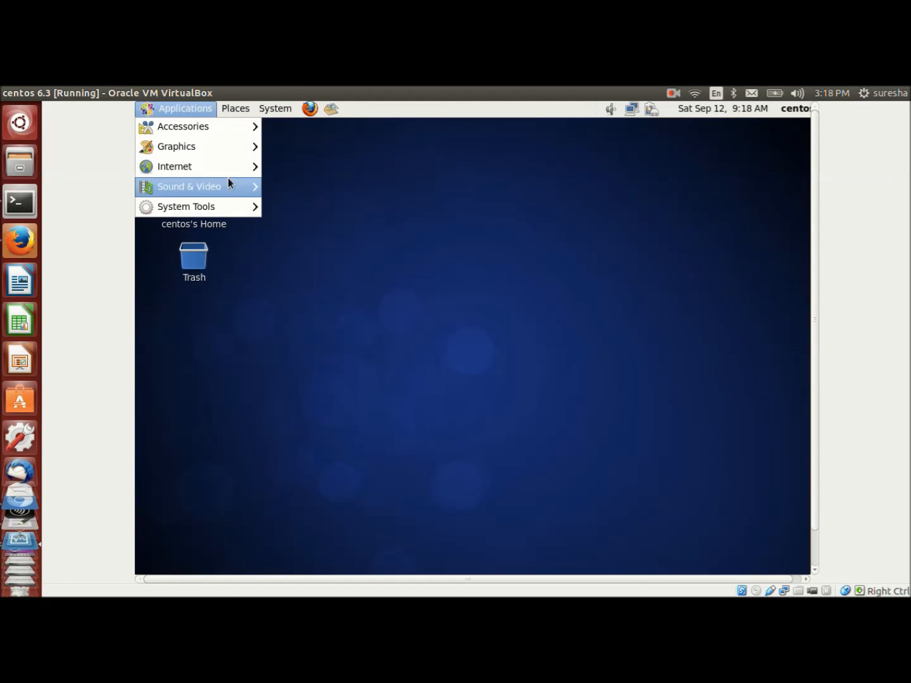
mouse_move(186, 206)
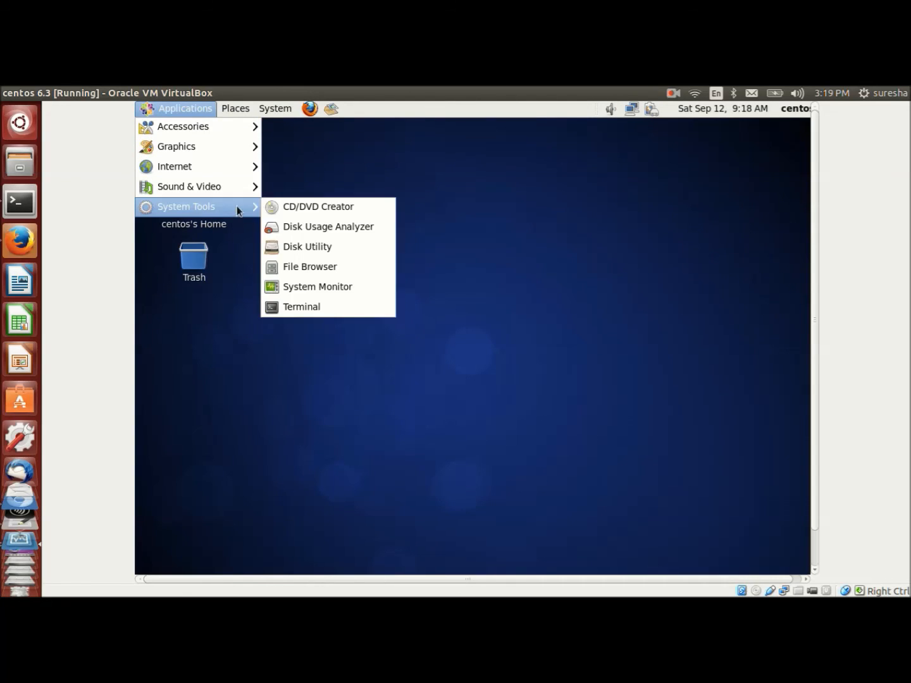
left_click(304, 298)
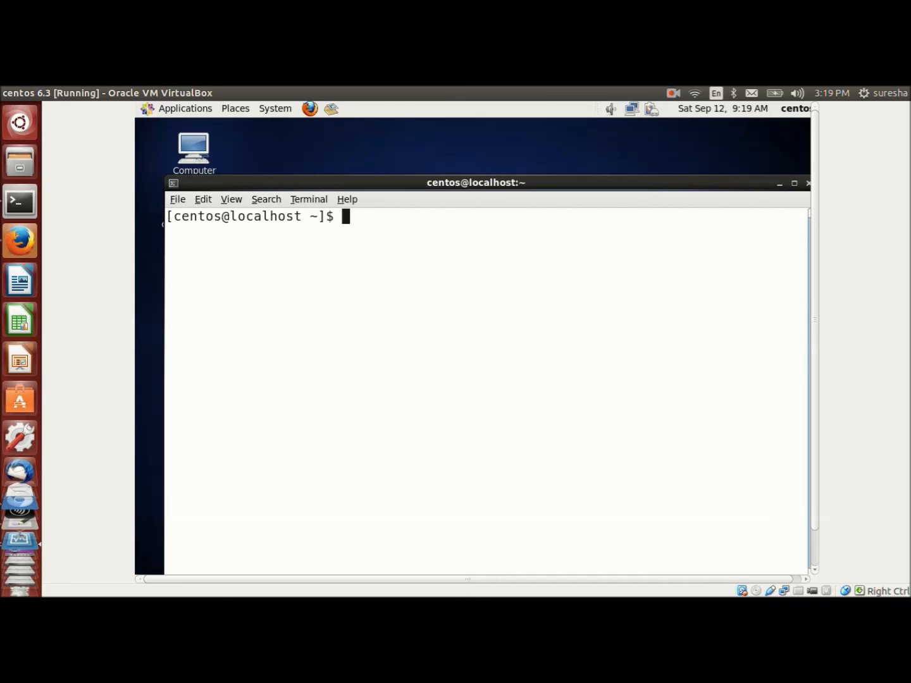
- Run hostname in the guest terminal, printing localhost.localdomain
type("hostnam")
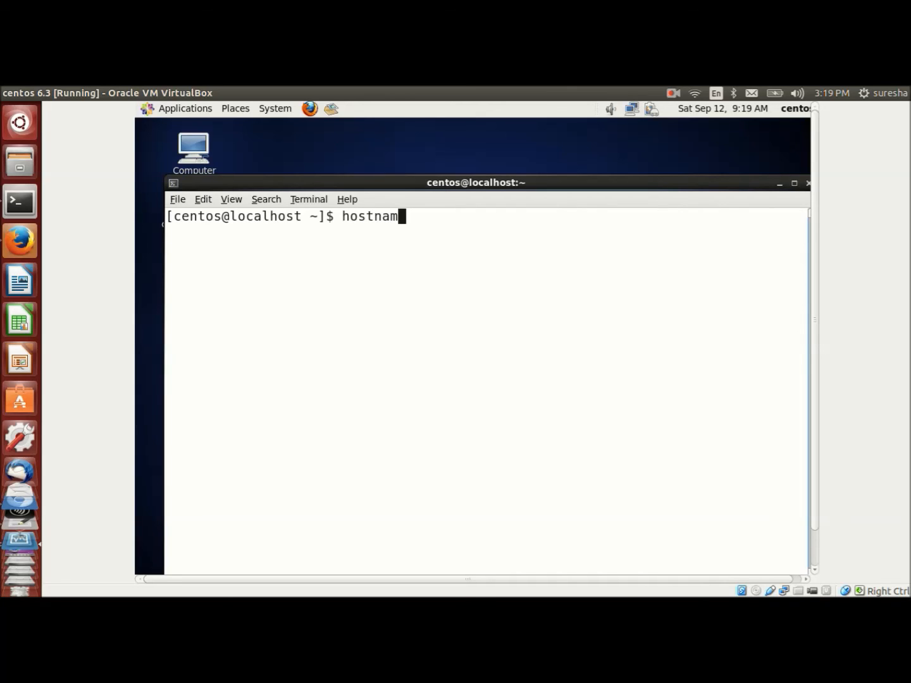
key("Return")
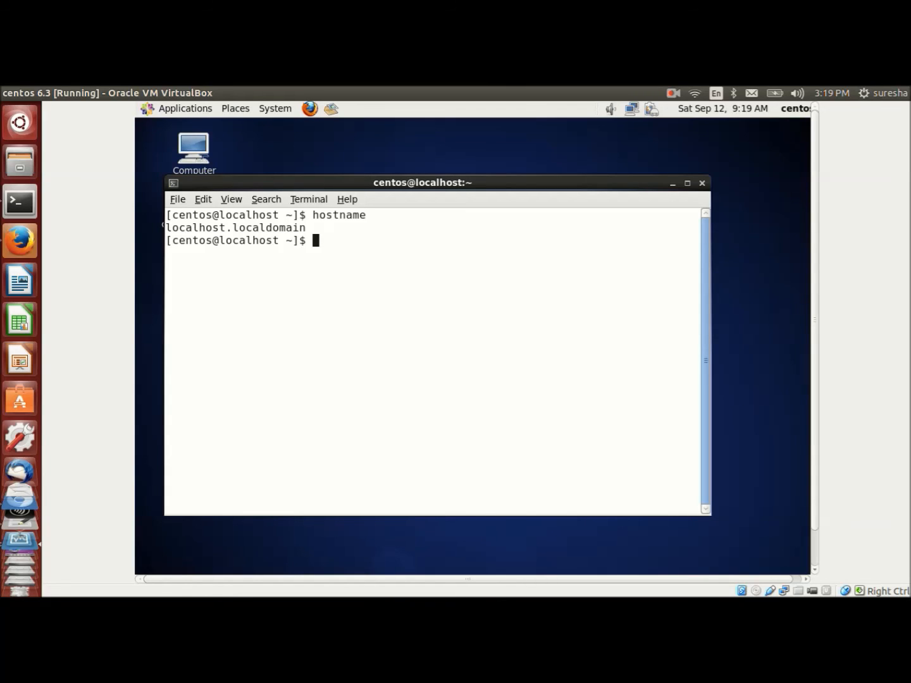
mouse_move(352, 339)
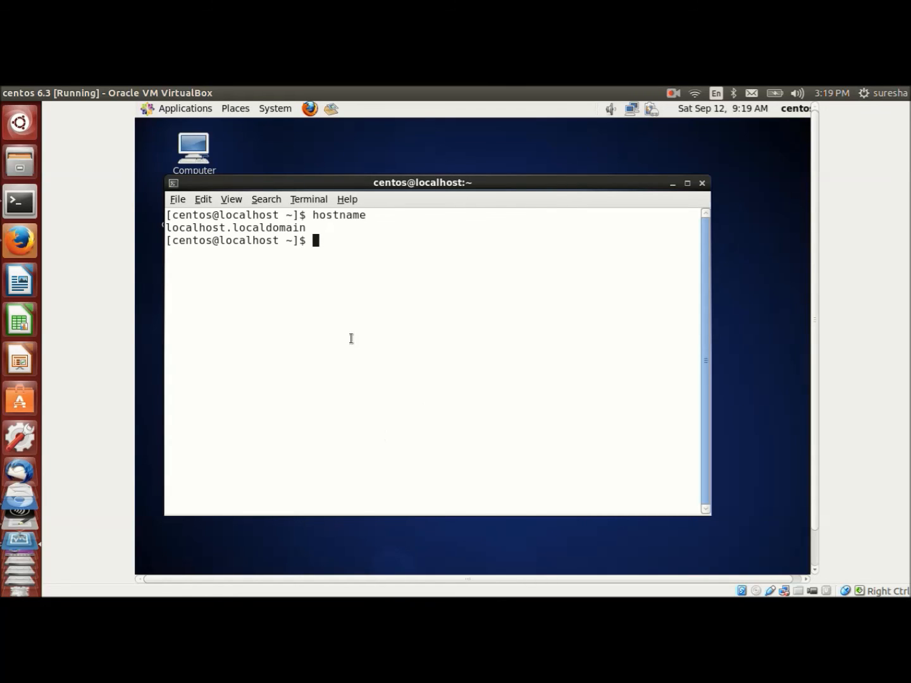
mouse_move(305, 298)
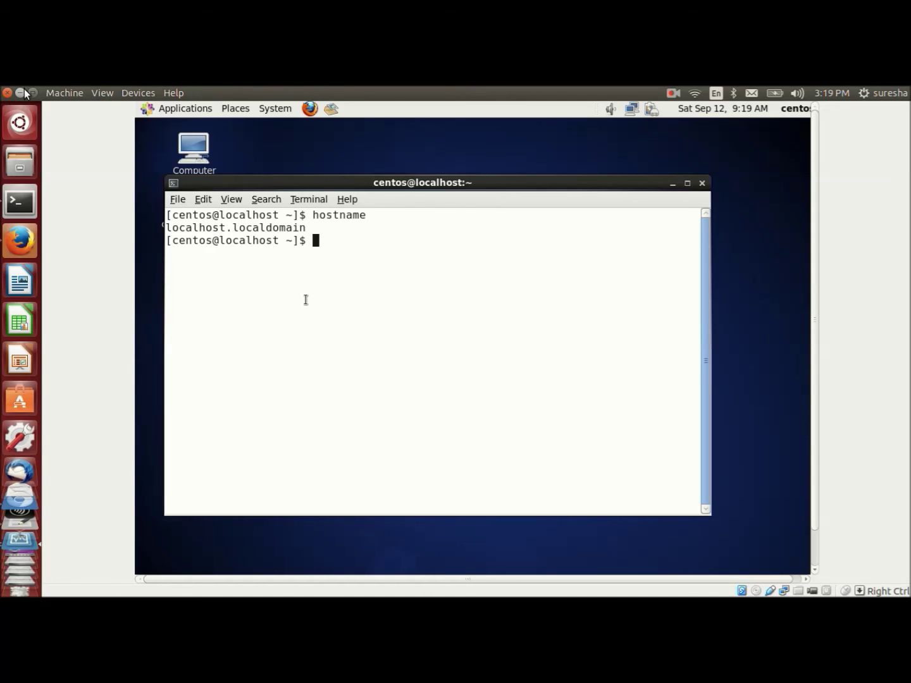
- Switch to Firefox and step through the YouTube tab to the personal website's contact page
left_click(21, 241)
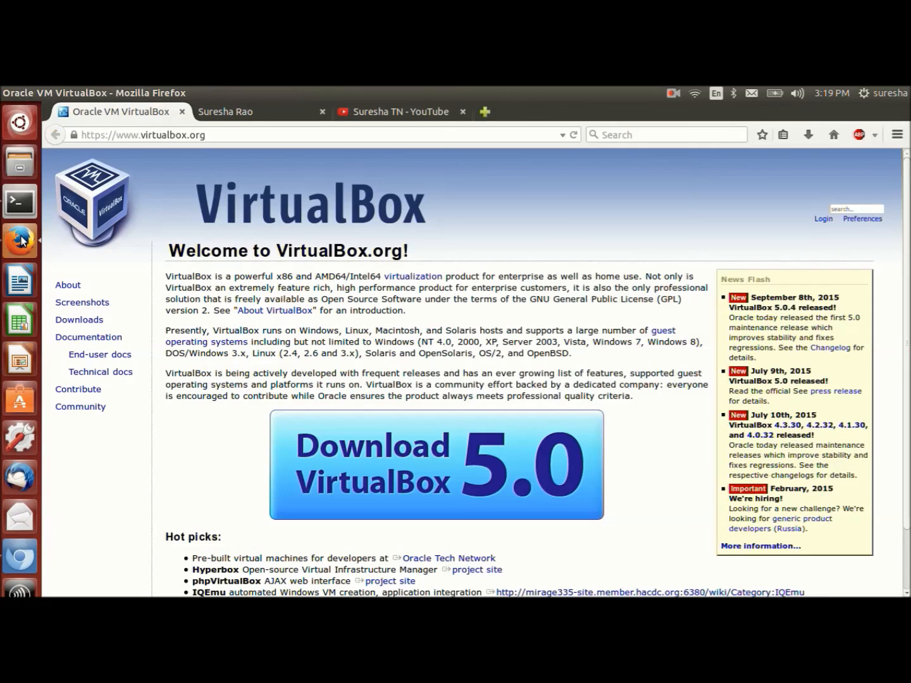
left_click(400, 111)
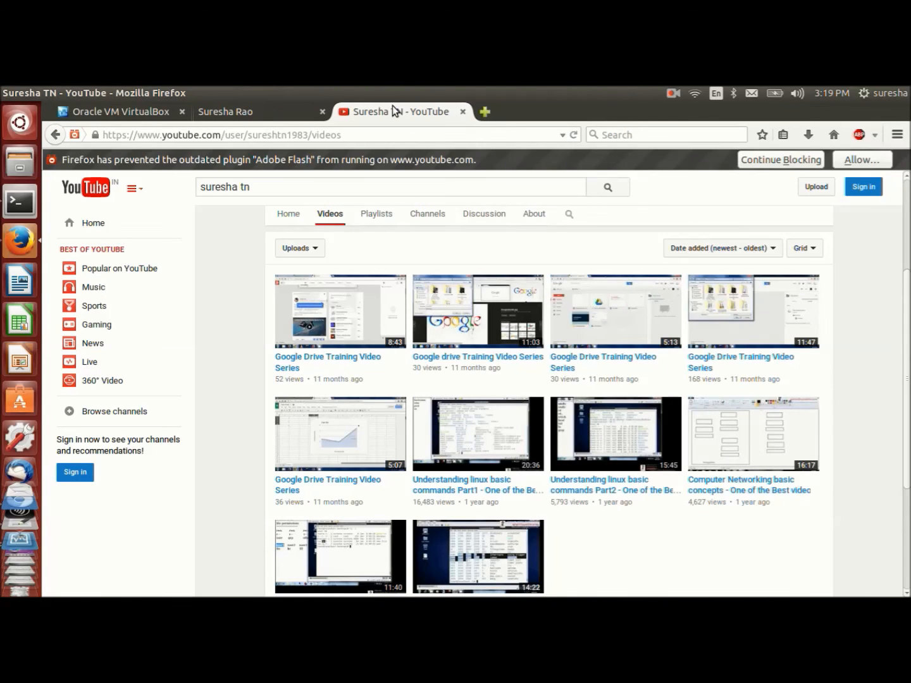
mouse_move(534, 445)
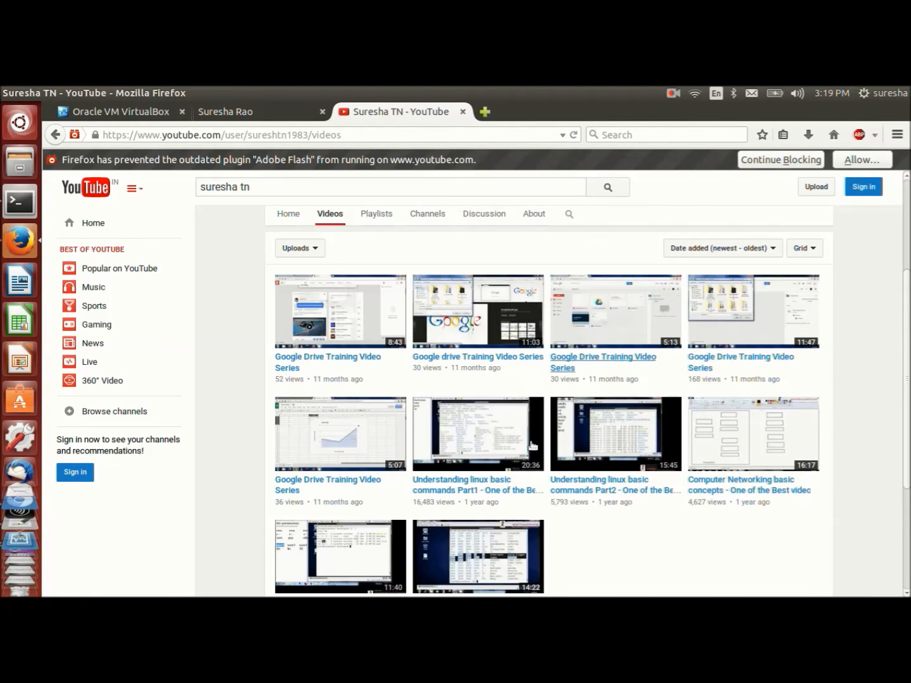
mouse_move(451, 250)
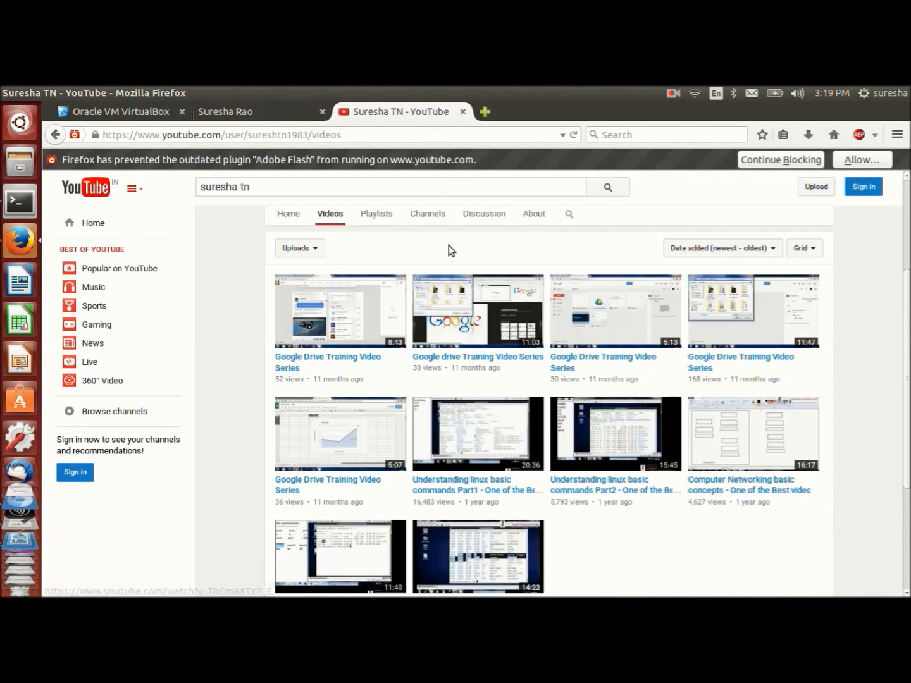
left_click(259, 111)
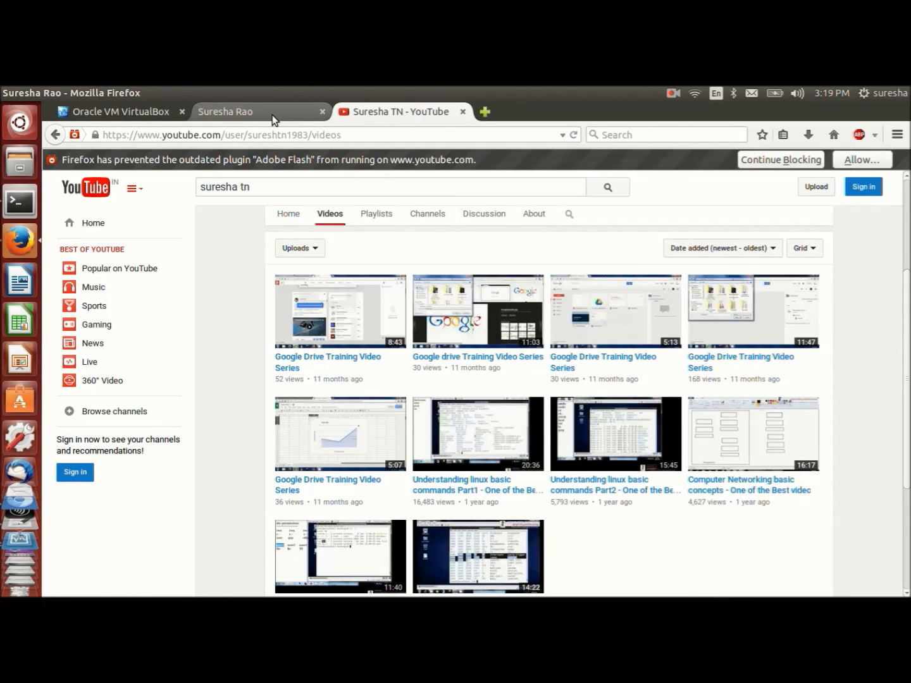
left_click(253, 111)
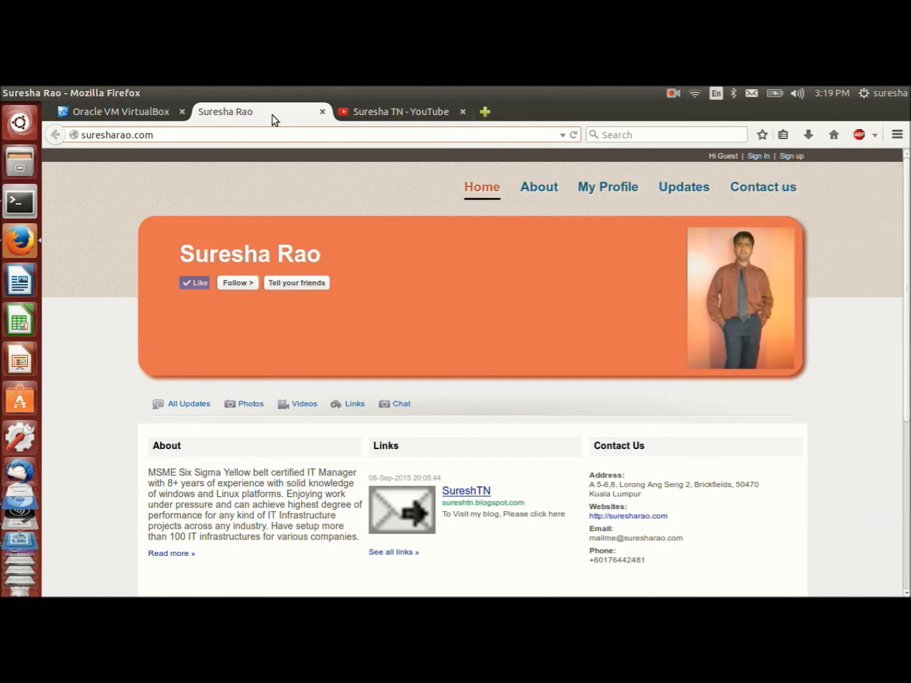
mouse_move(21, 122)
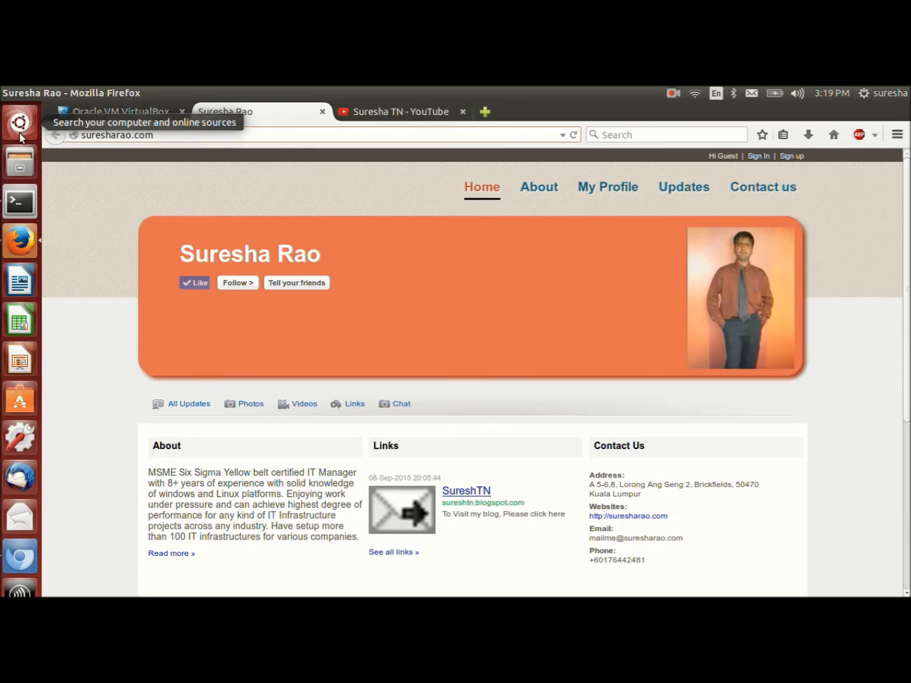
mouse_move(19, 280)
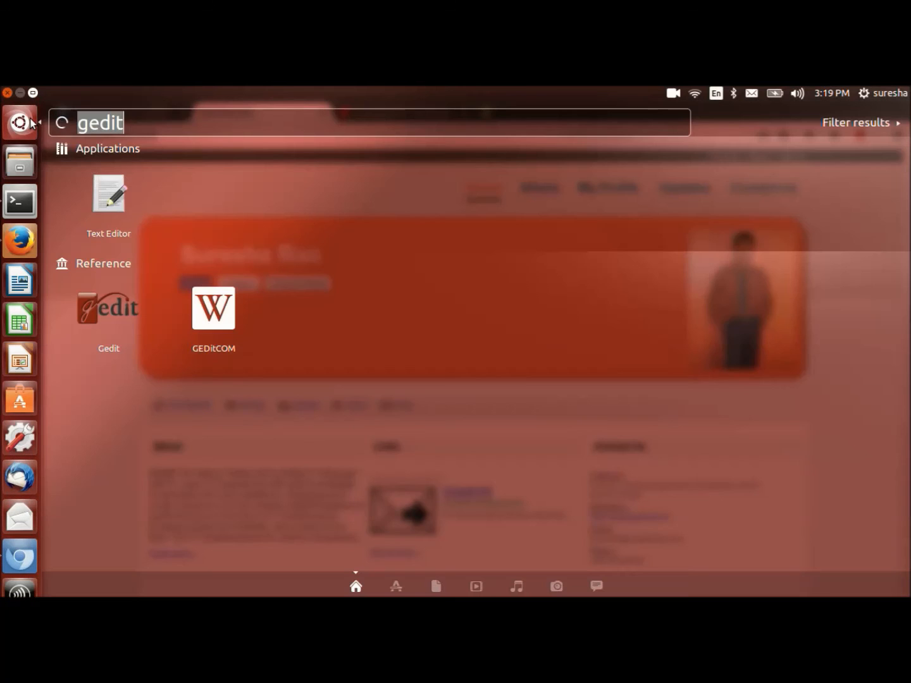
key("Escape")
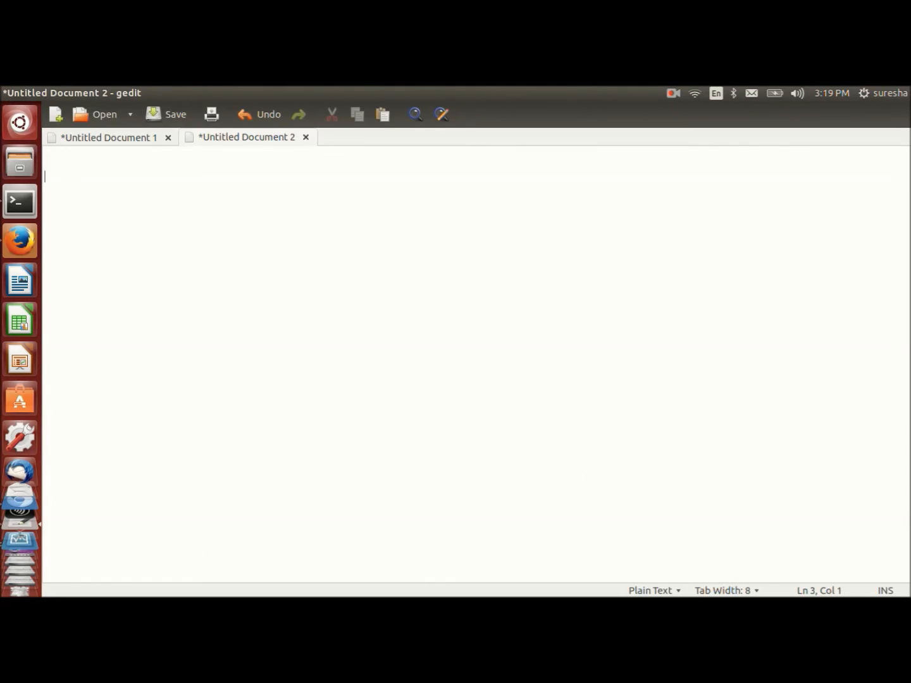
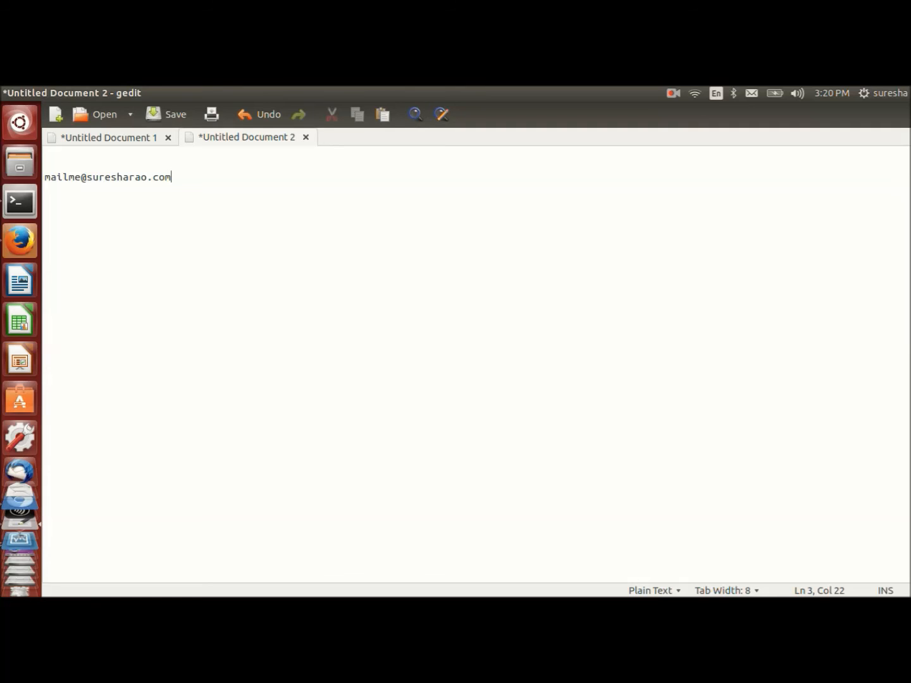
mouse_move(91, 226)
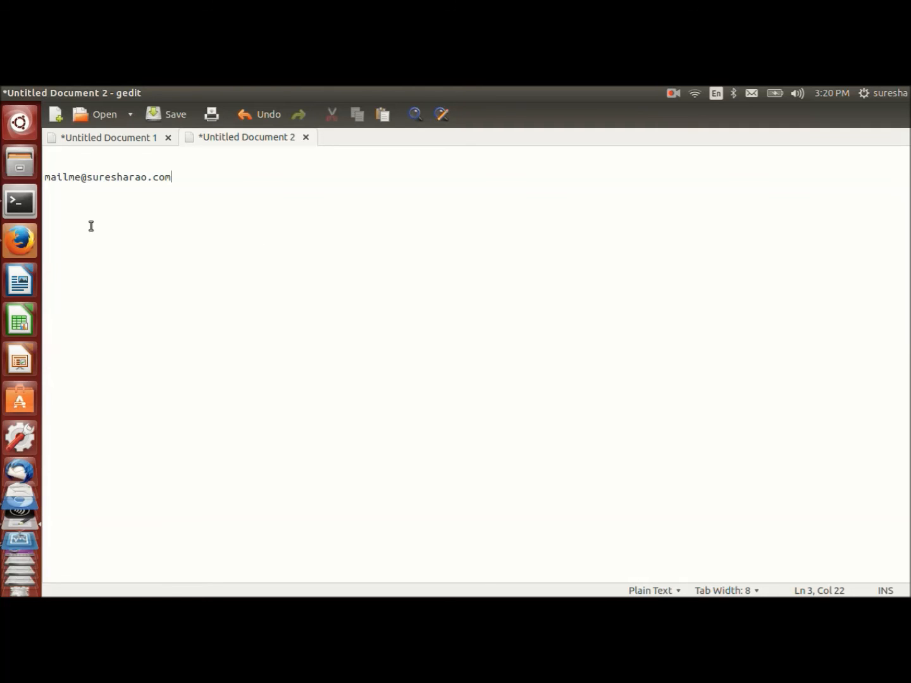
mouse_move(673, 99)
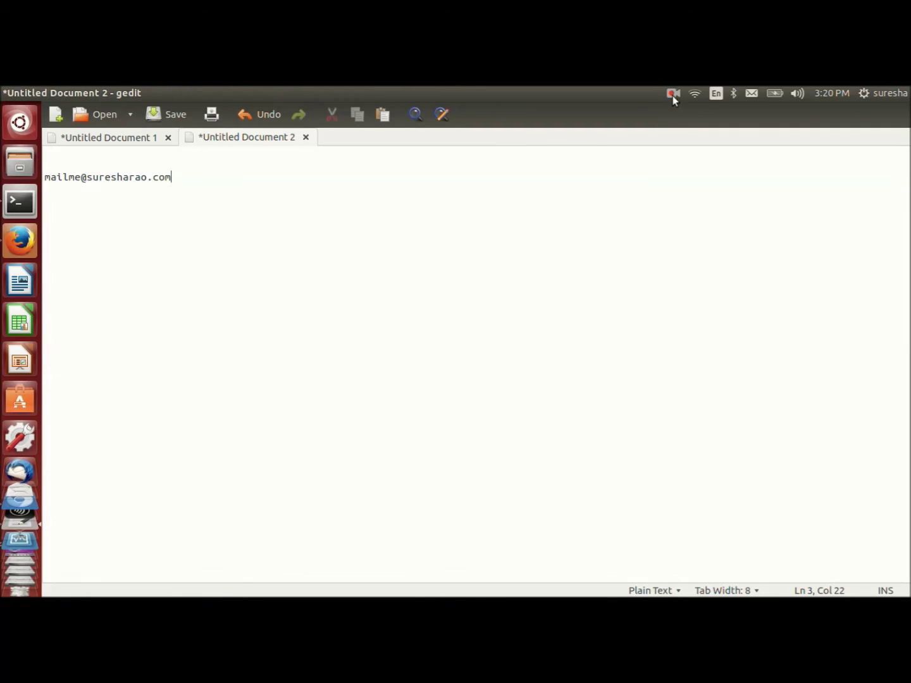